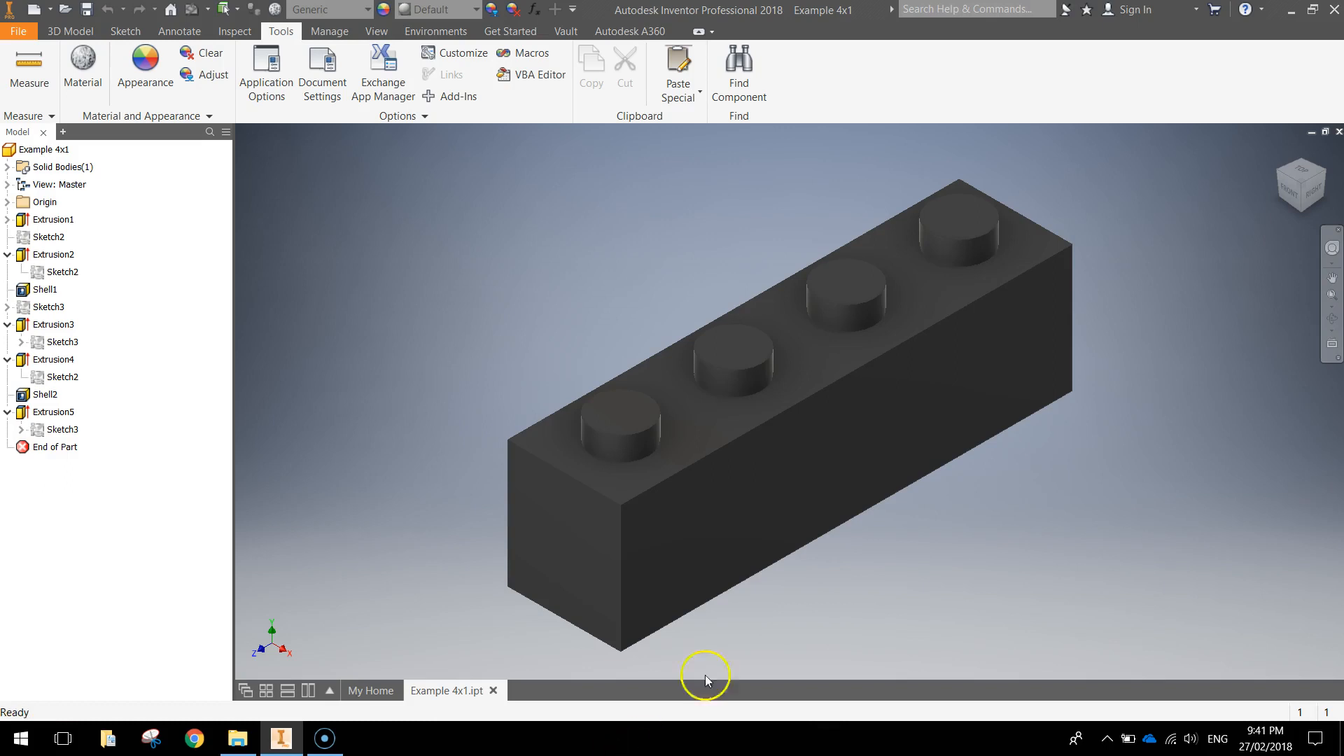
pyautogui.moveTo(965, 521)
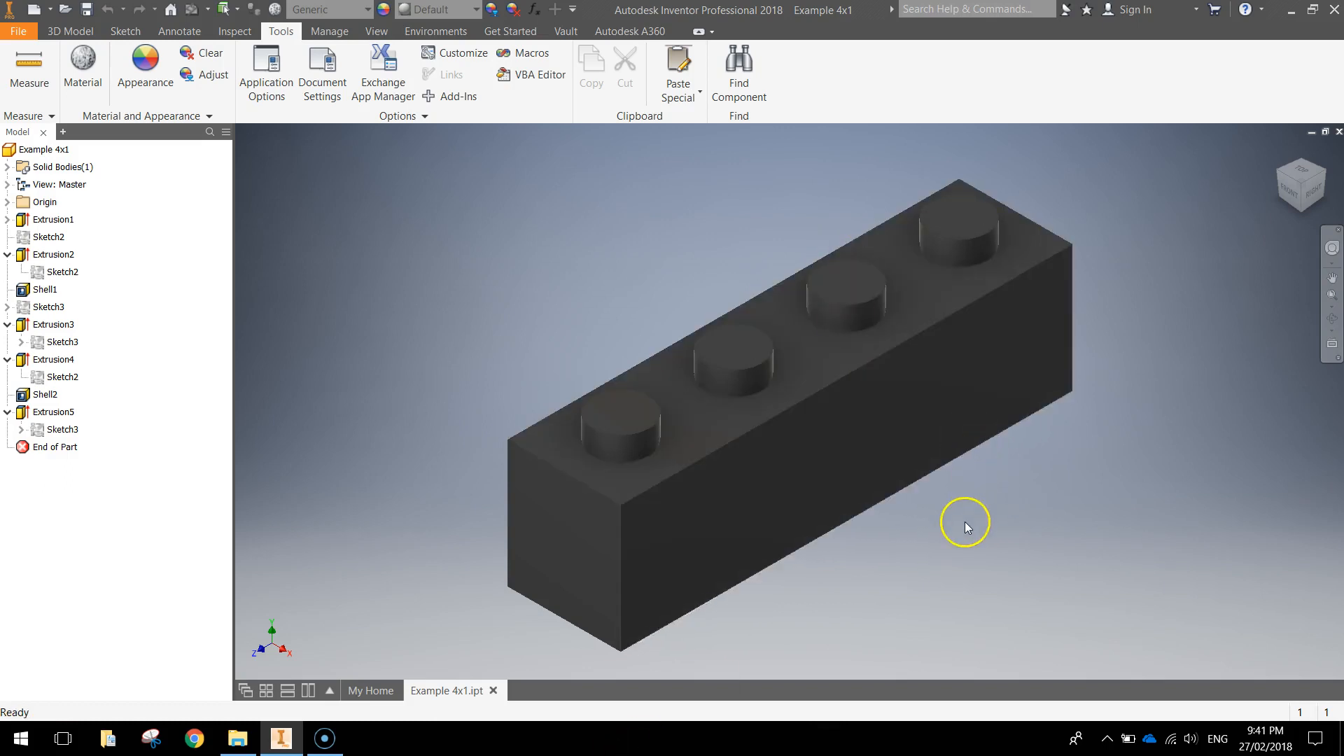
# Orbit the example brick to inspect its hollow underside, end view and top
pyautogui.moveTo(965, 528); pyautogui.dragTo(1079, 505)
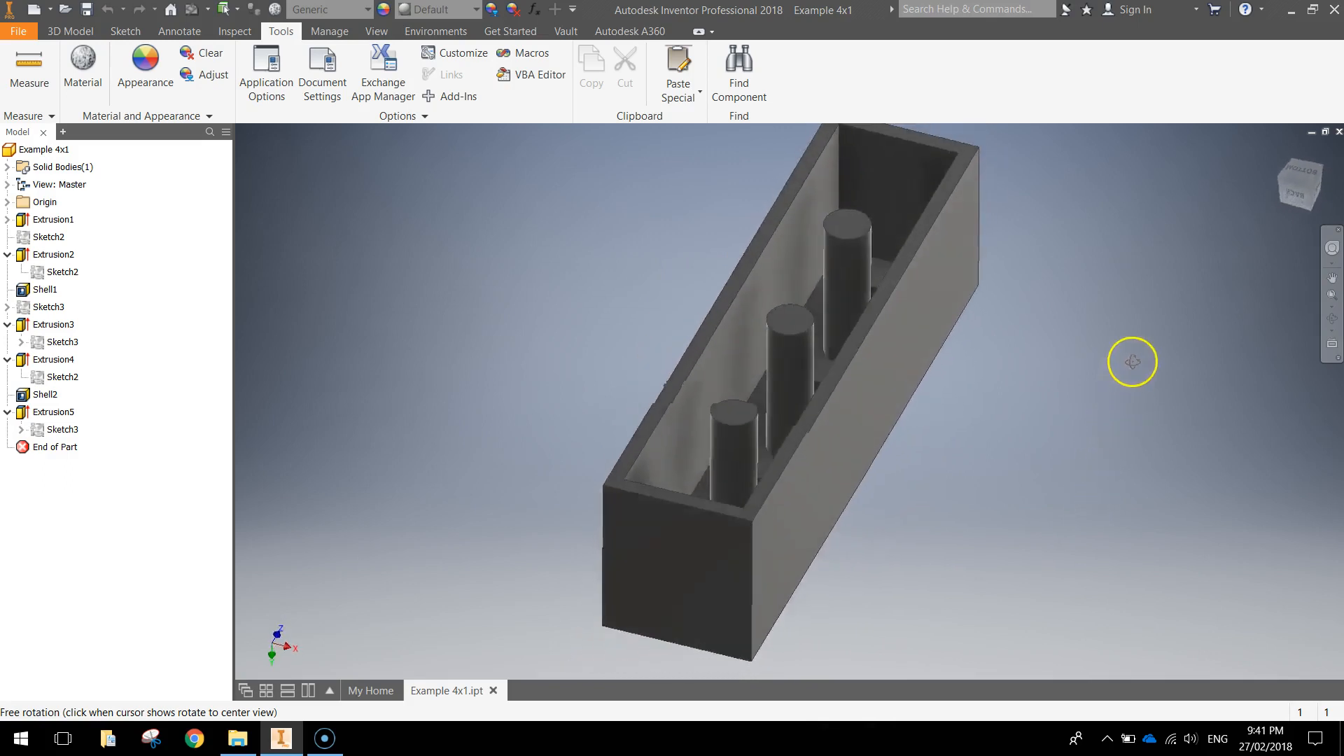
pyautogui.moveTo(1131, 362); pyautogui.dragTo(1137, 154)
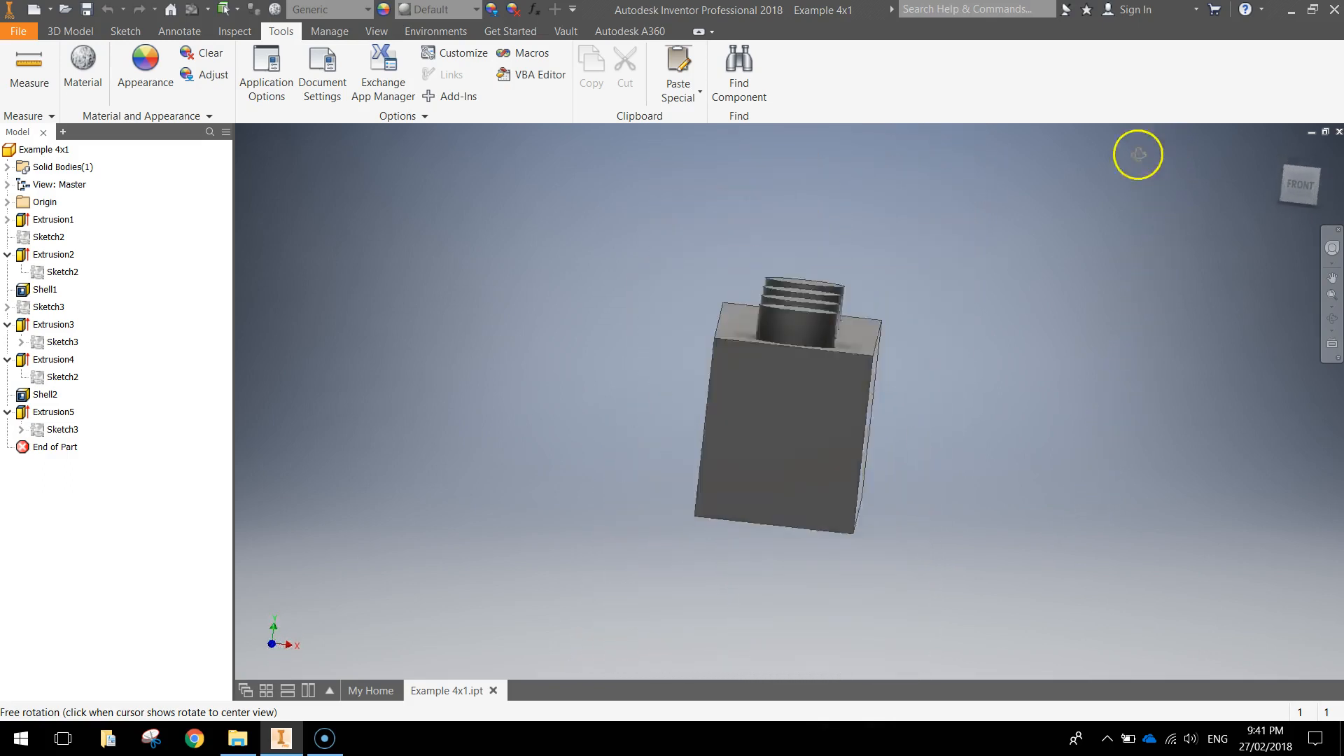
pyautogui.moveTo(1137, 156); pyautogui.dragTo(1034, 178)
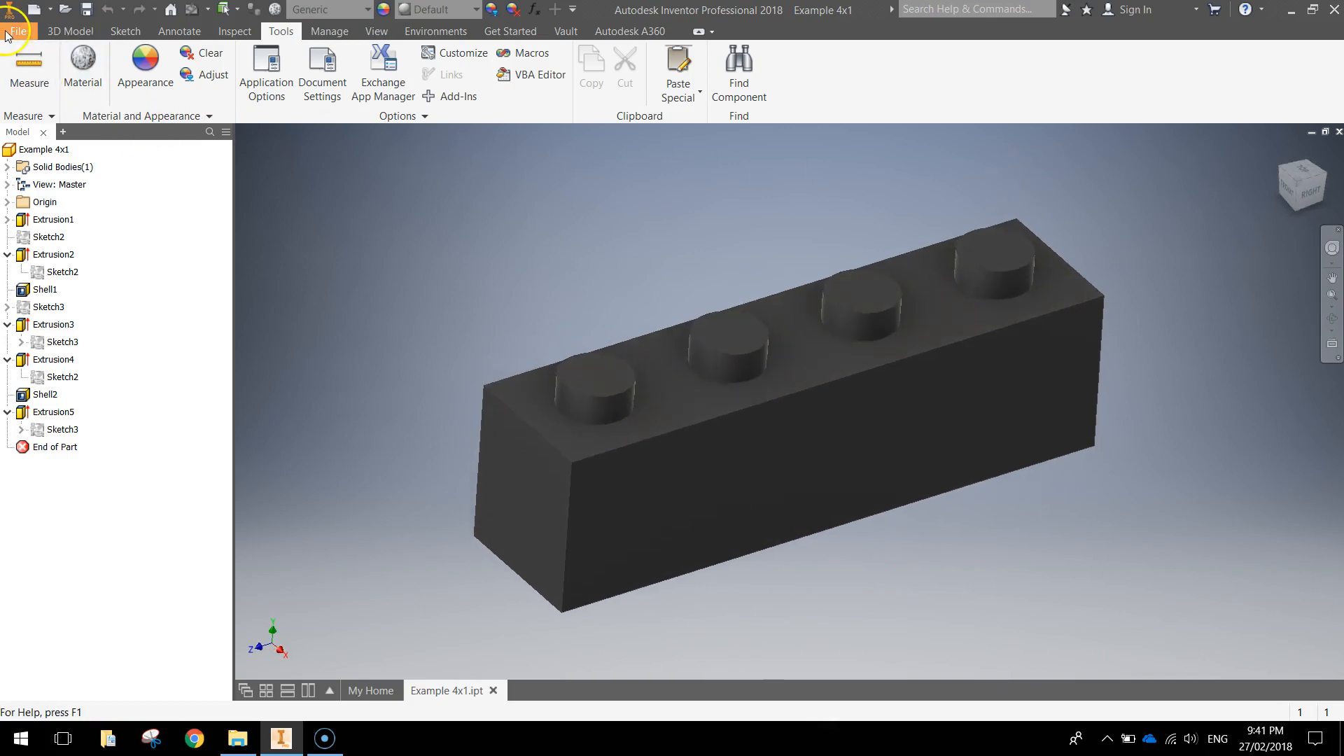
# Create a new part from the metric Standard (mm).ipt template
pyautogui.click(17, 30)
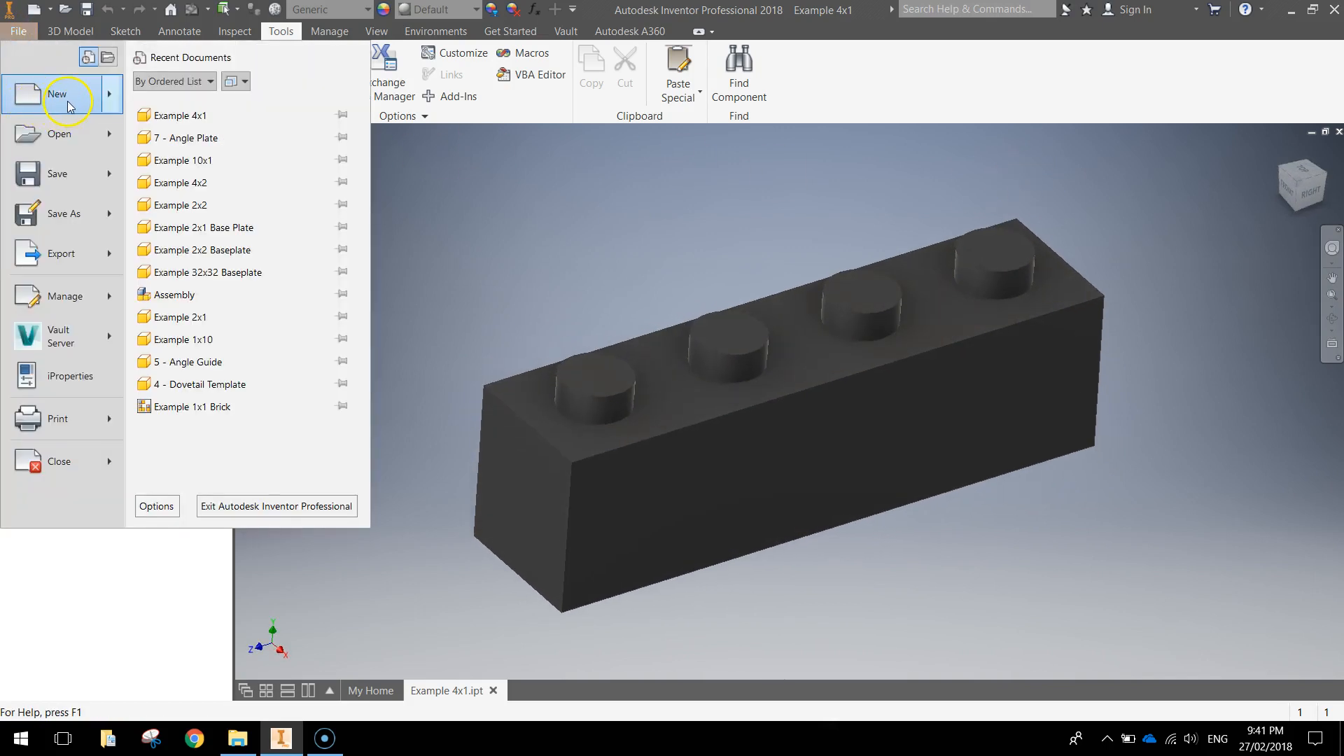
pyautogui.click(56, 94)
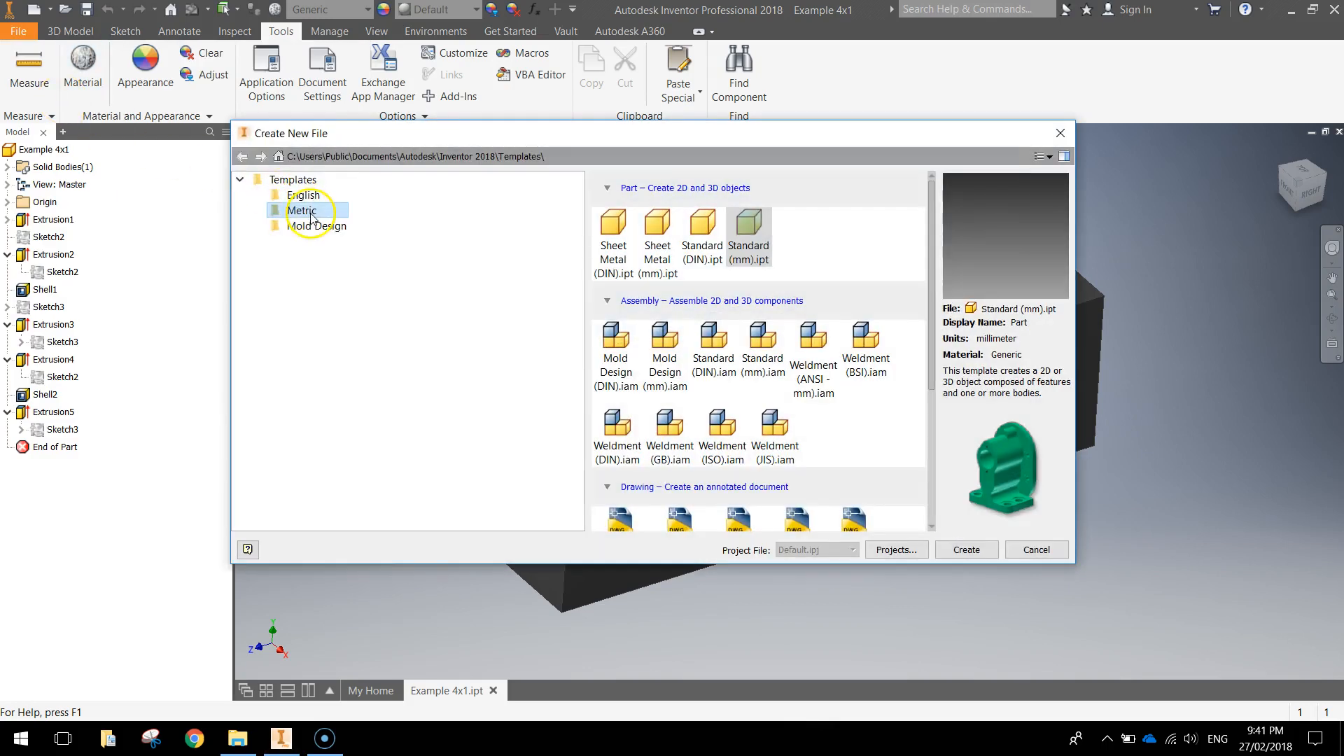
pyautogui.click(747, 221)
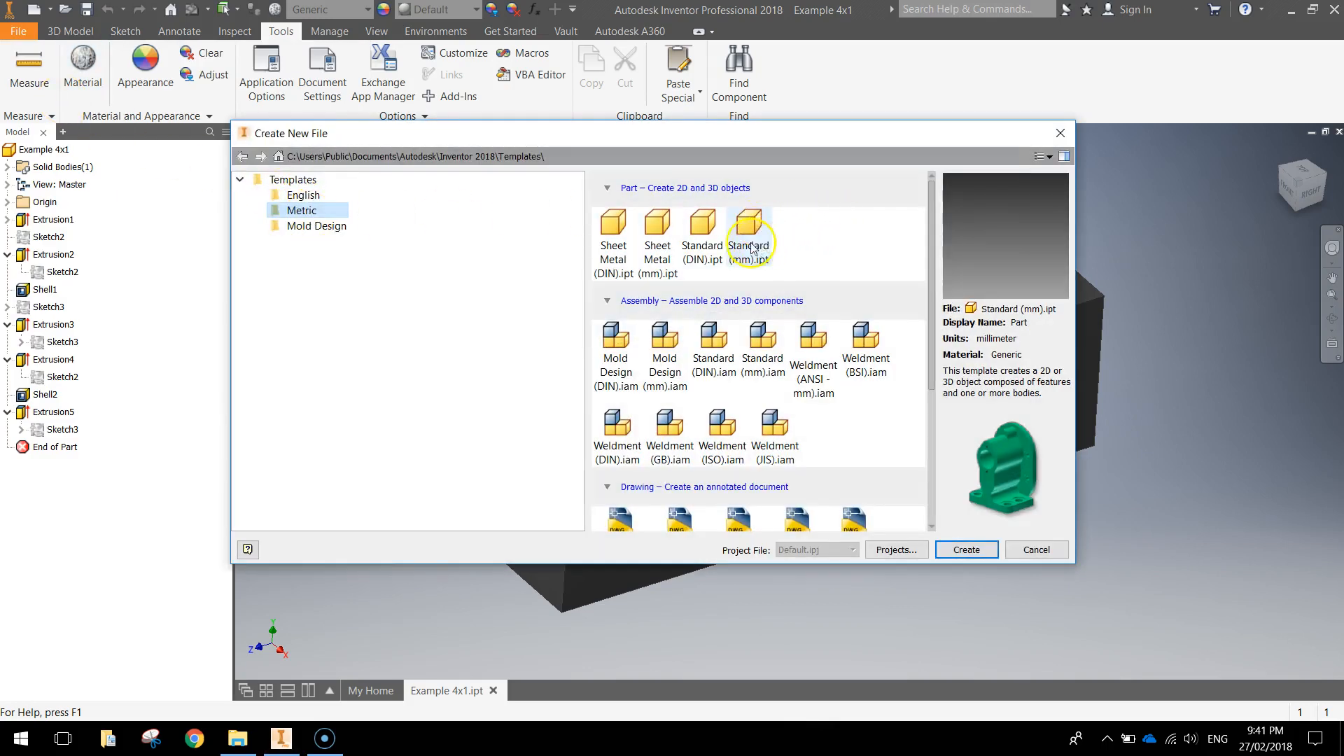
pyautogui.click(964, 548)
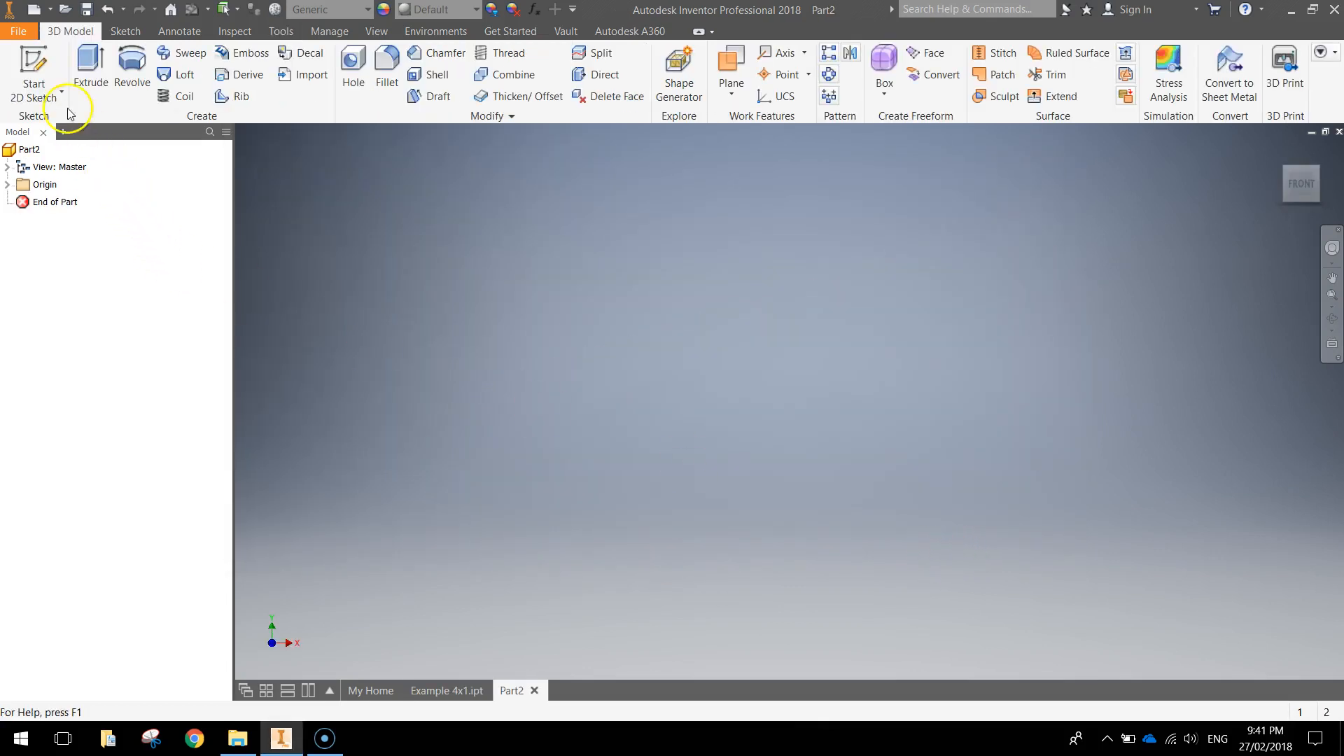
# Sketch a 32 by 8 mm rectangle from the origin on the horizontal origin plane
pyautogui.click(33, 69)
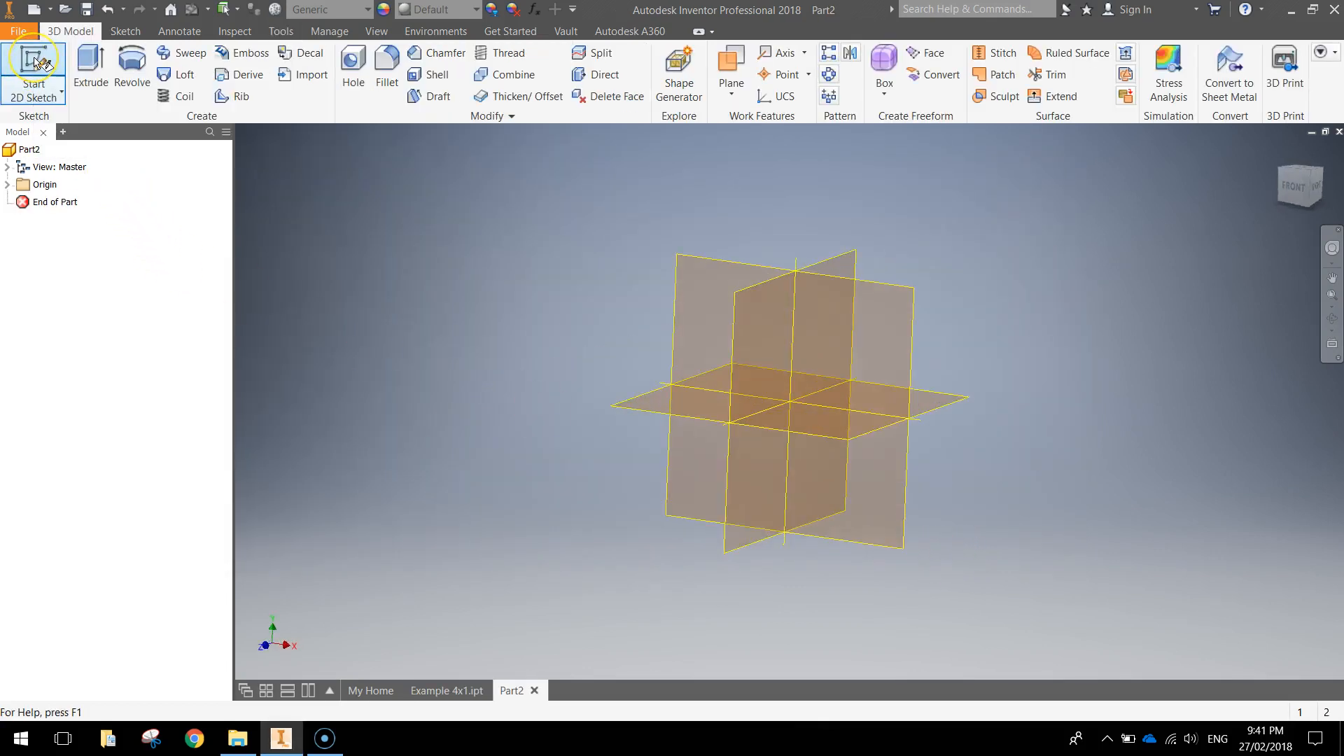
pyautogui.click(34, 72)
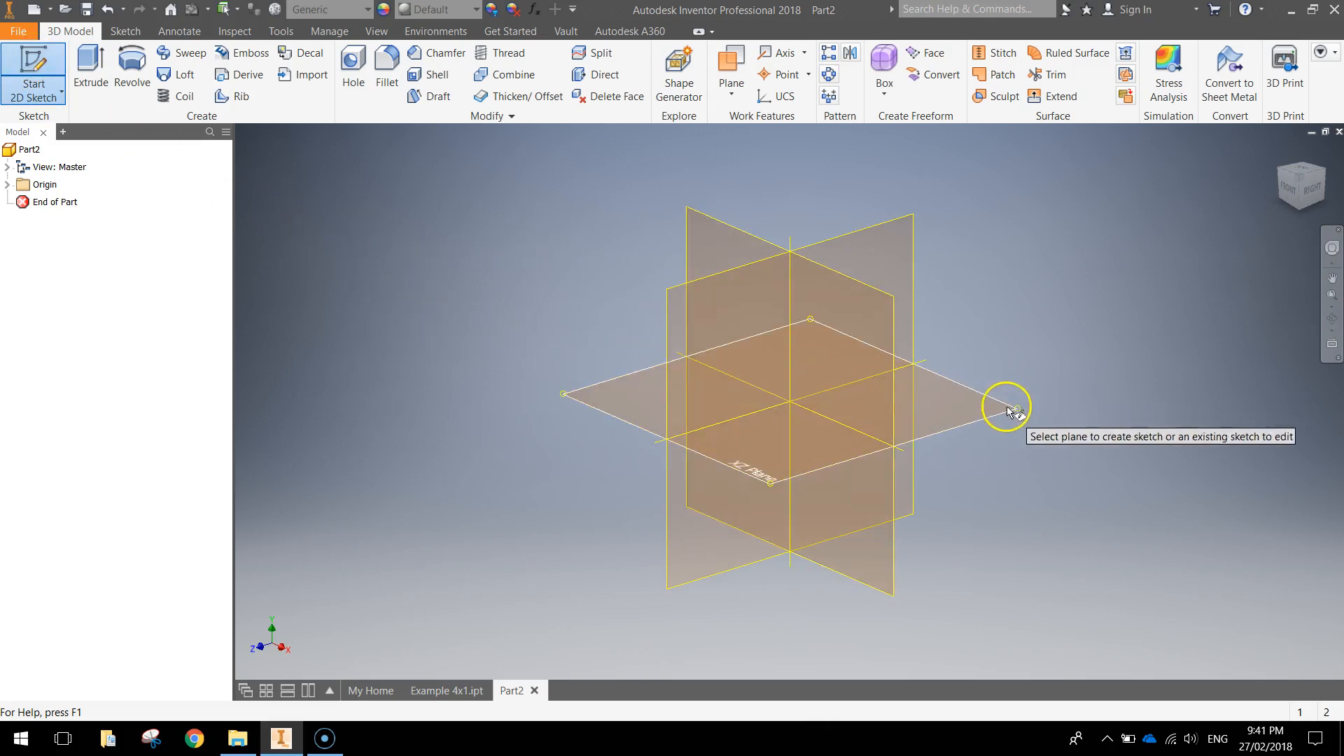
pyautogui.moveTo(973, 416)
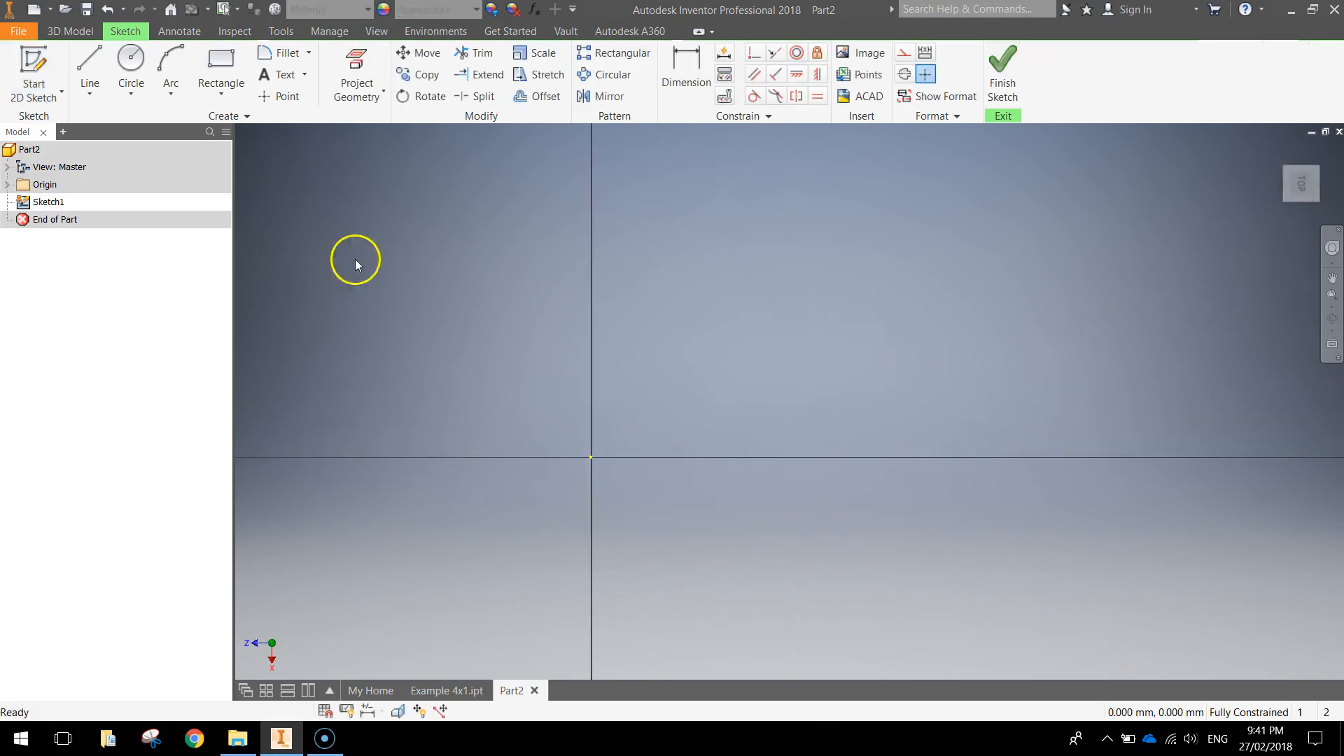
pyautogui.click(220, 71)
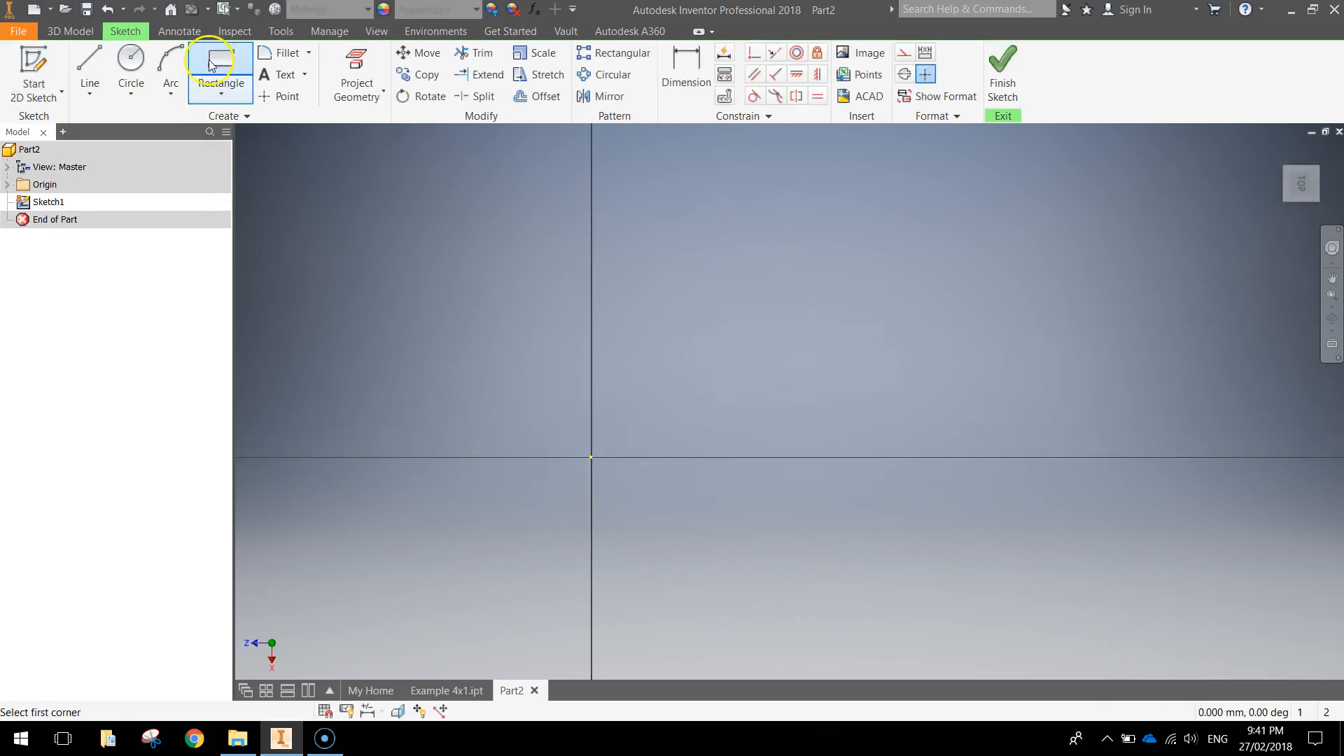
pyautogui.click(220, 74)
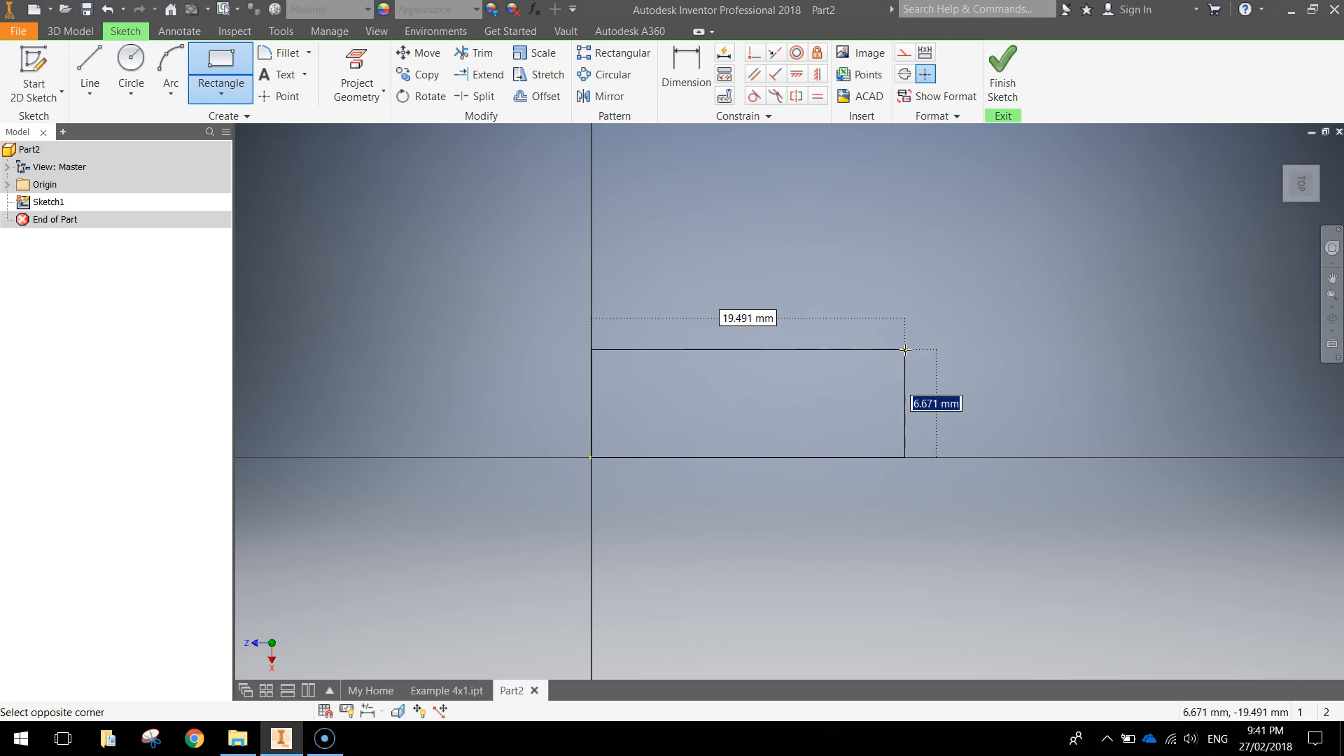
pyautogui.write('8')
pyautogui.click(747, 317)
pyautogui.write('32')
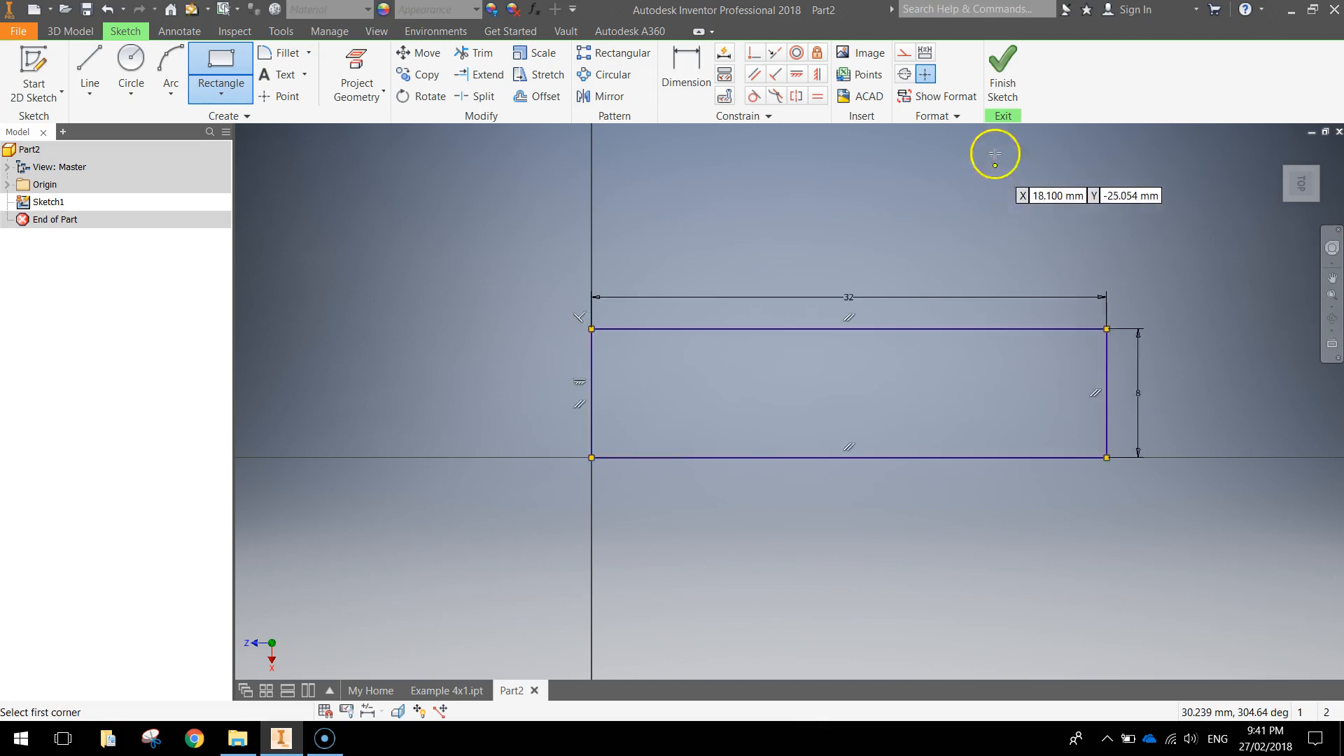
pyautogui.moveTo(1001, 72)
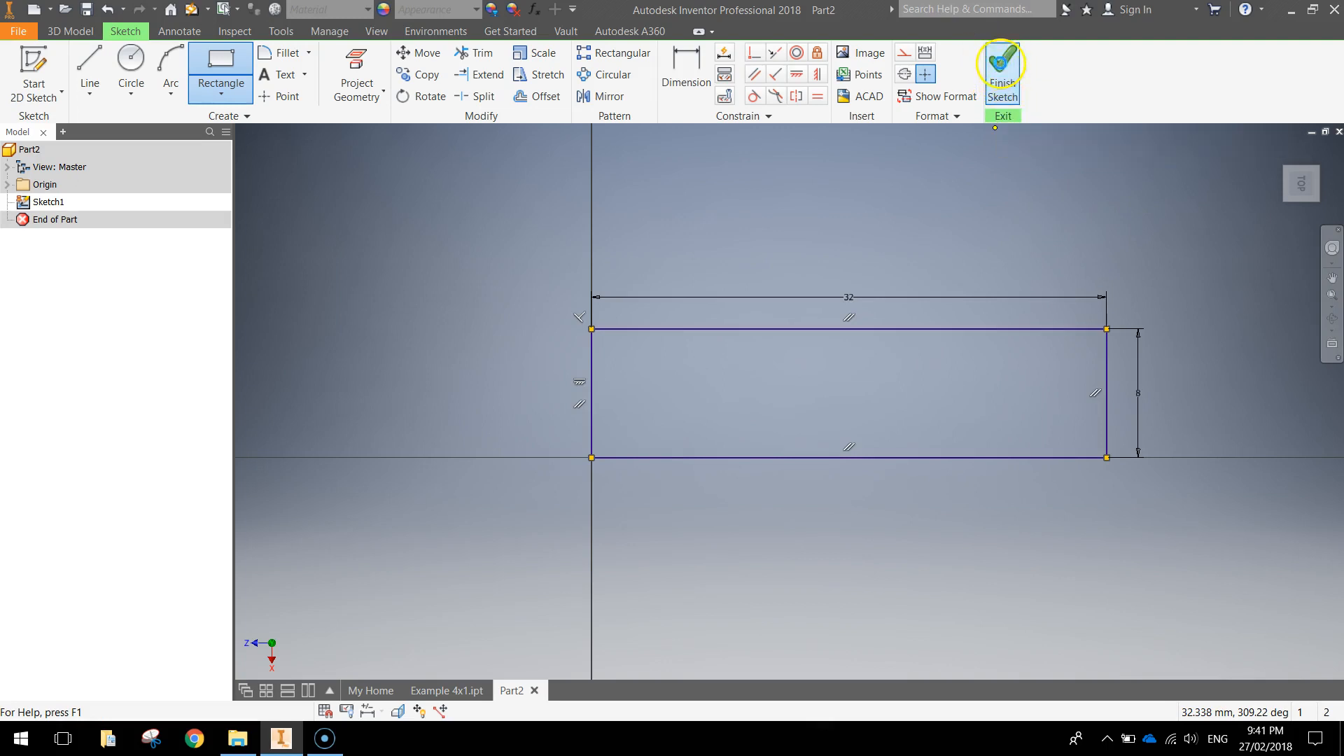
# Finish the sketch and extrude the rectangle 9 mm into a solid block
pyautogui.click(1001, 68)
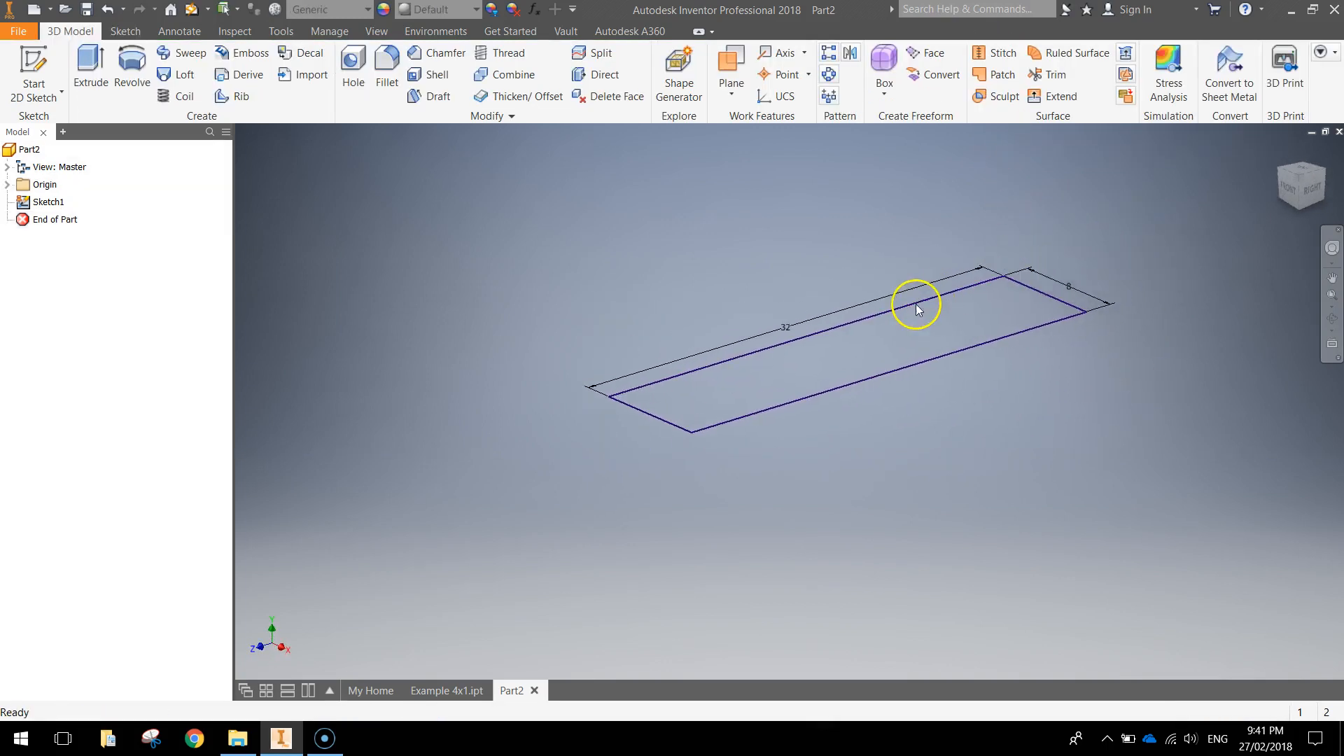
pyautogui.click(89, 64)
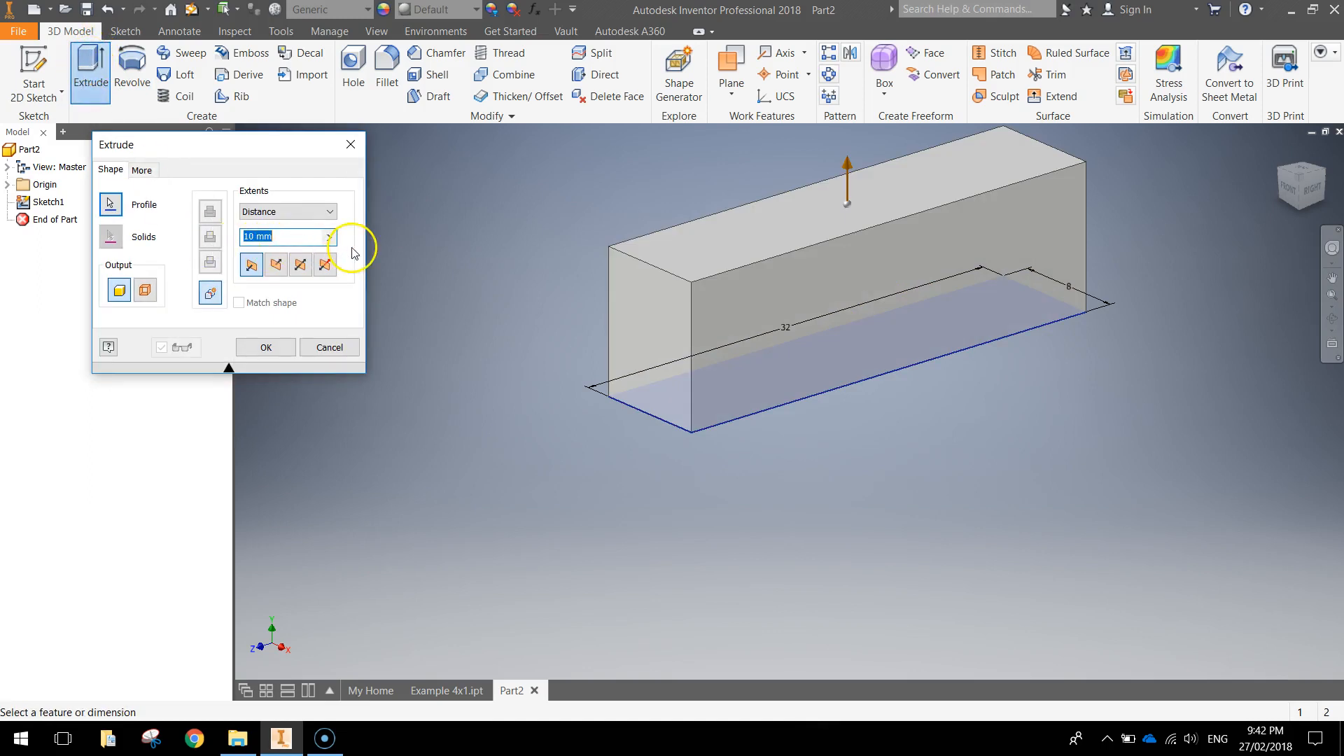
pyautogui.write('9')
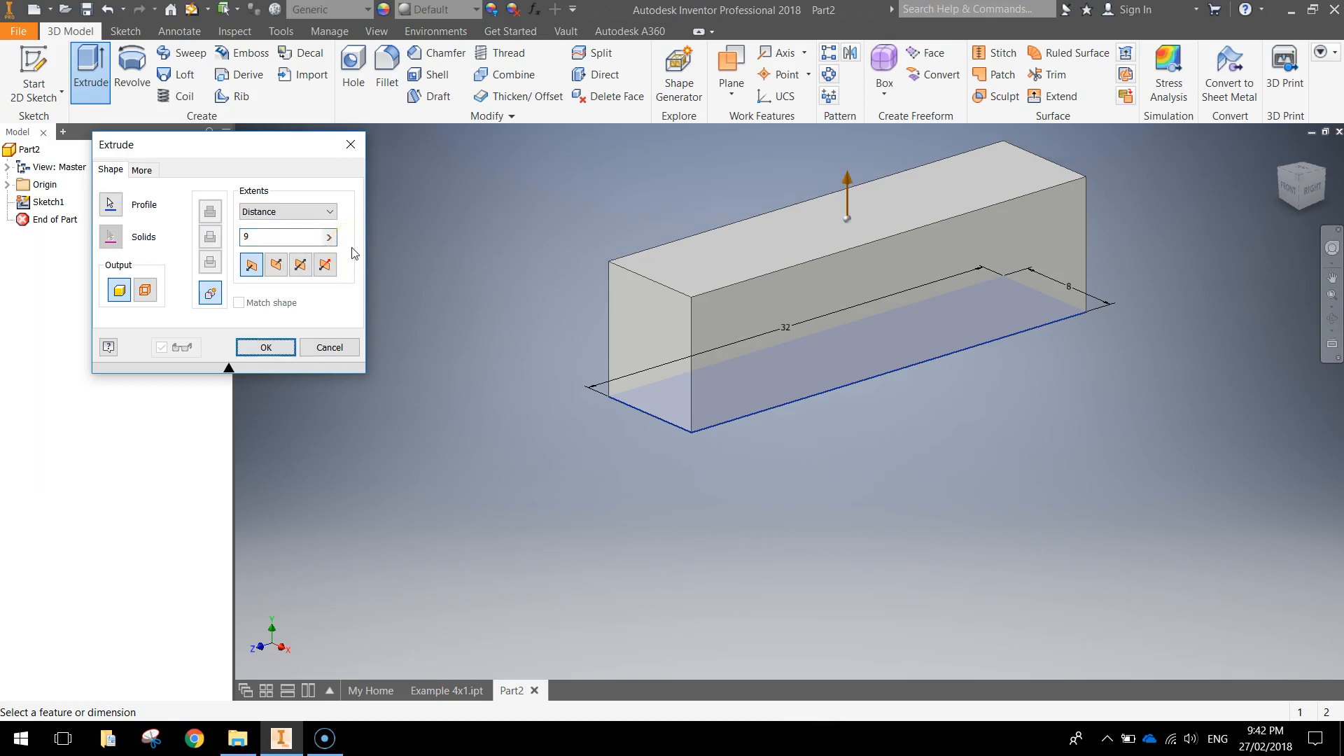
pyautogui.click(265, 347)
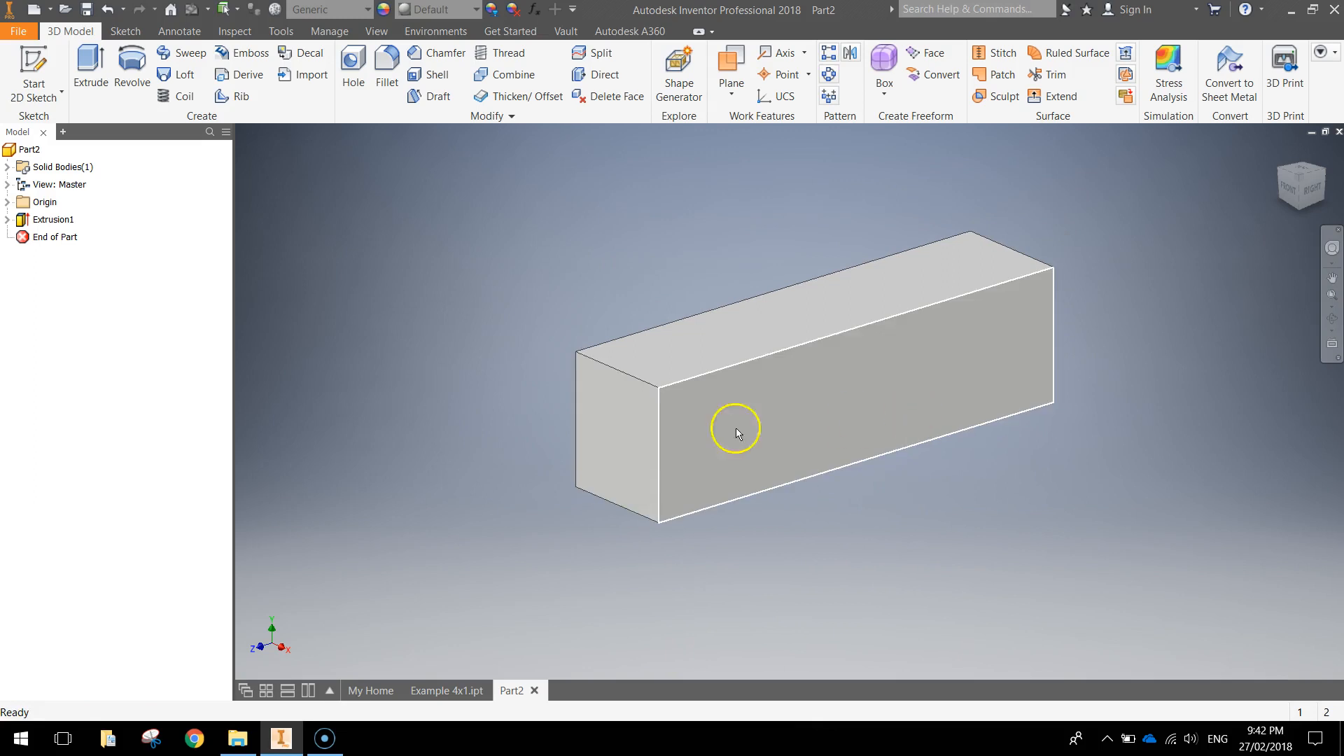
pyautogui.moveTo(812, 413)
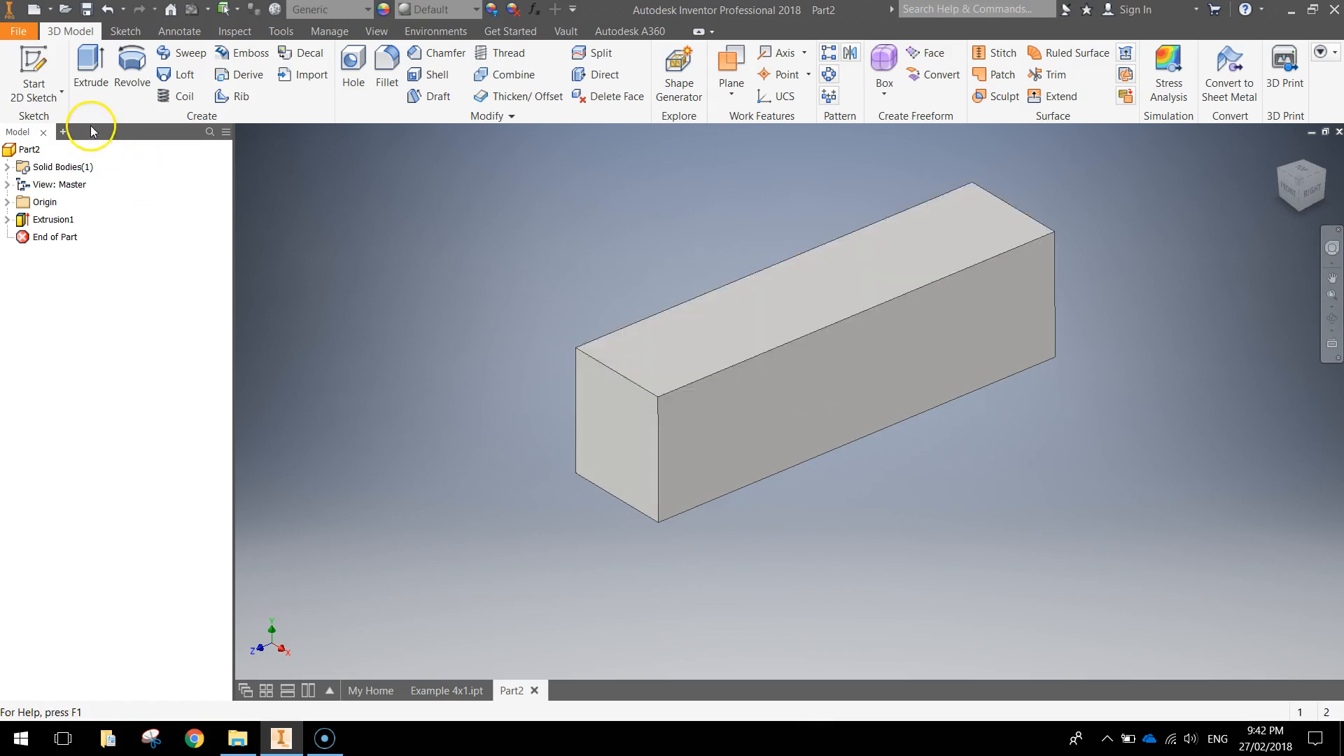
# Sketch one circle near the left end of the block's top face
pyautogui.click(34, 73)
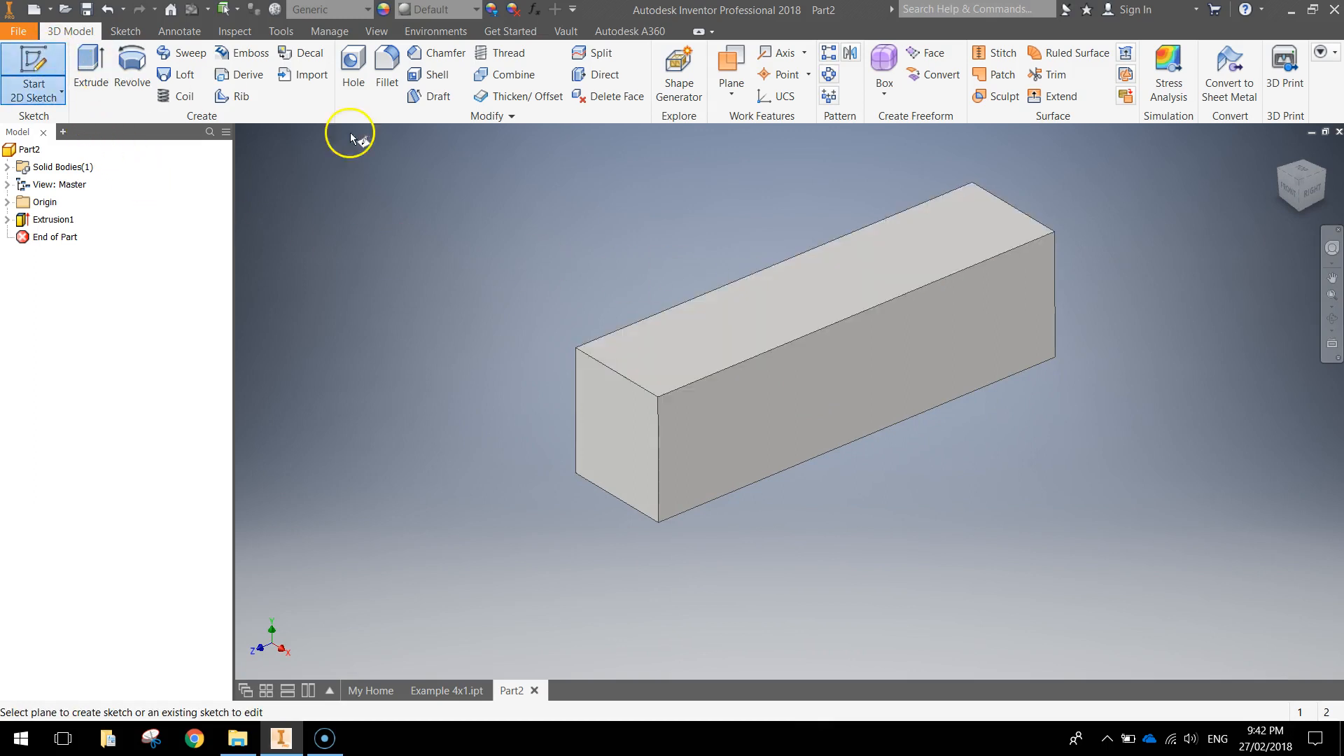
pyautogui.moveTo(840, 283)
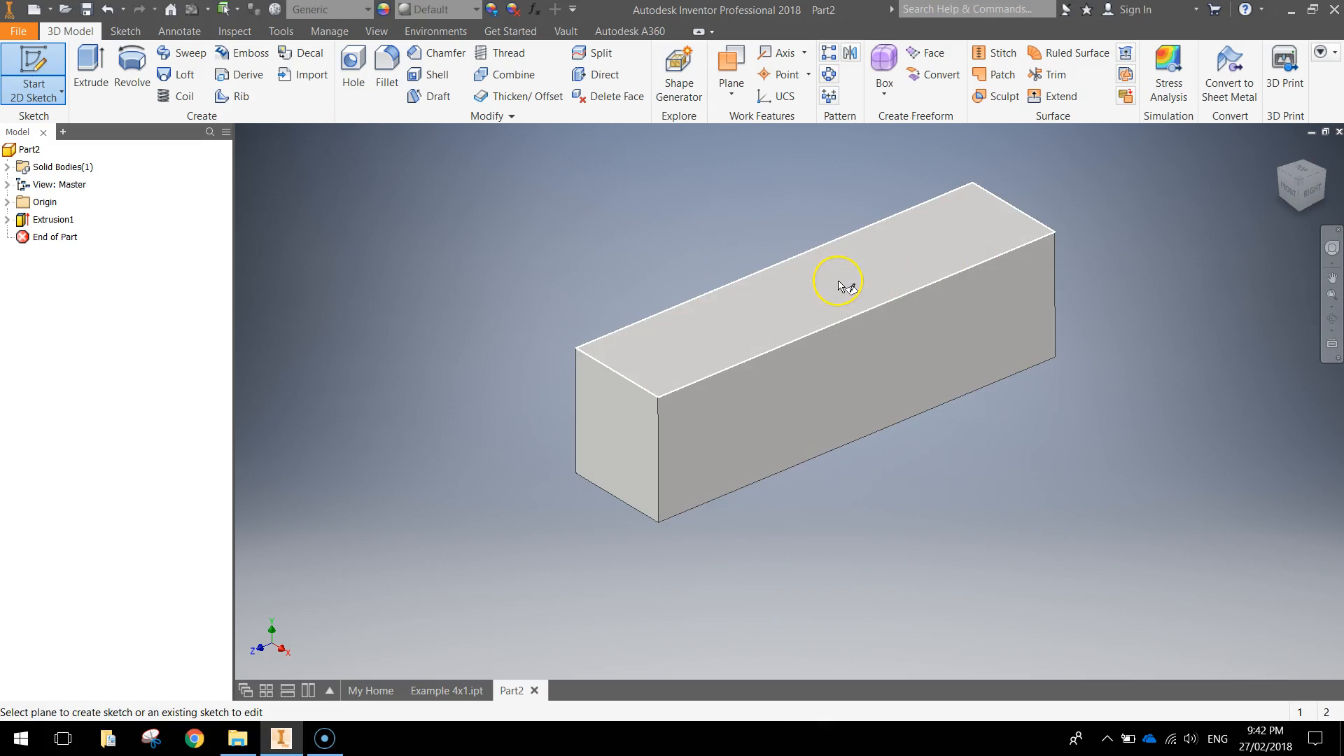
pyautogui.click(840, 283)
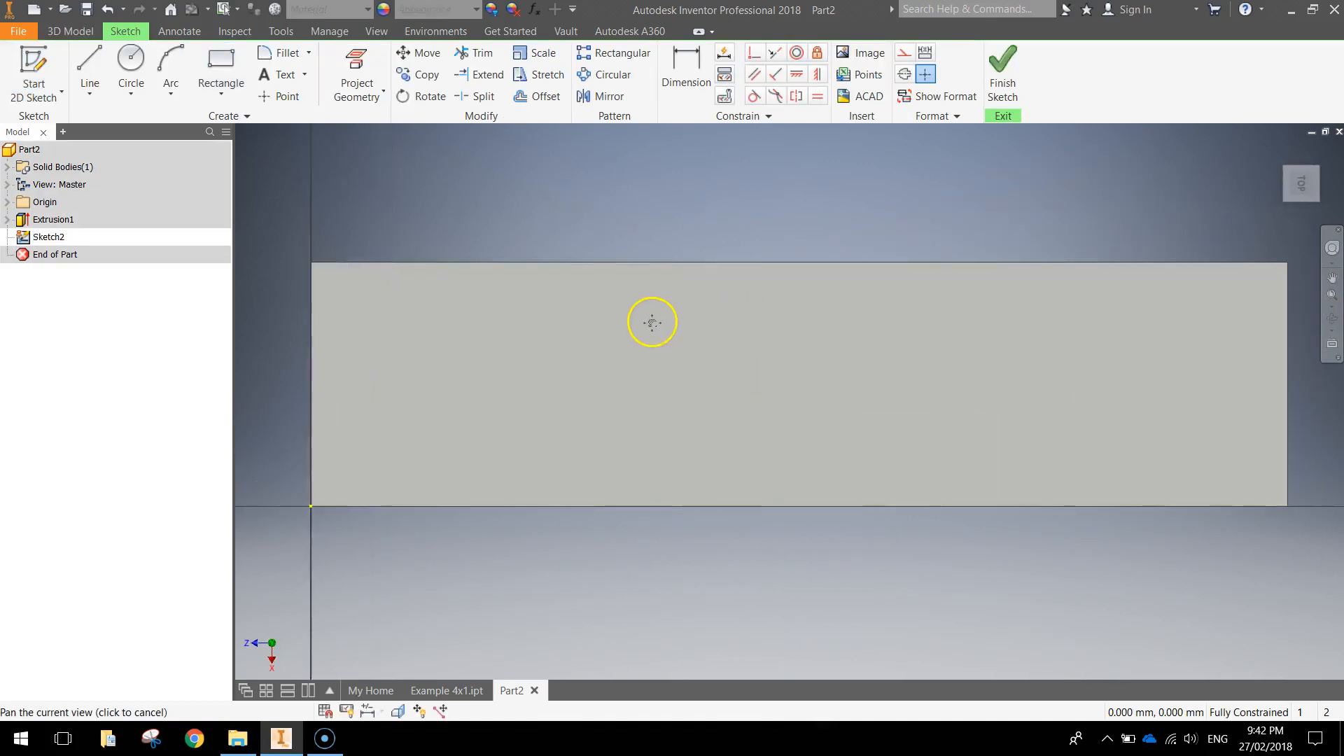
pyautogui.click(130, 69)
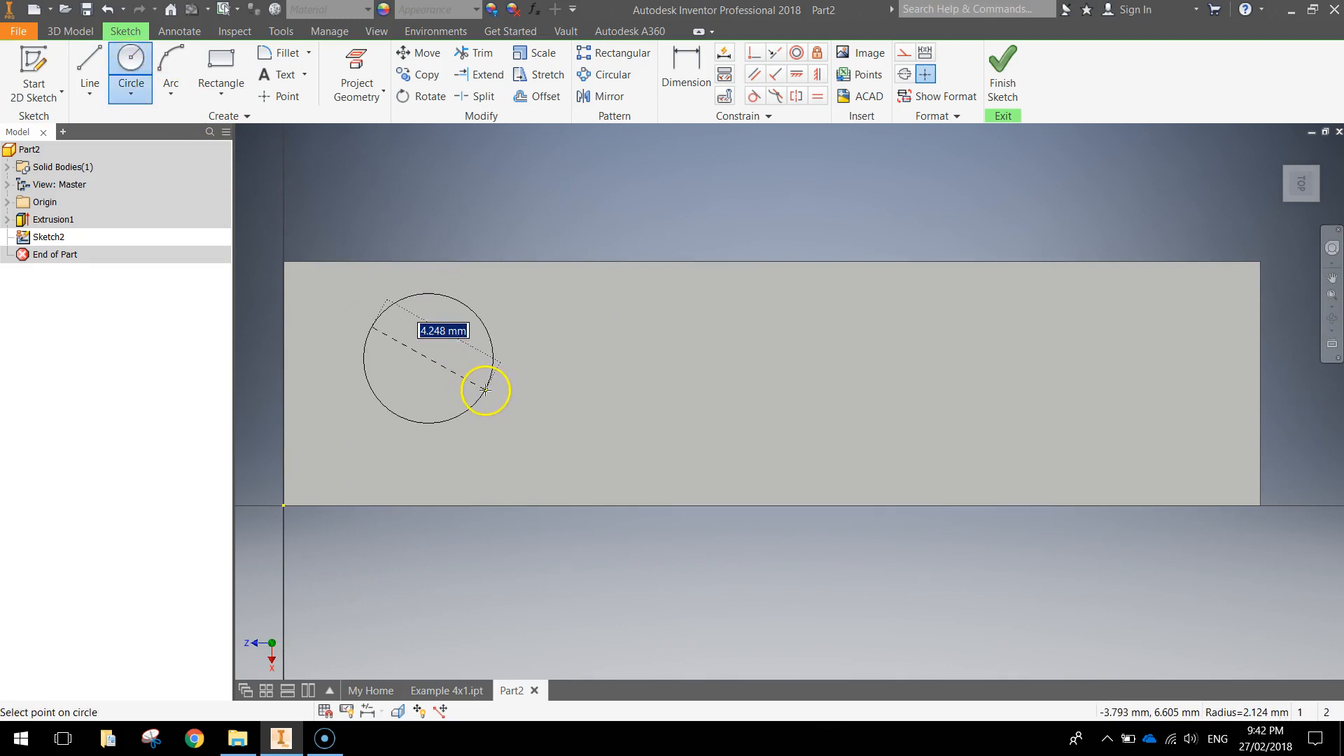
pyautogui.click(486, 391)
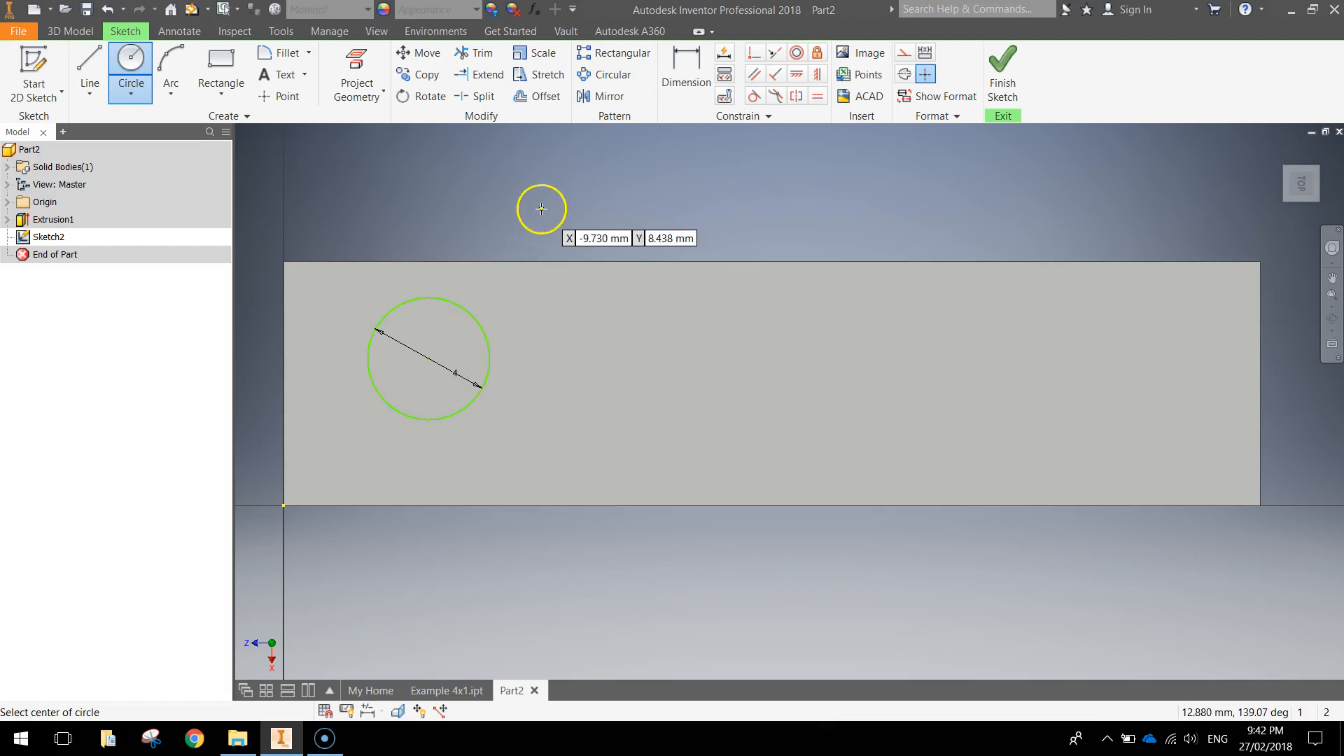
pyautogui.click(684, 73)
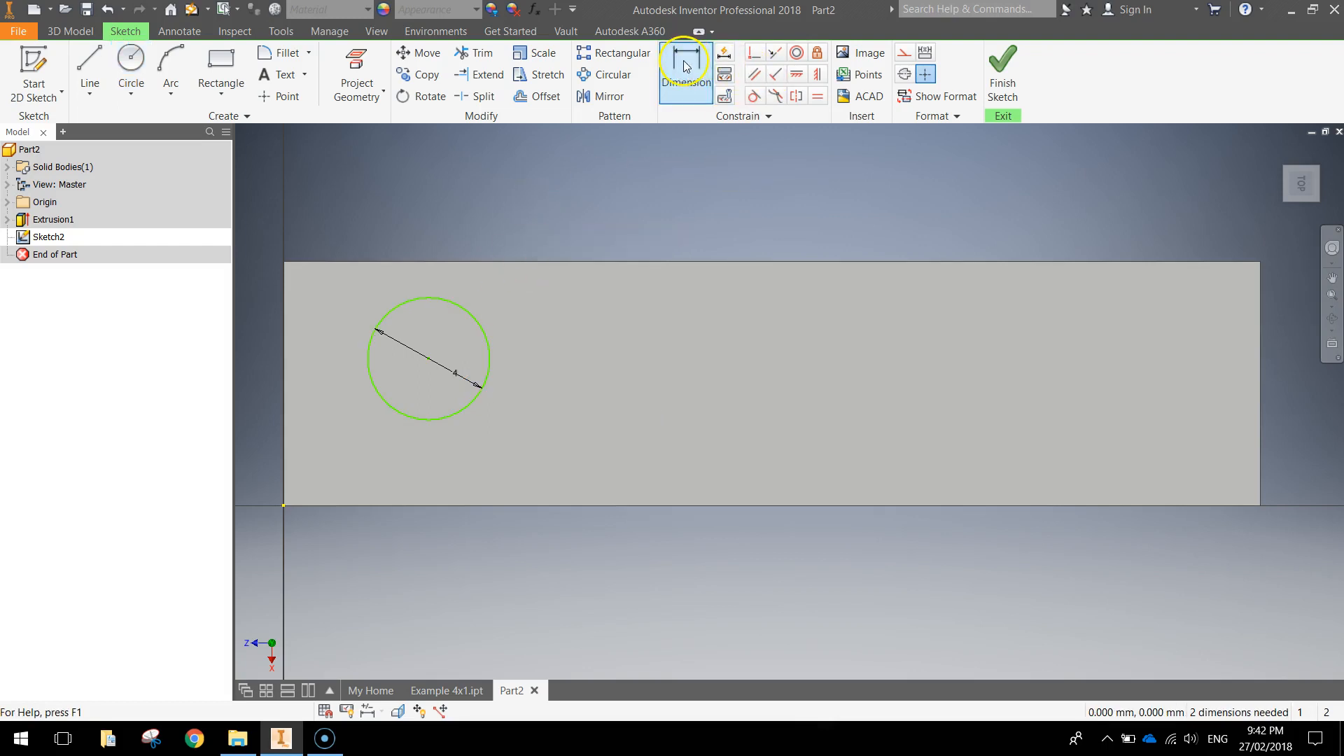
# Dimension the circle's diameter and its 4 mm offsets from the left and top edges
pyautogui.click(685, 65)
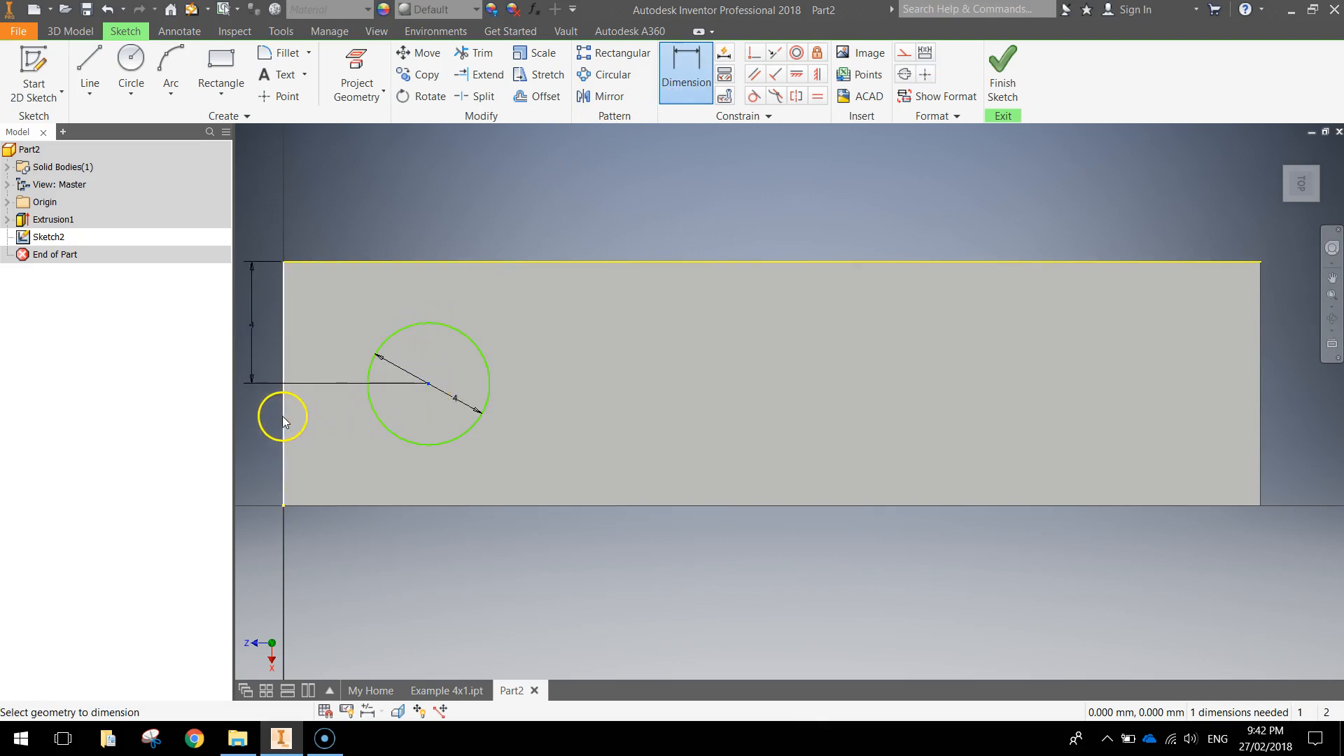
pyautogui.click(347, 228)
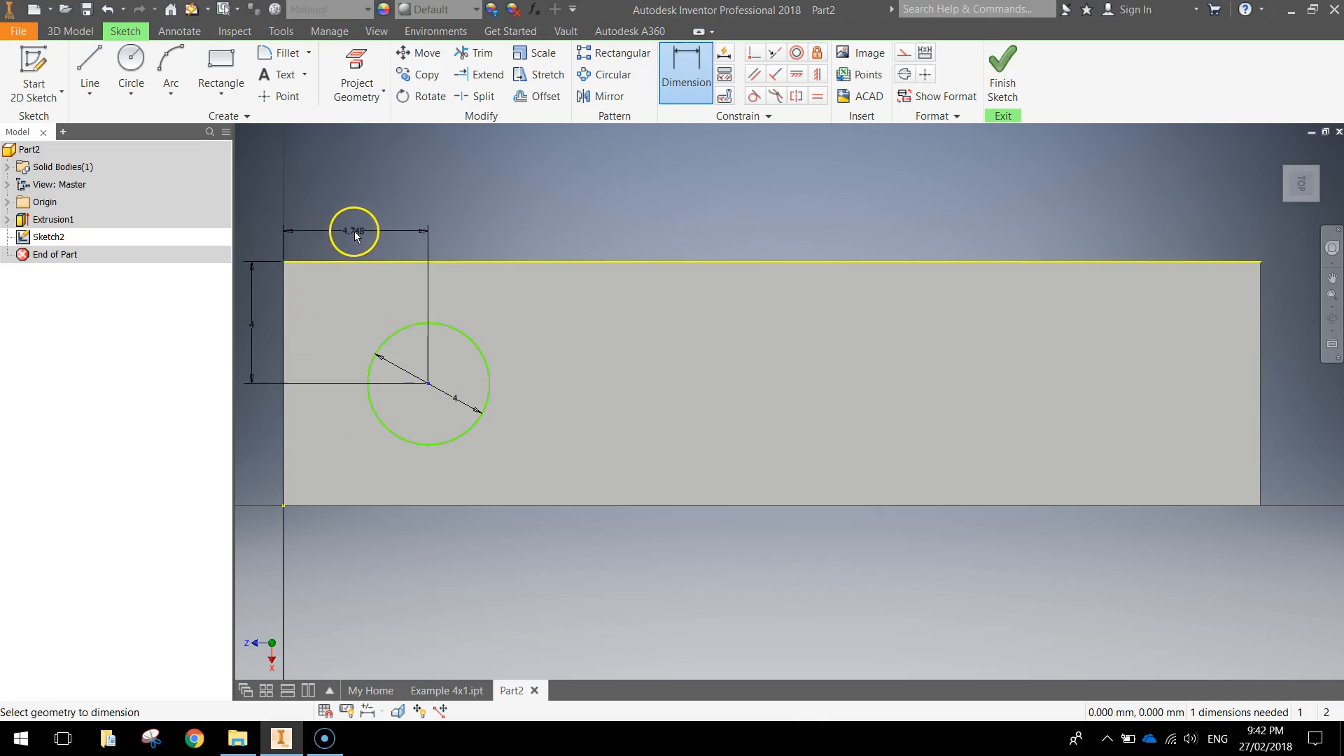
pyautogui.click(354, 231)
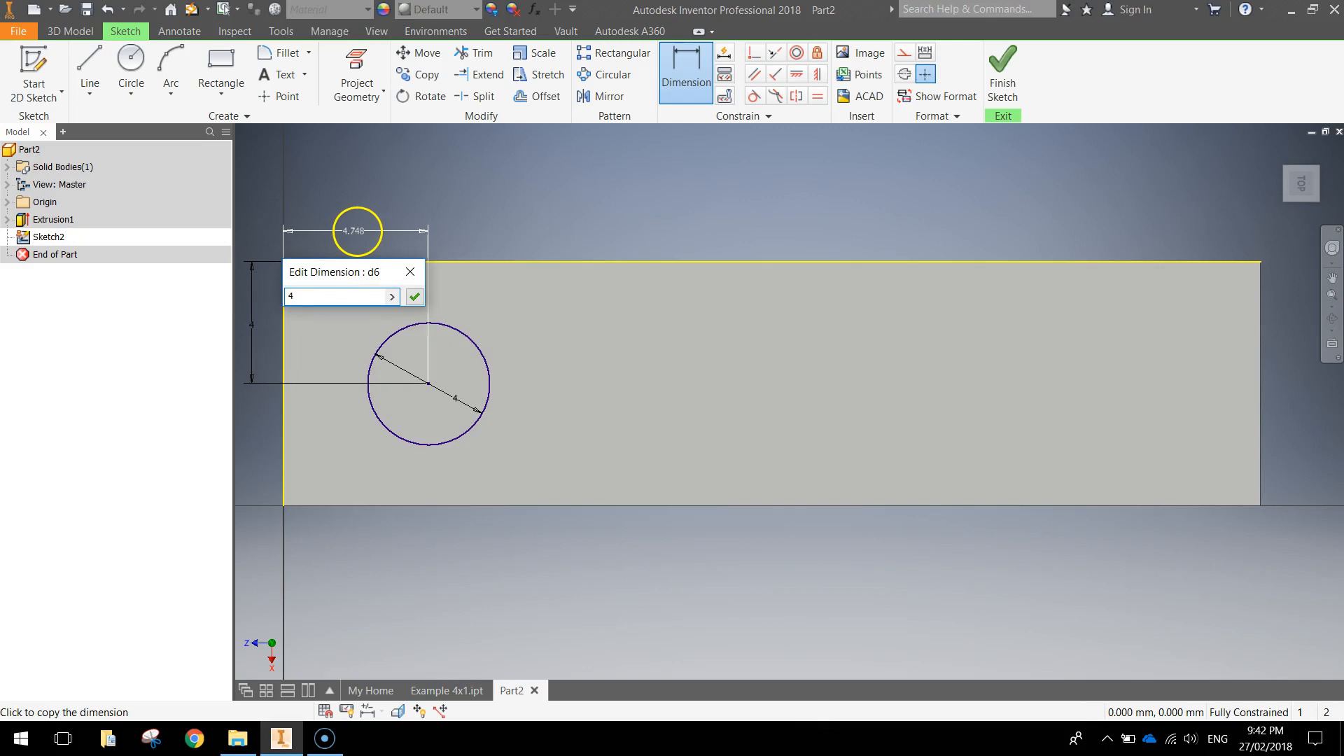
pyautogui.click(414, 296)
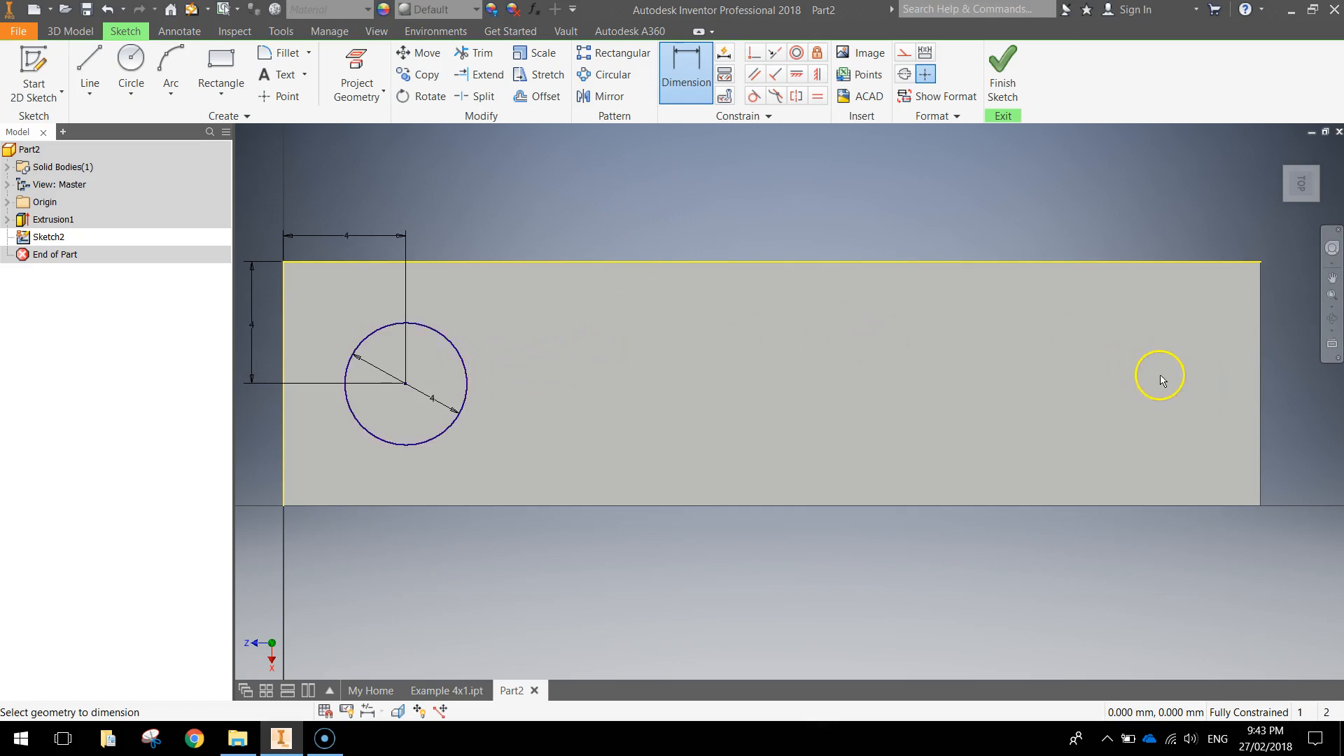
pyautogui.moveTo(588, 52)
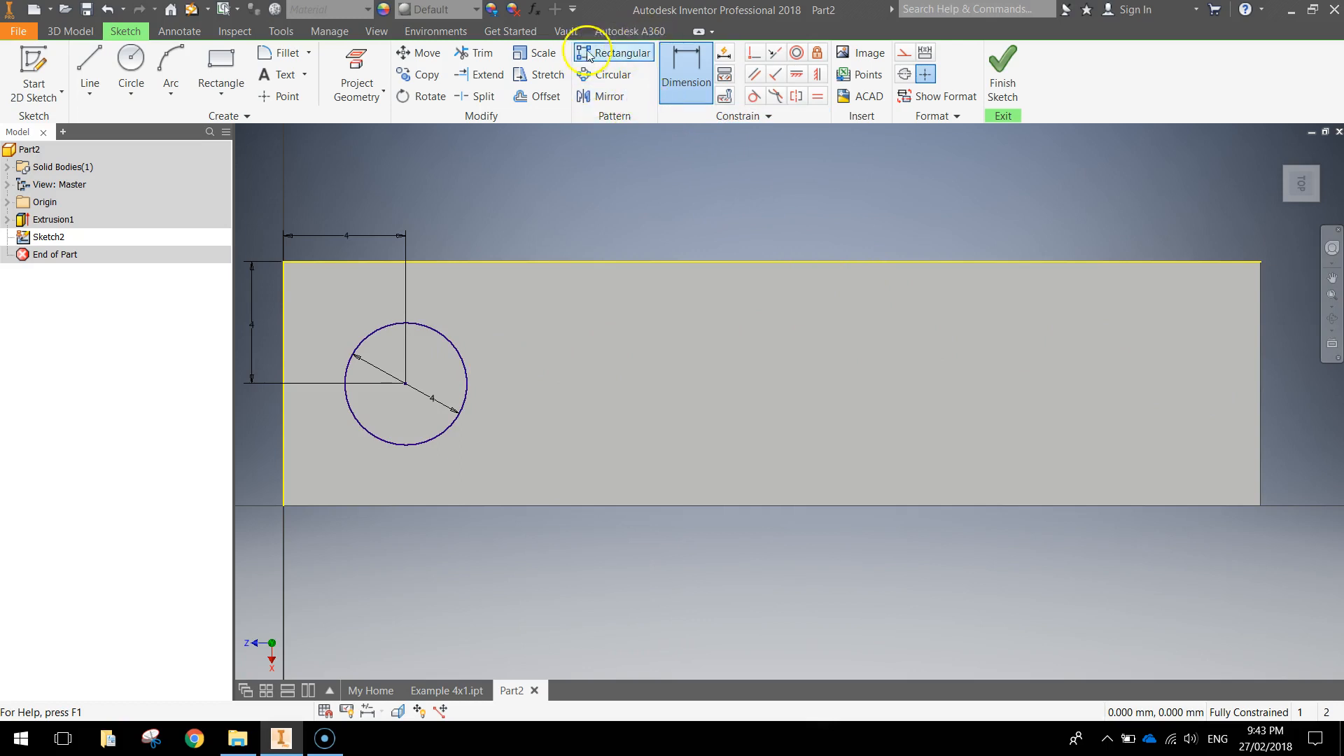
pyautogui.moveTo(629, 53)
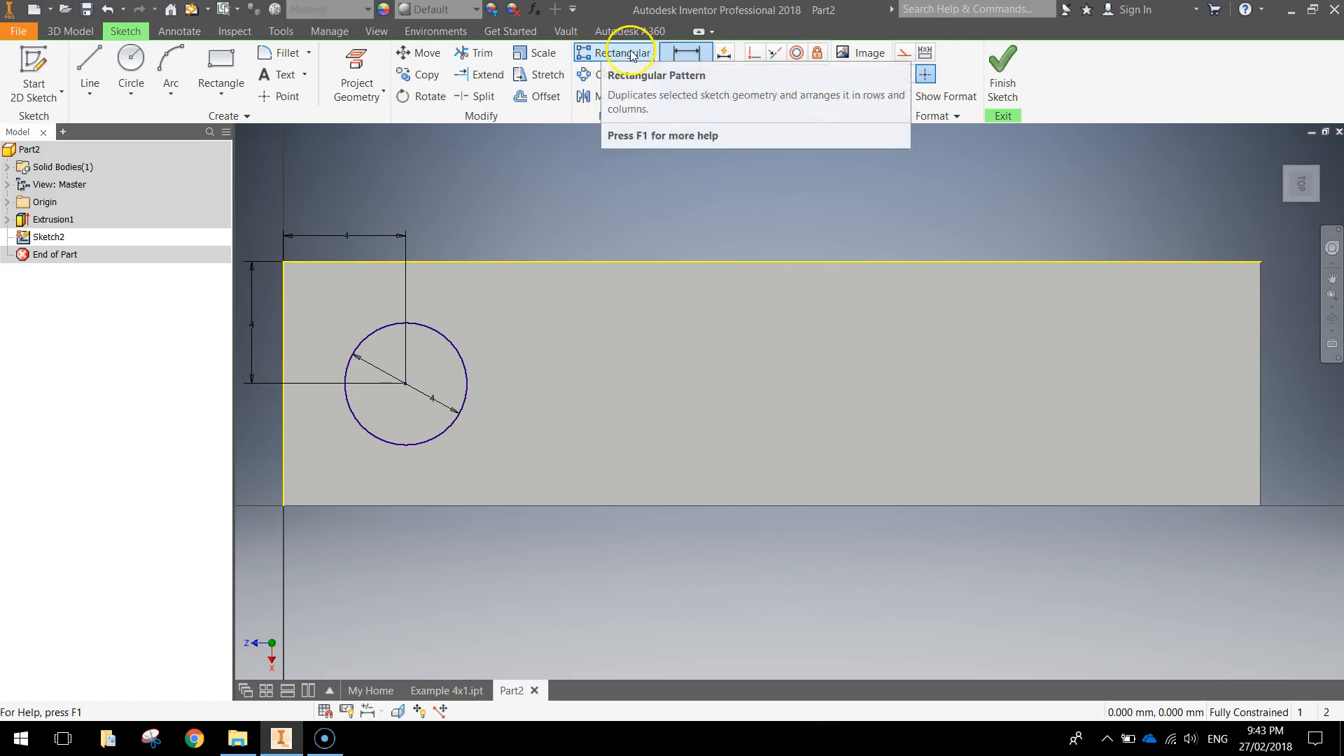
# Rectangular-pattern the circle along the flipped top edge: 4 circles at 8 mm spacing
pyautogui.click(625, 52)
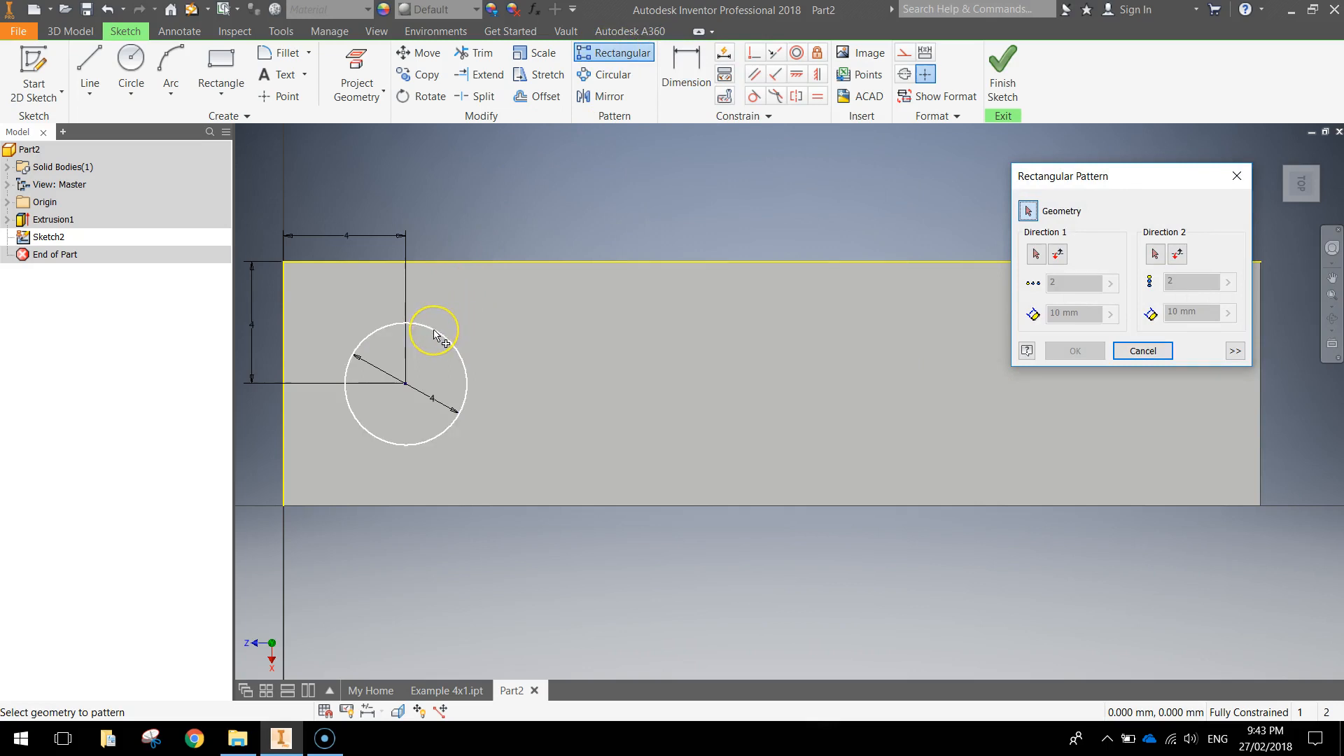
pyautogui.click(405, 382)
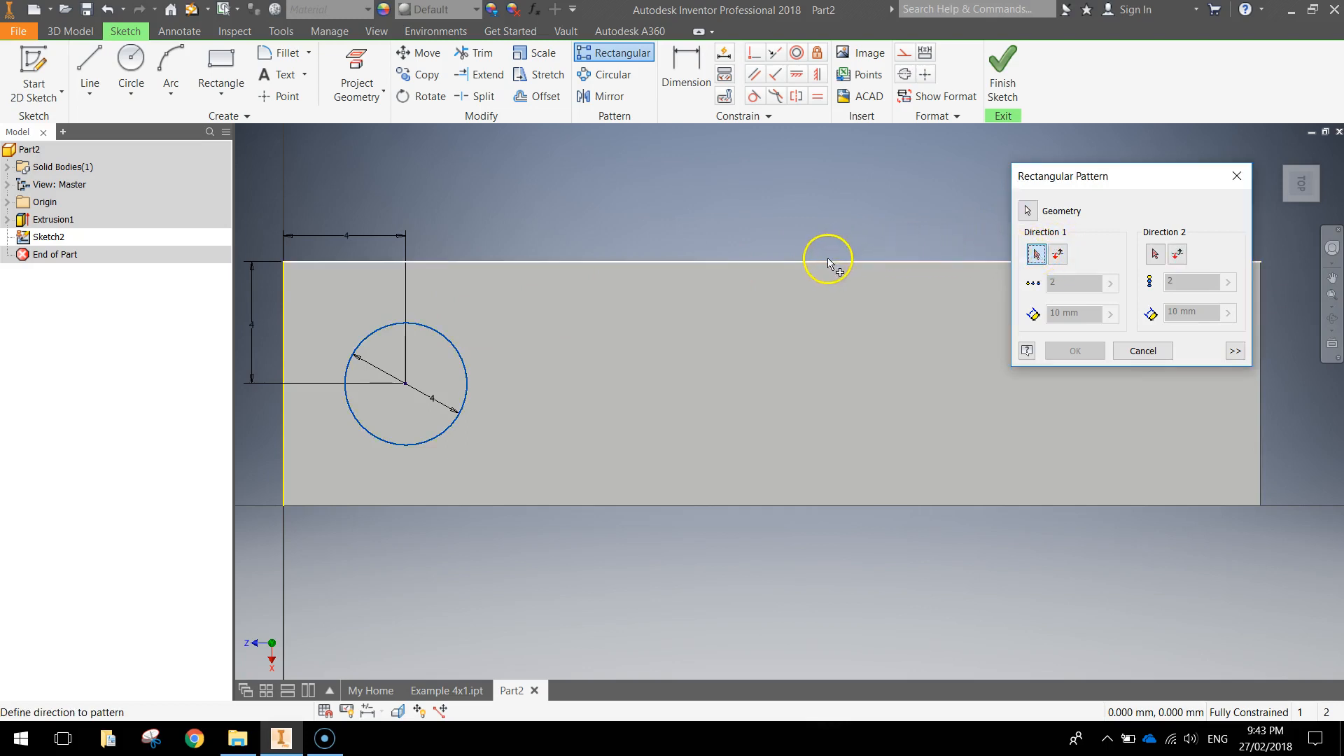
pyautogui.click(826, 262)
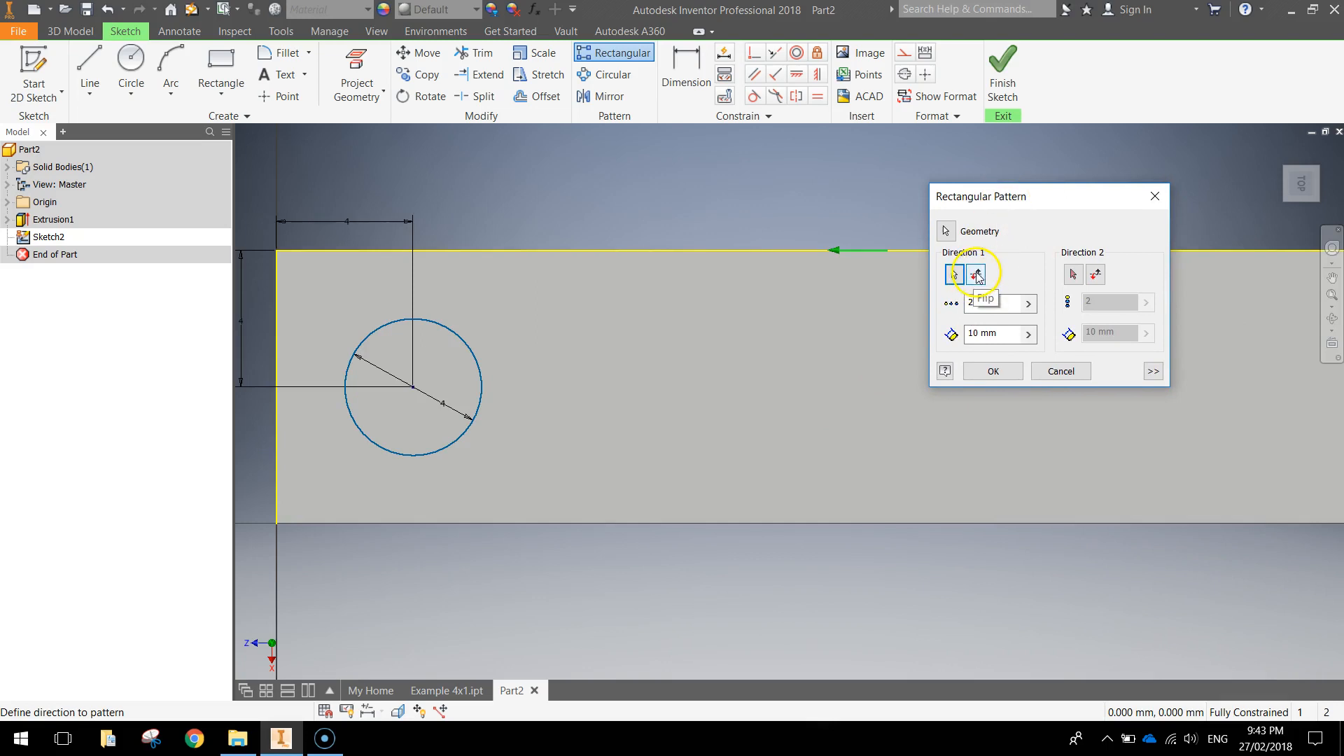
pyautogui.click(975, 275)
pyautogui.write('4')
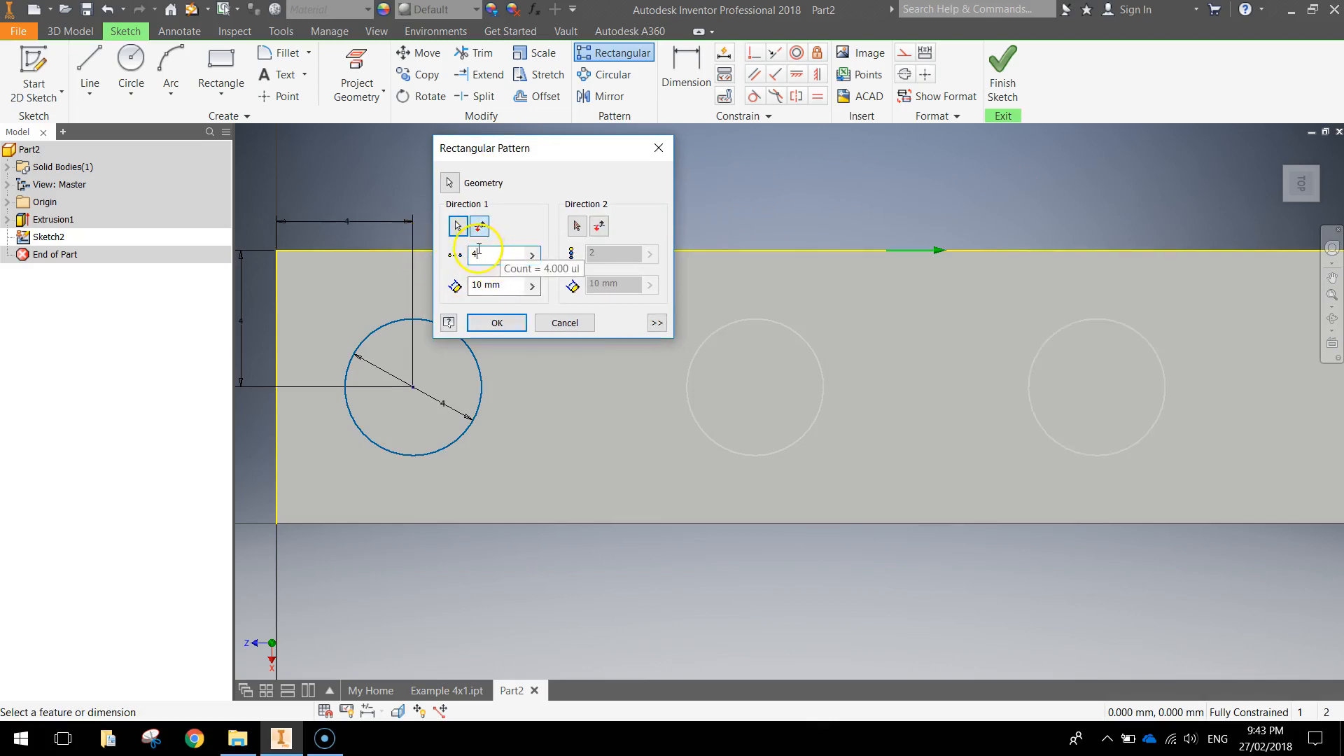
pyautogui.click(497, 285)
pyautogui.write('8')
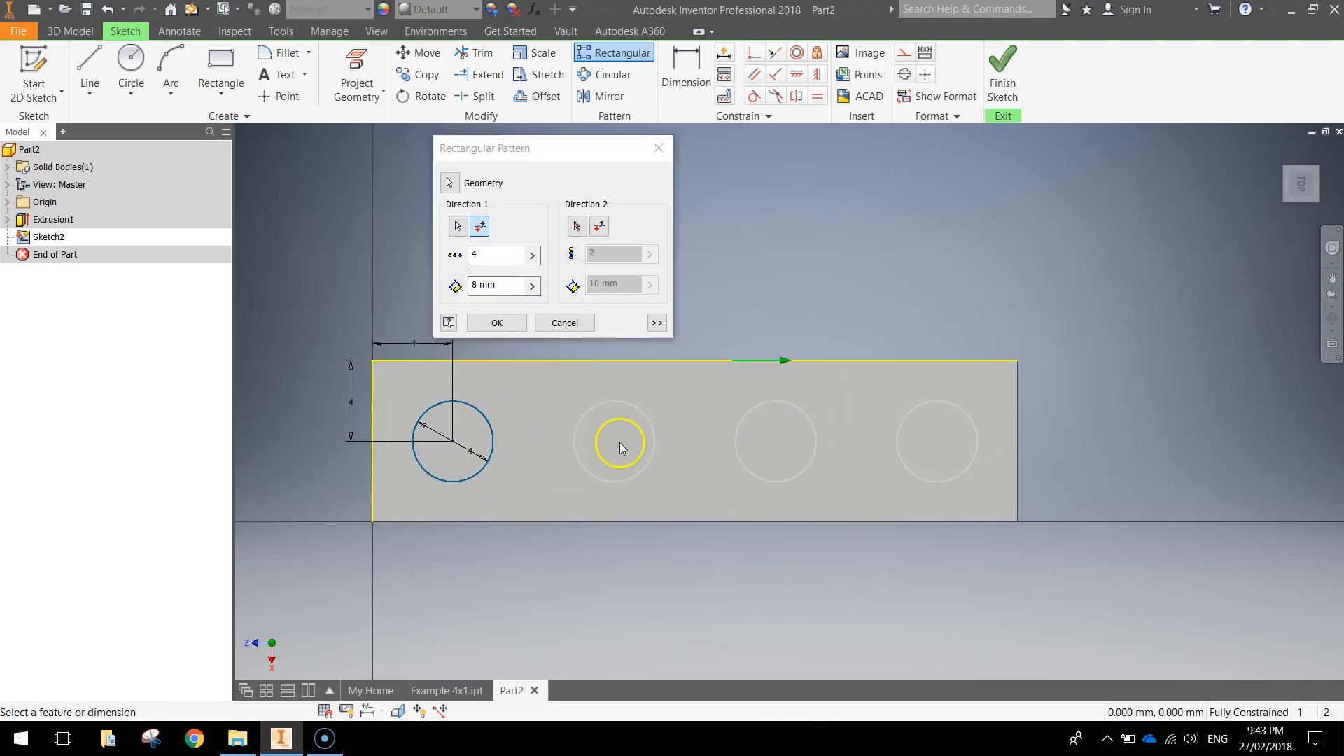
pyautogui.moveTo(647, 444)
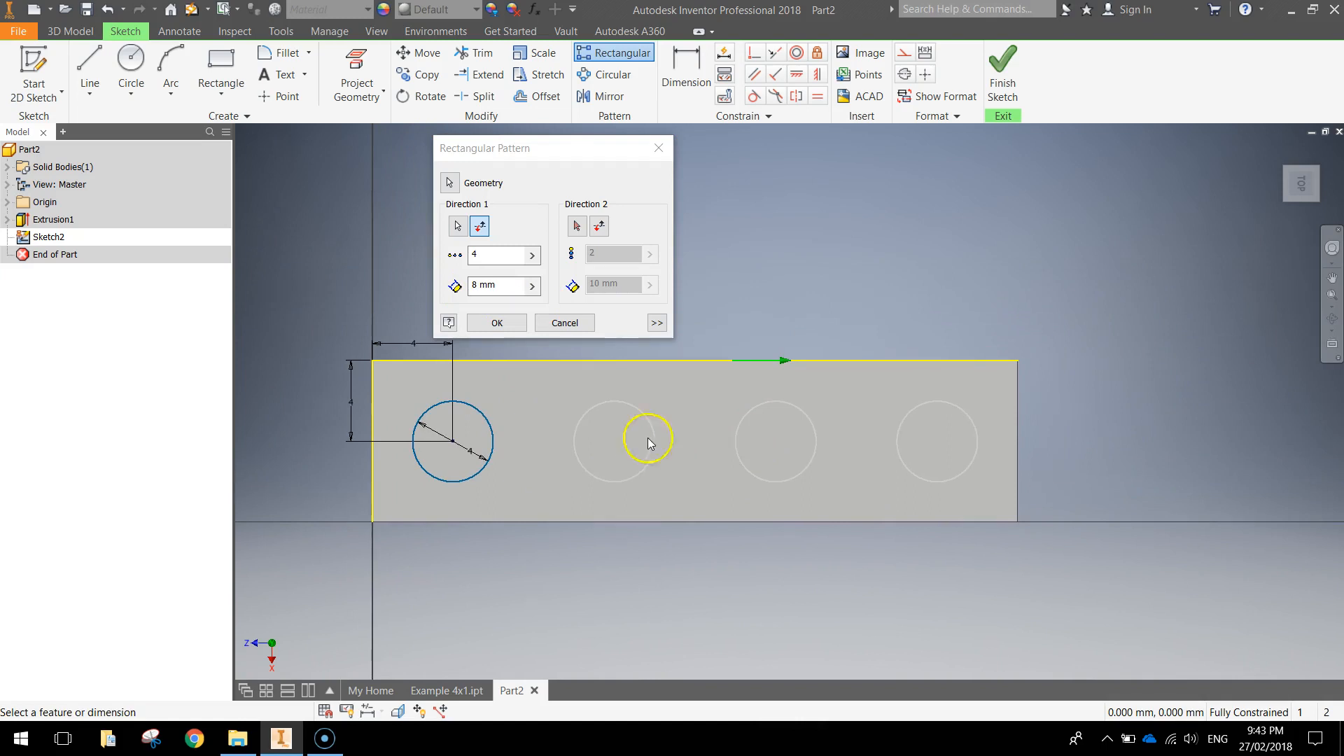
pyautogui.moveTo(941, 446)
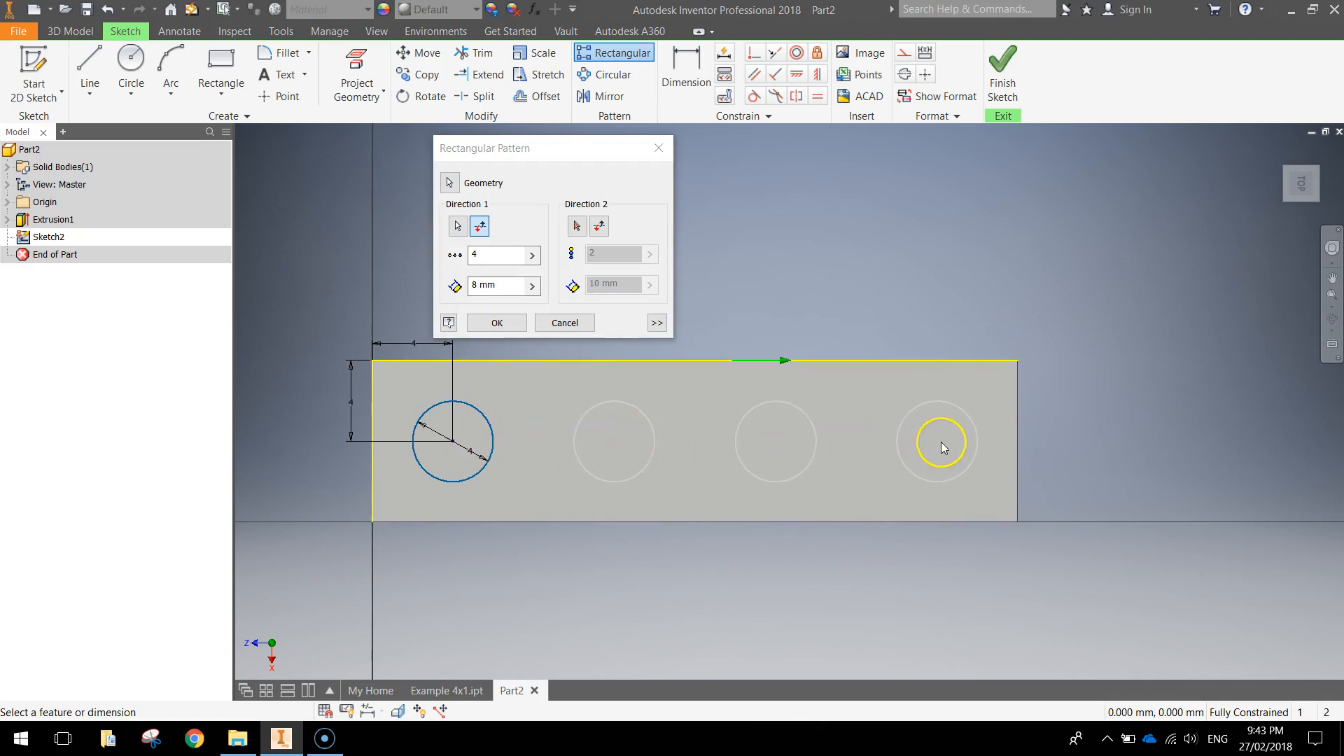
pyautogui.moveTo(765, 424)
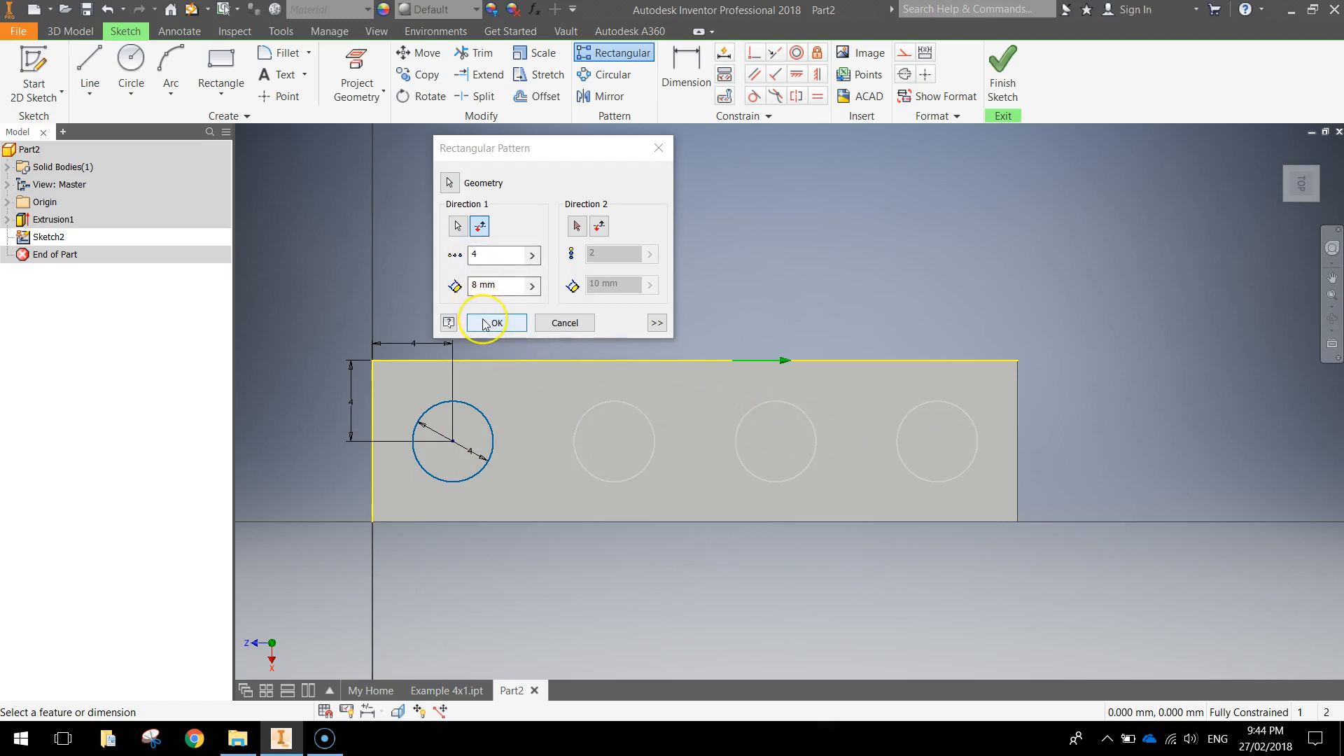
pyautogui.click(493, 322)
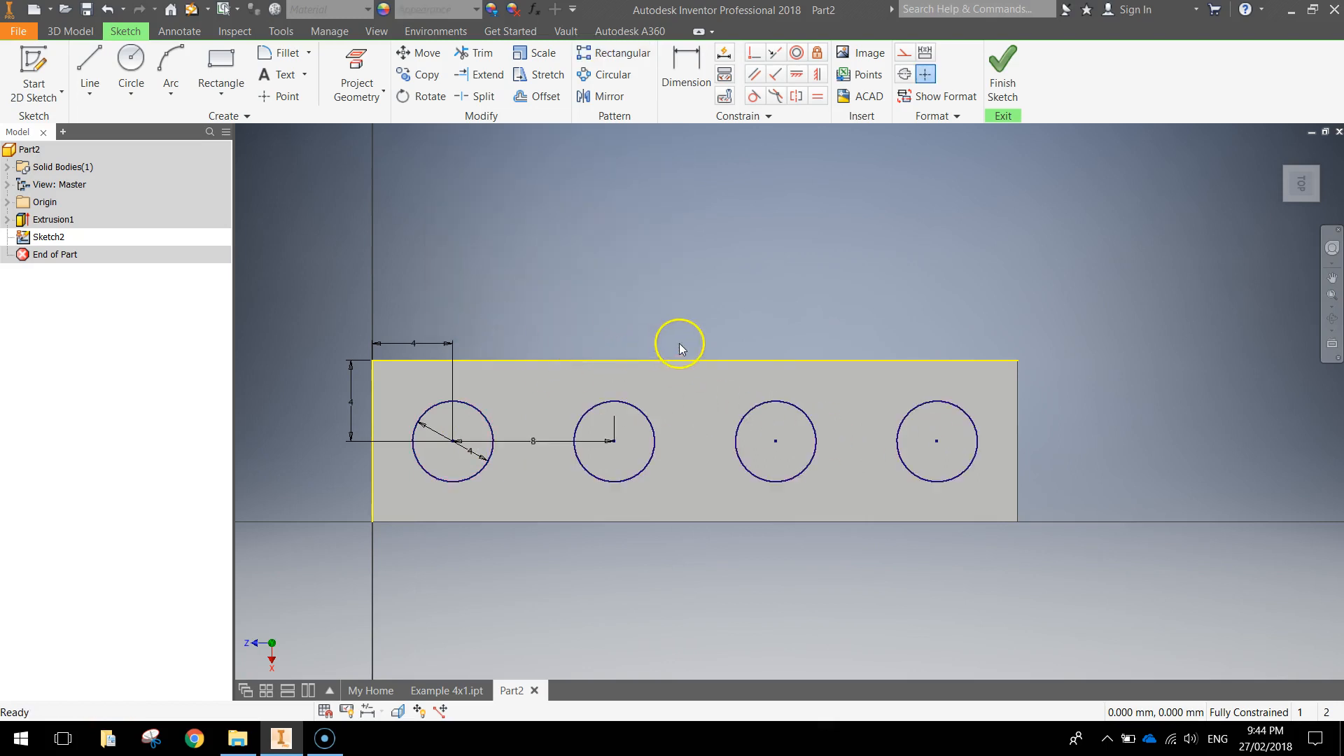
# Orbit the model to an angled view of the top face with its four circles
pyautogui.moveTo(680, 349); pyautogui.dragTo(695, 333)
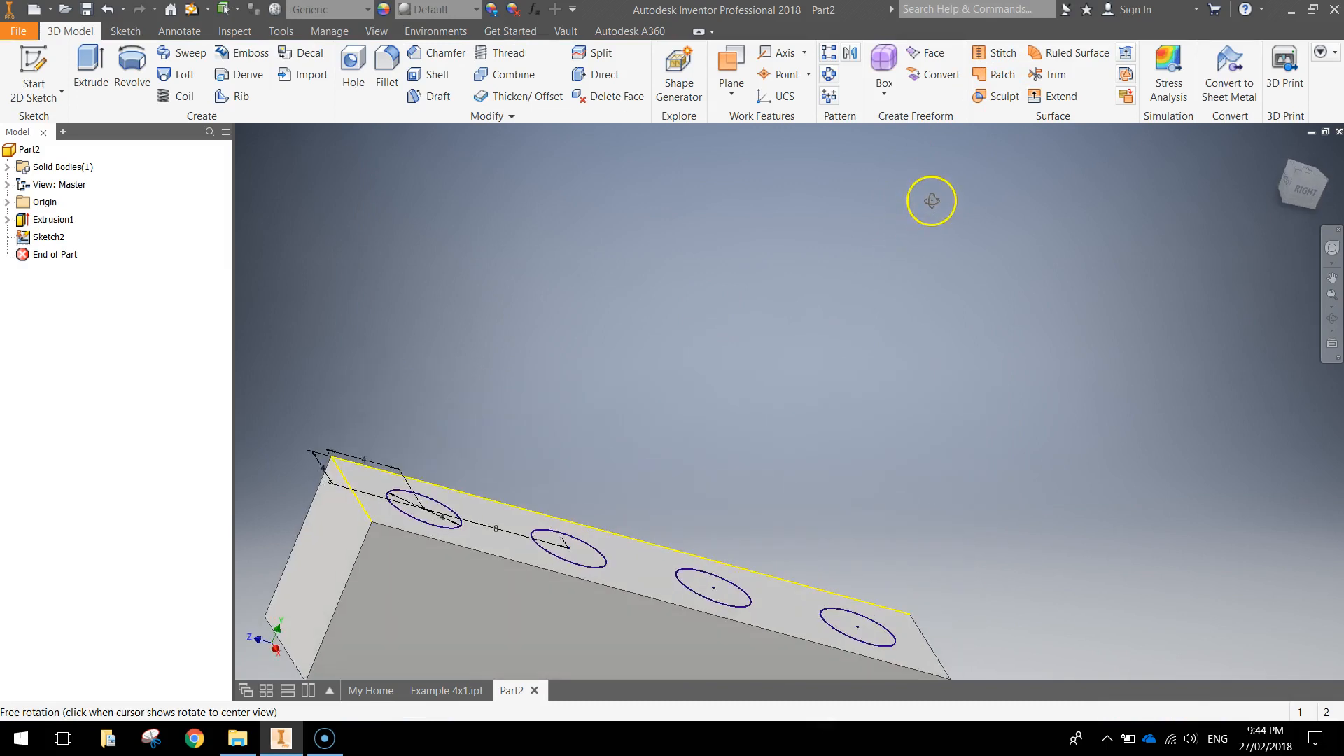
pyautogui.moveTo(930, 201); pyautogui.dragTo(505, 359)
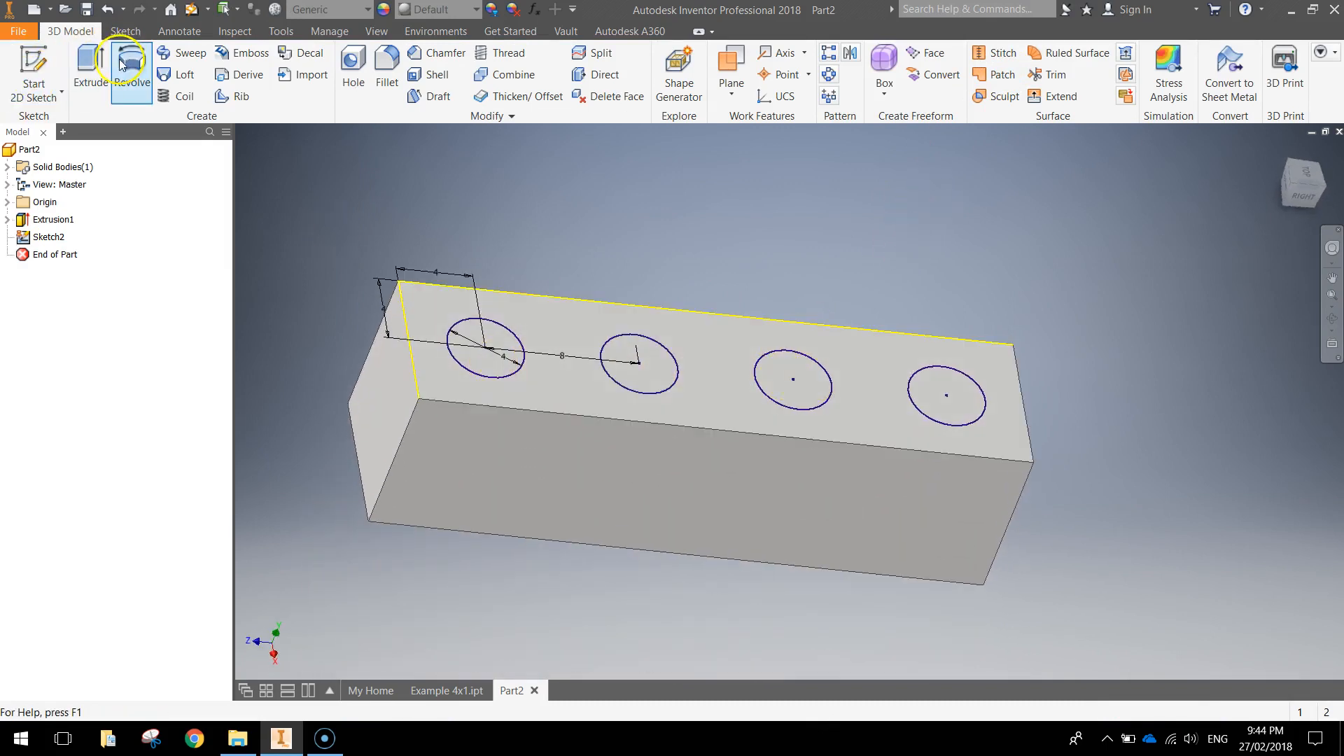
# Extrude the four circles into studs 1.7 mm tall, then view the underside
pyautogui.click(90, 70)
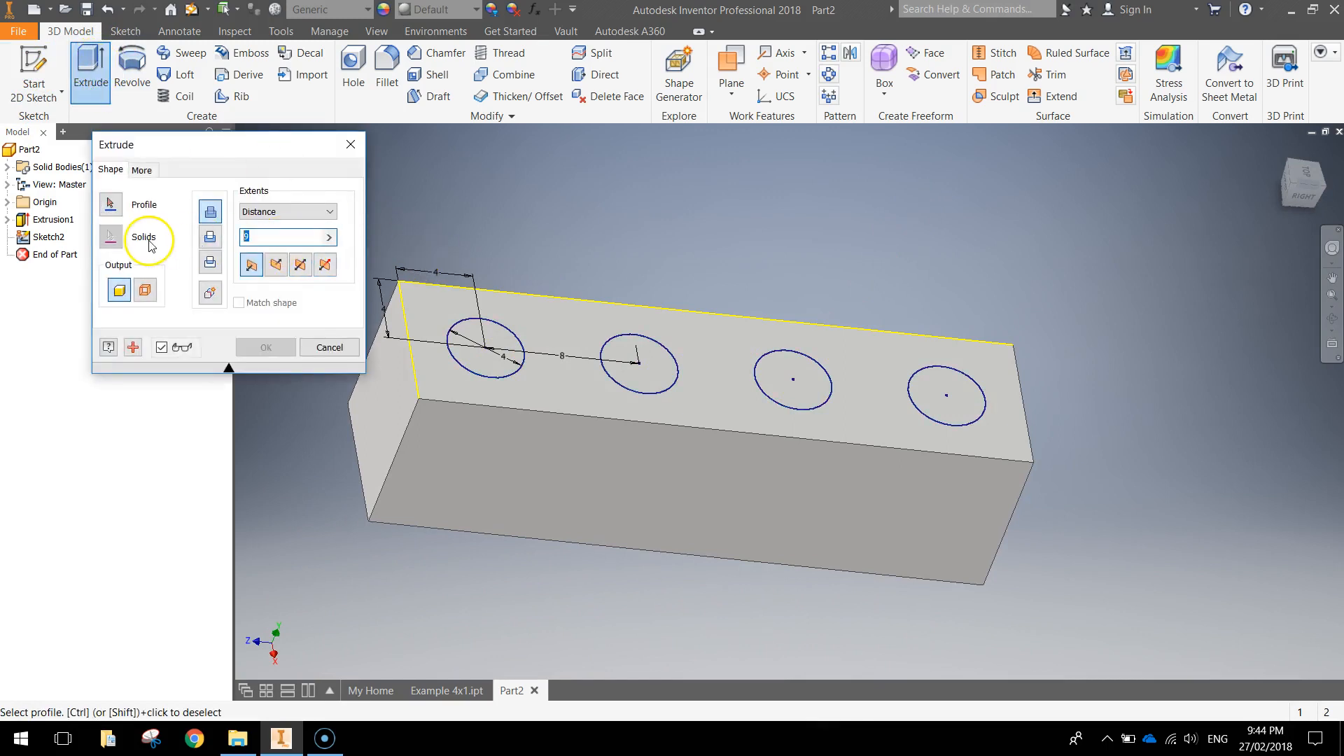
pyautogui.write('1.7')
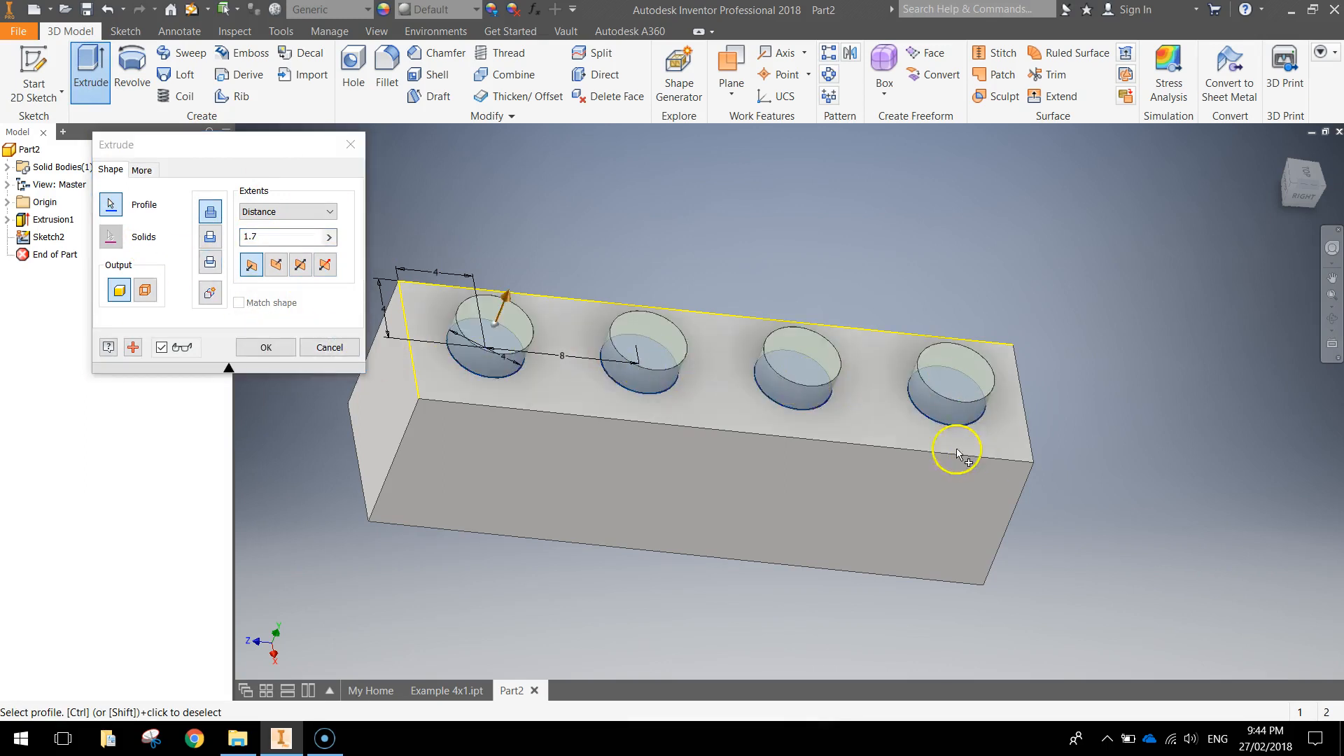
pyautogui.click(265, 347)
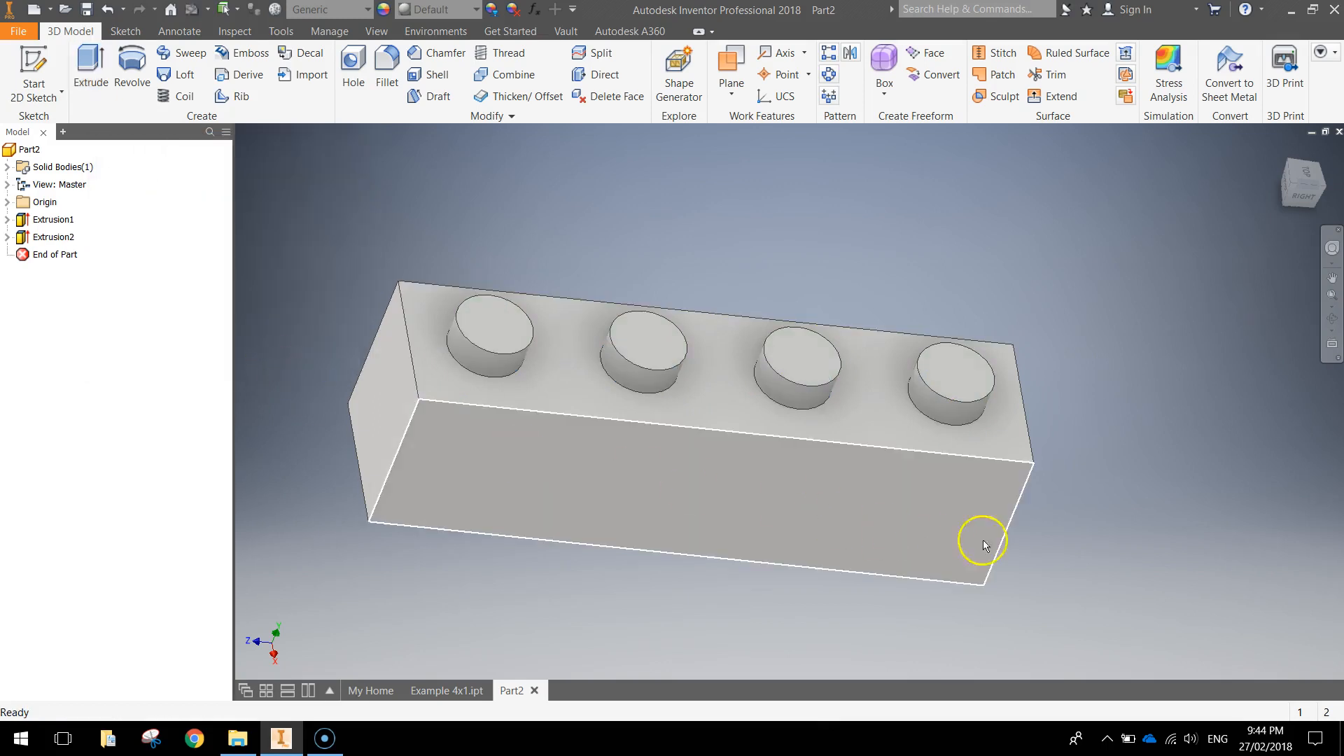
pyautogui.moveTo(983, 541); pyautogui.dragTo(1022, 521)
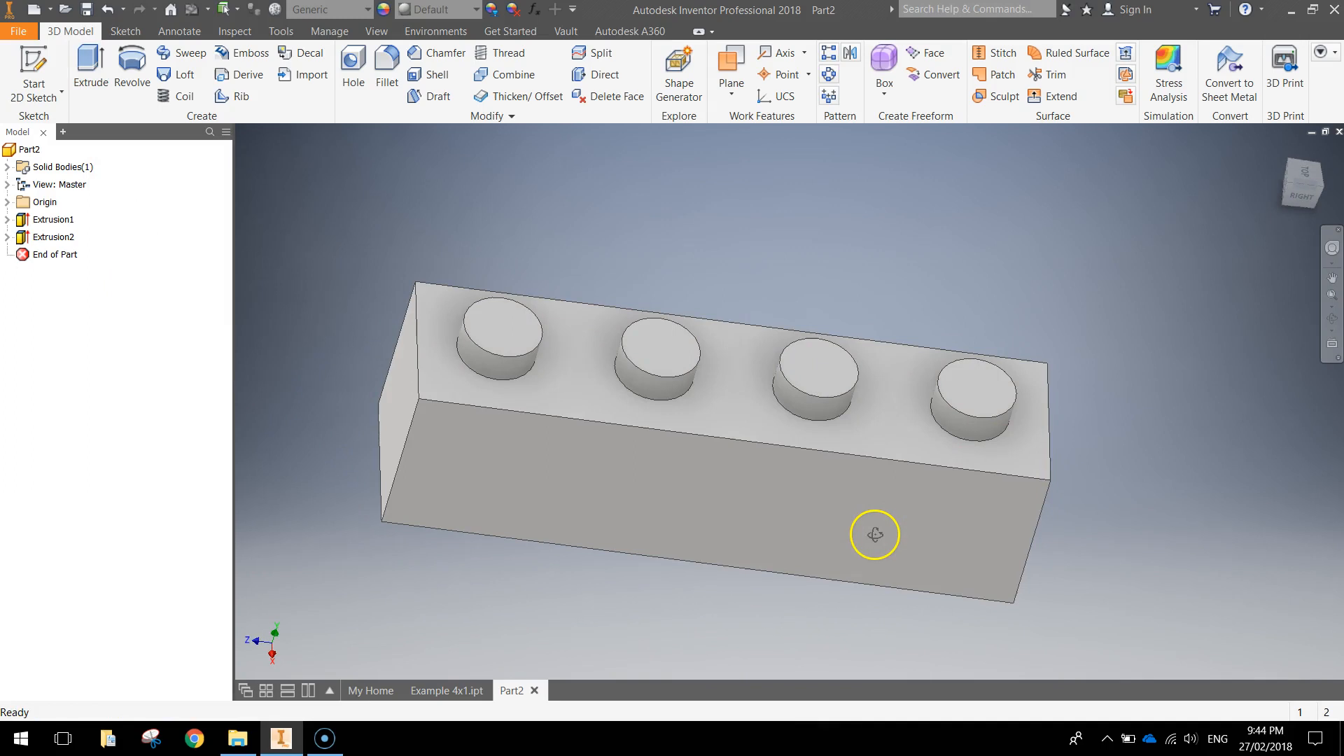
pyautogui.moveTo(874, 533); pyautogui.dragTo(949, 428)
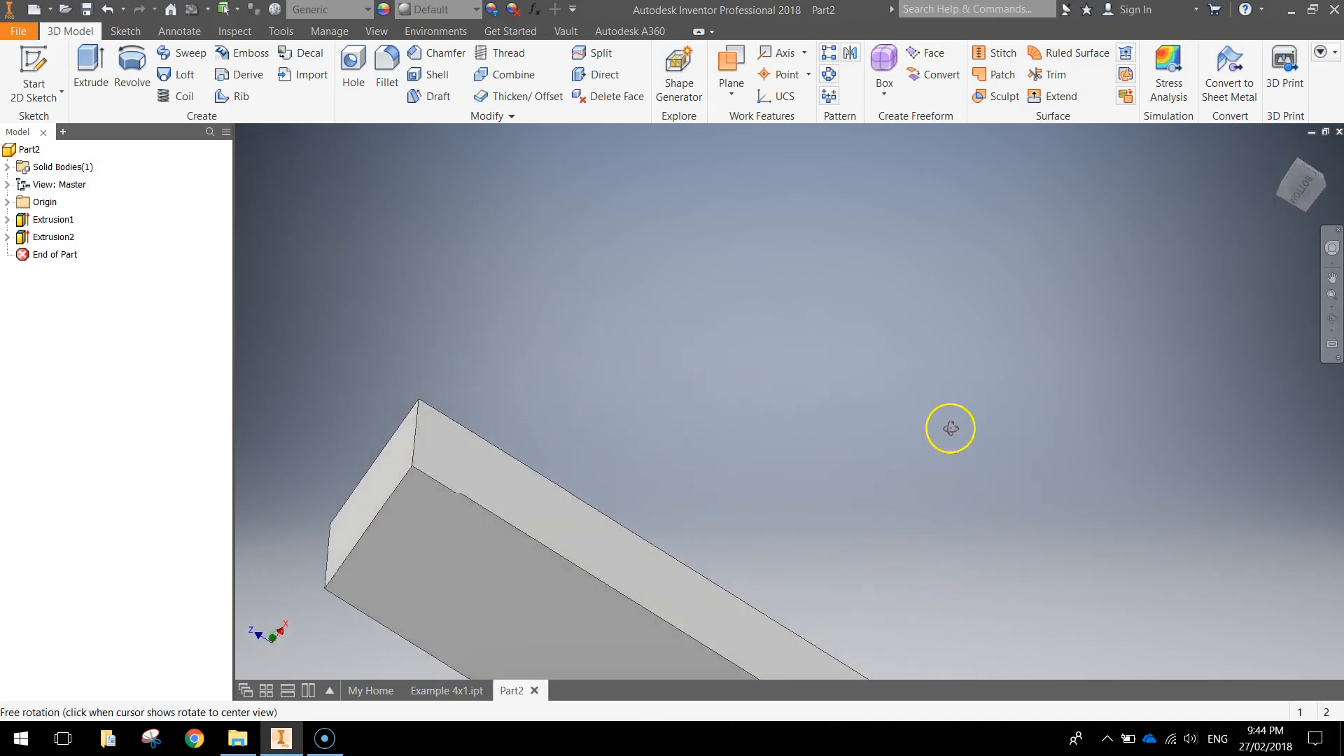
pyautogui.moveTo(950, 428); pyautogui.dragTo(986, 463)
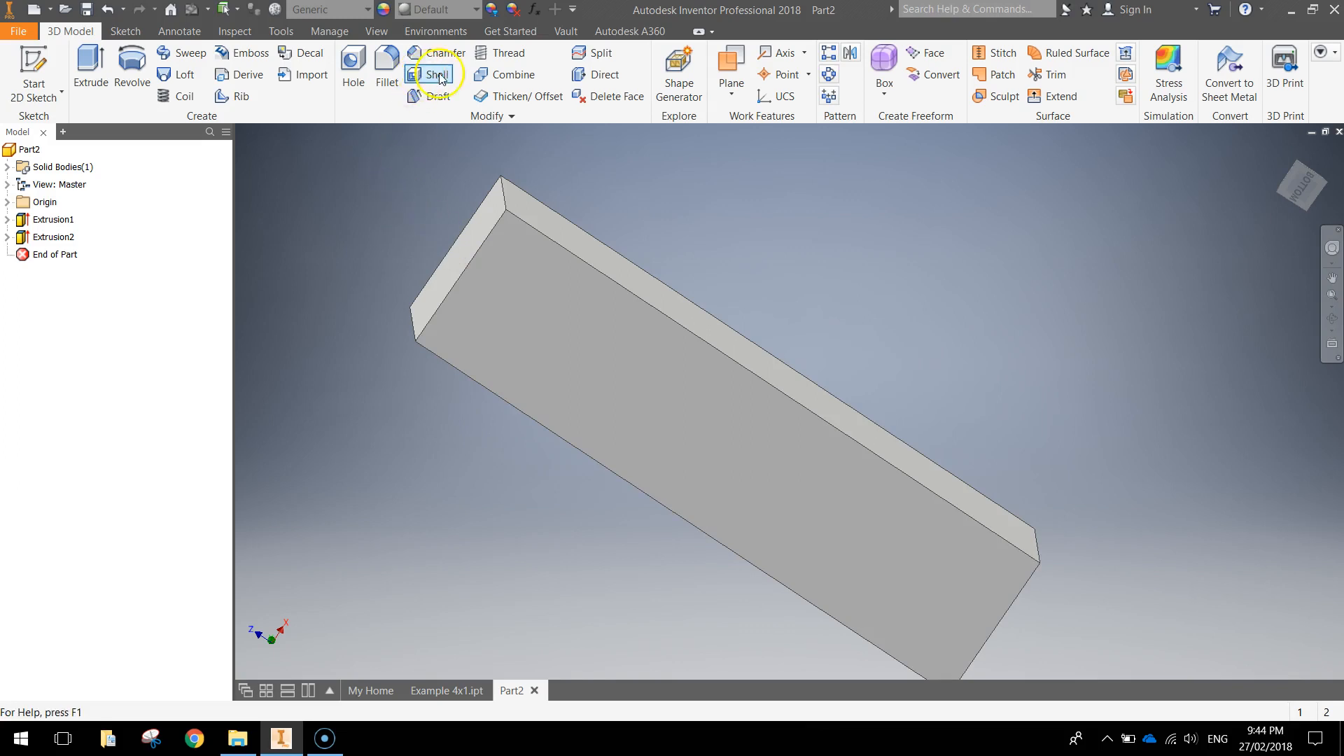
# Shell the block from its bottom face with 0.8 mm walls and start a sketch inside
pyautogui.click(433, 74)
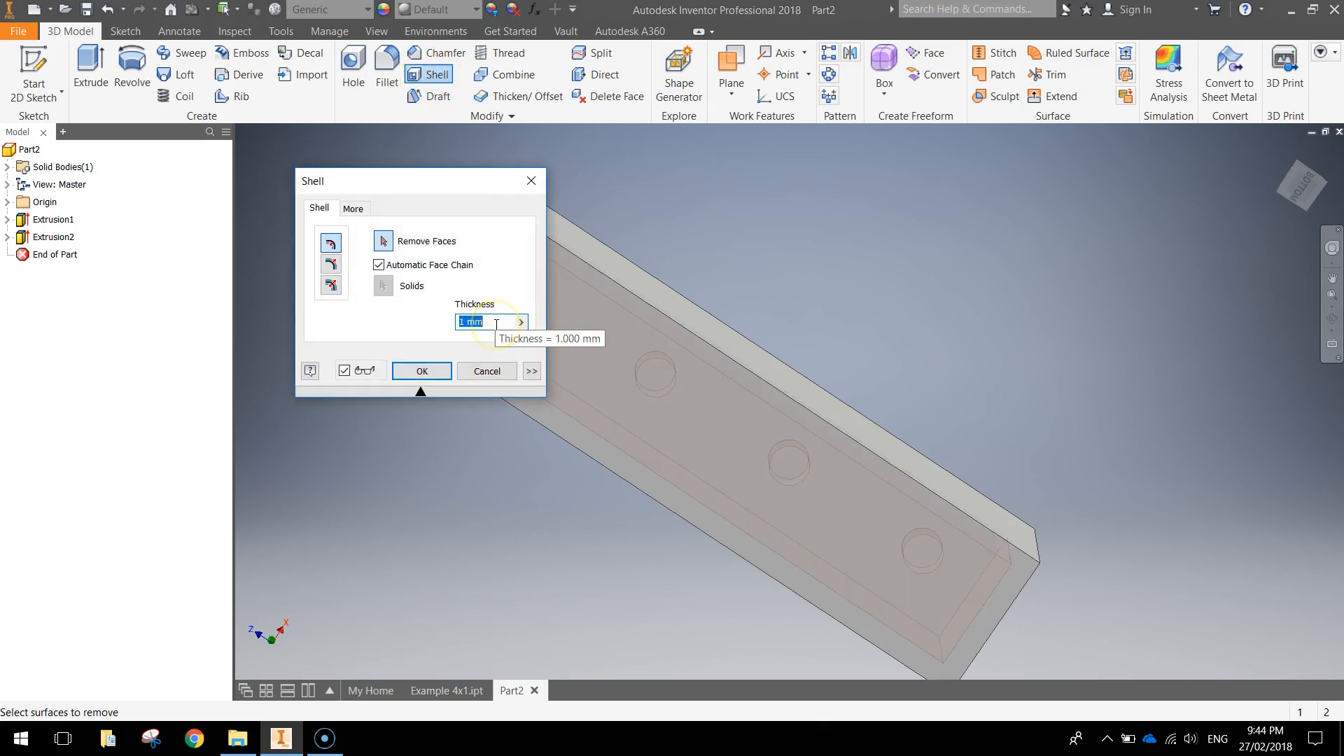
pyautogui.write('0.8')
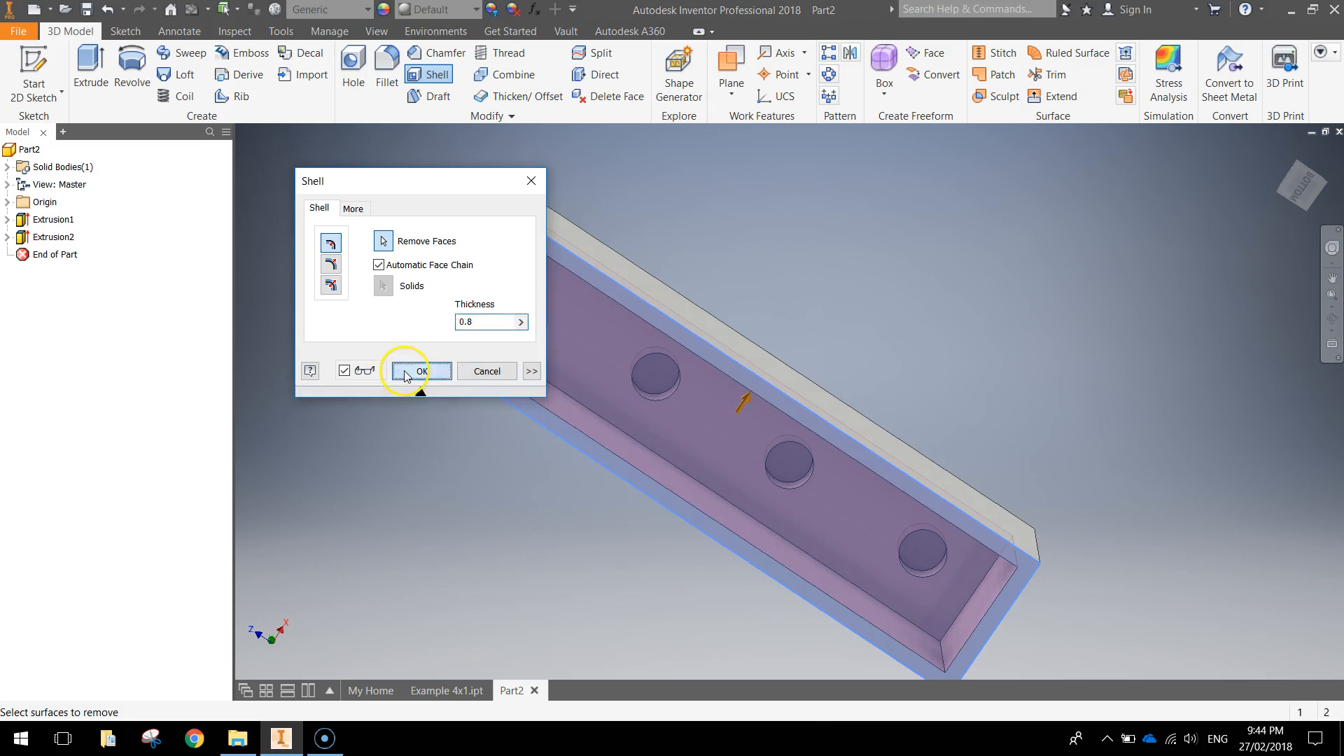
pyautogui.click(419, 370)
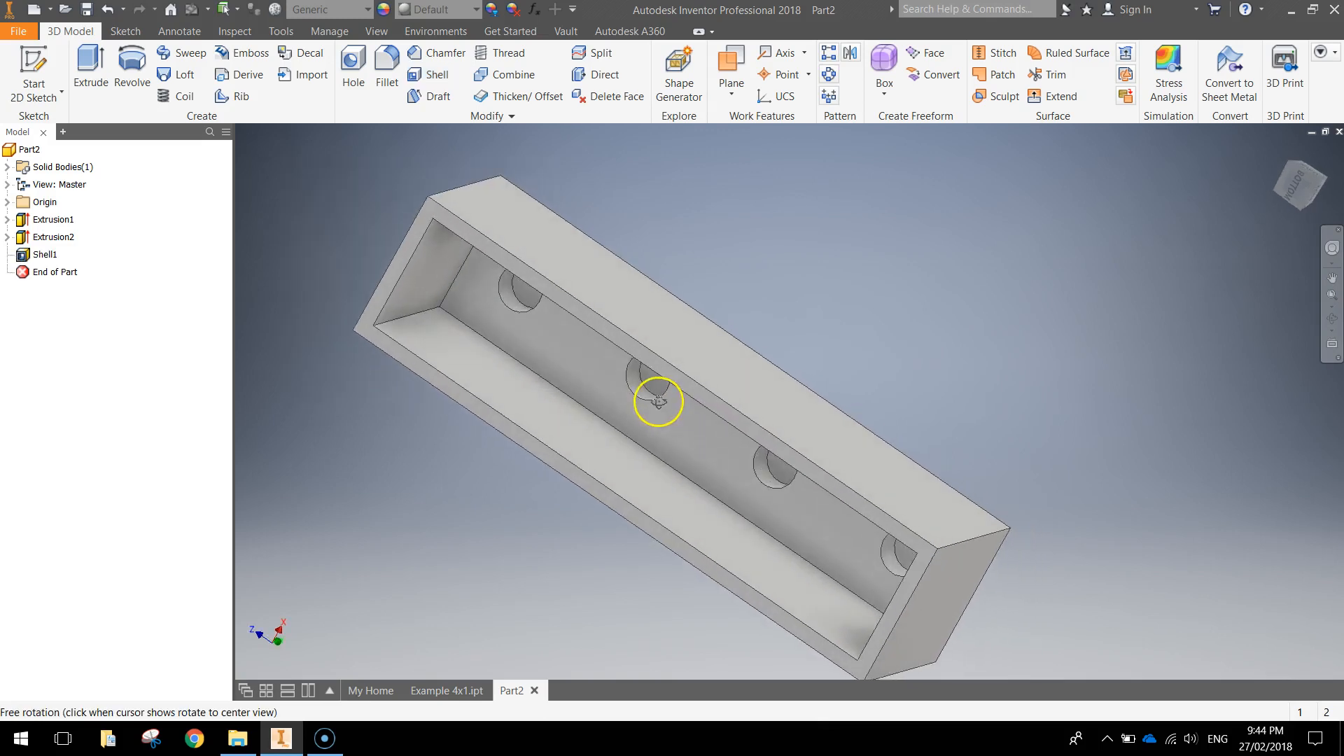
pyautogui.moveTo(658, 402); pyautogui.dragTo(732, 383)
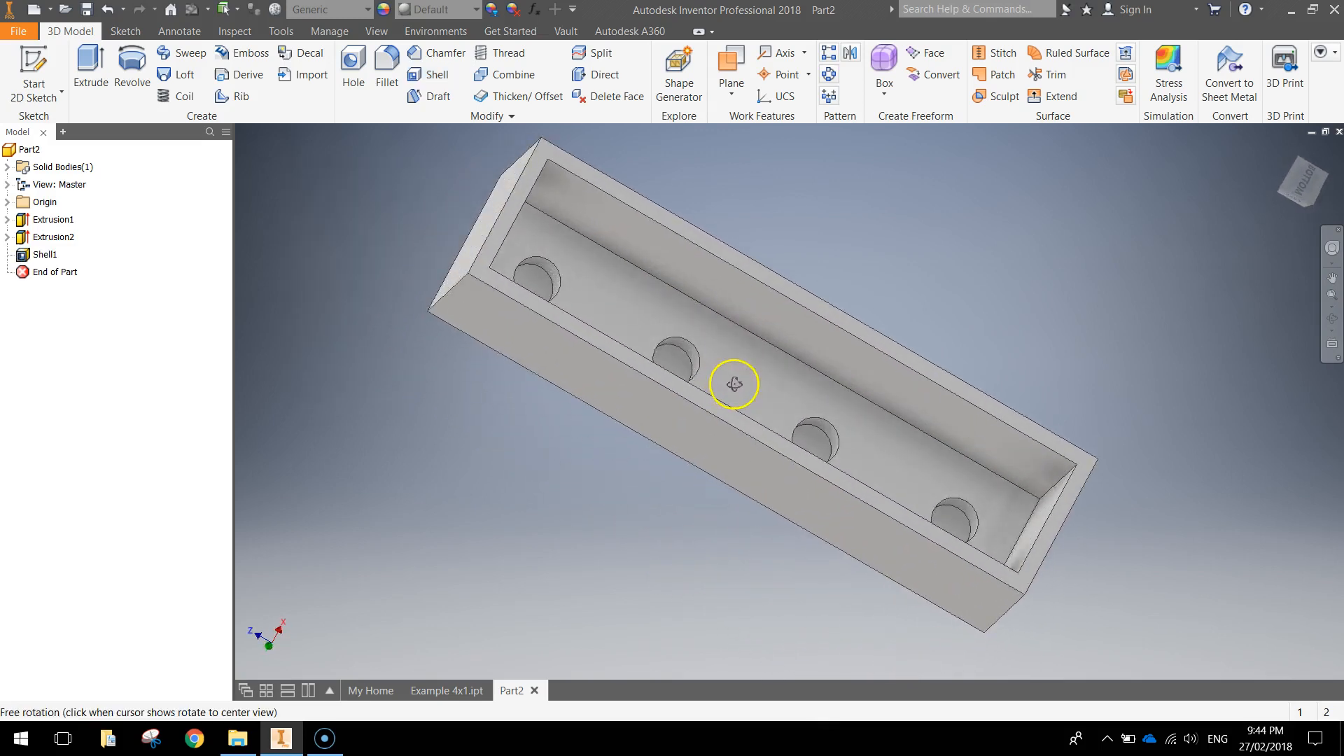
pyautogui.moveTo(732, 383); pyautogui.dragTo(698, 414)
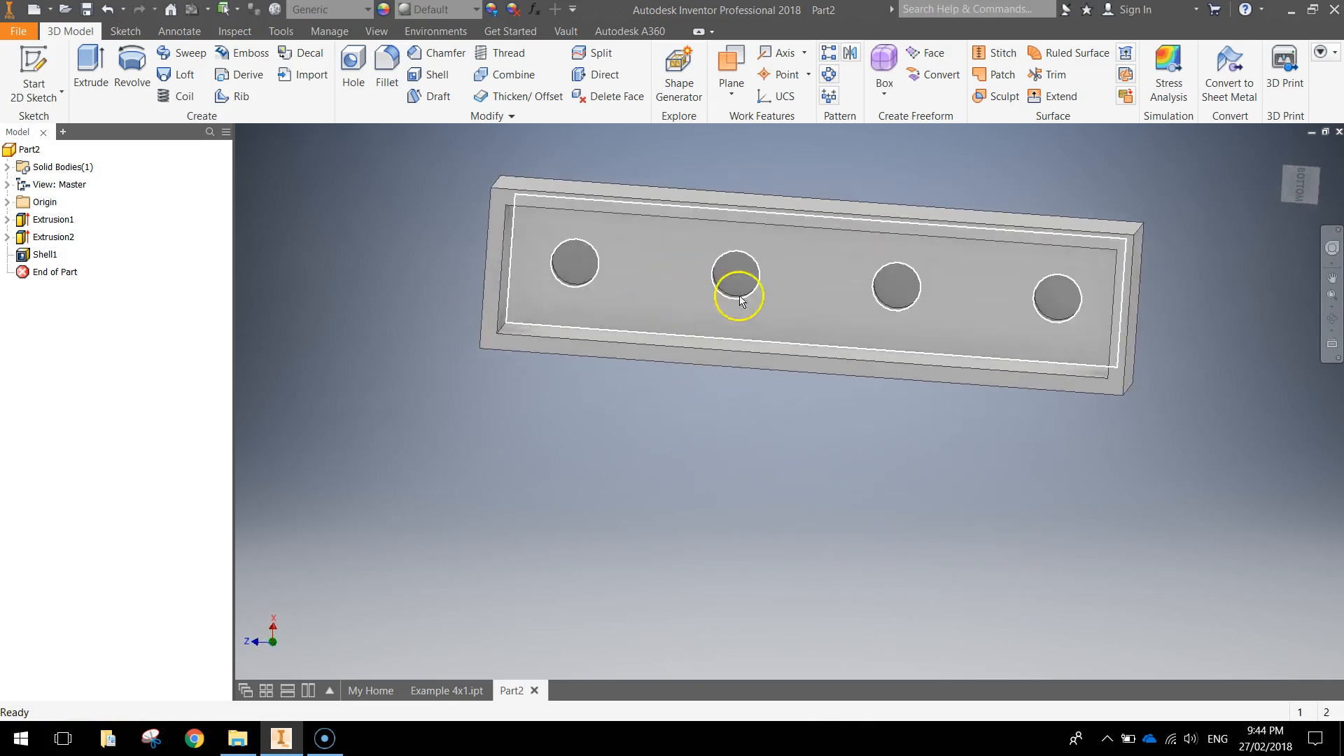
pyautogui.moveTo(880, 337)
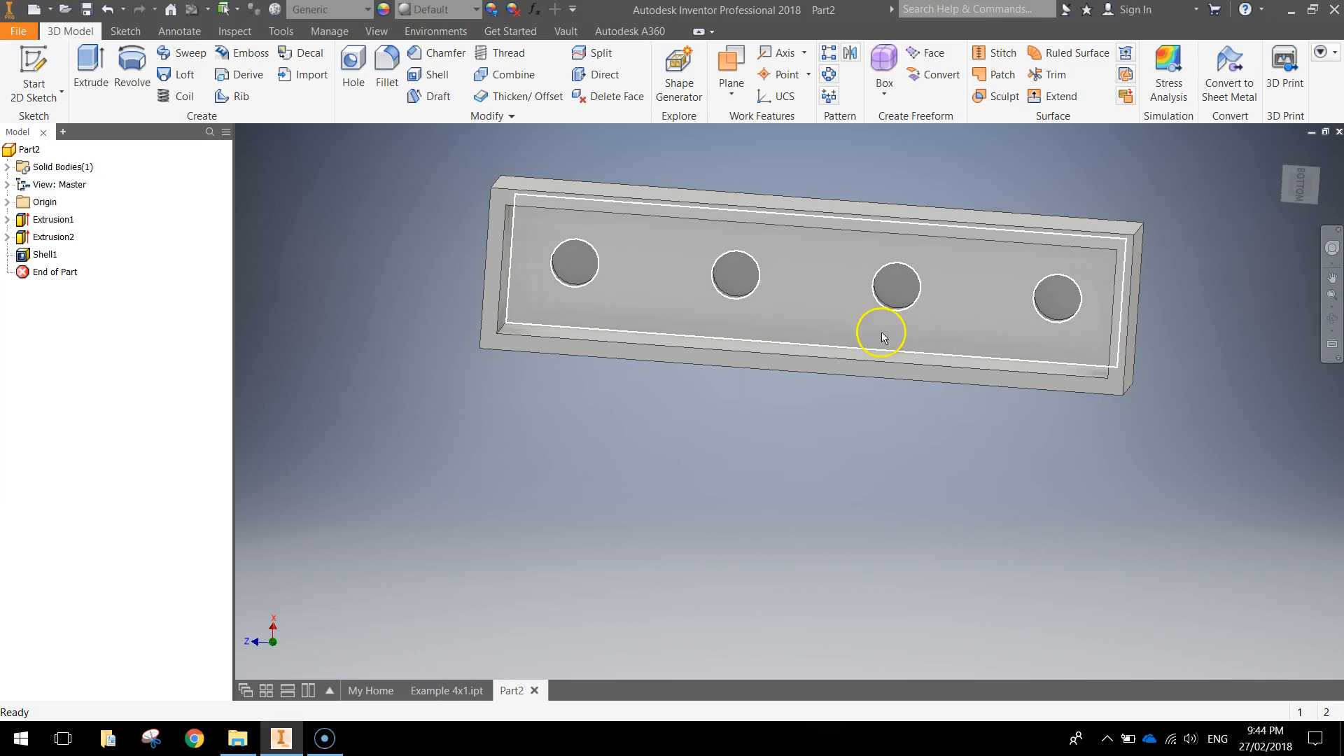
pyautogui.moveTo(884, 338)
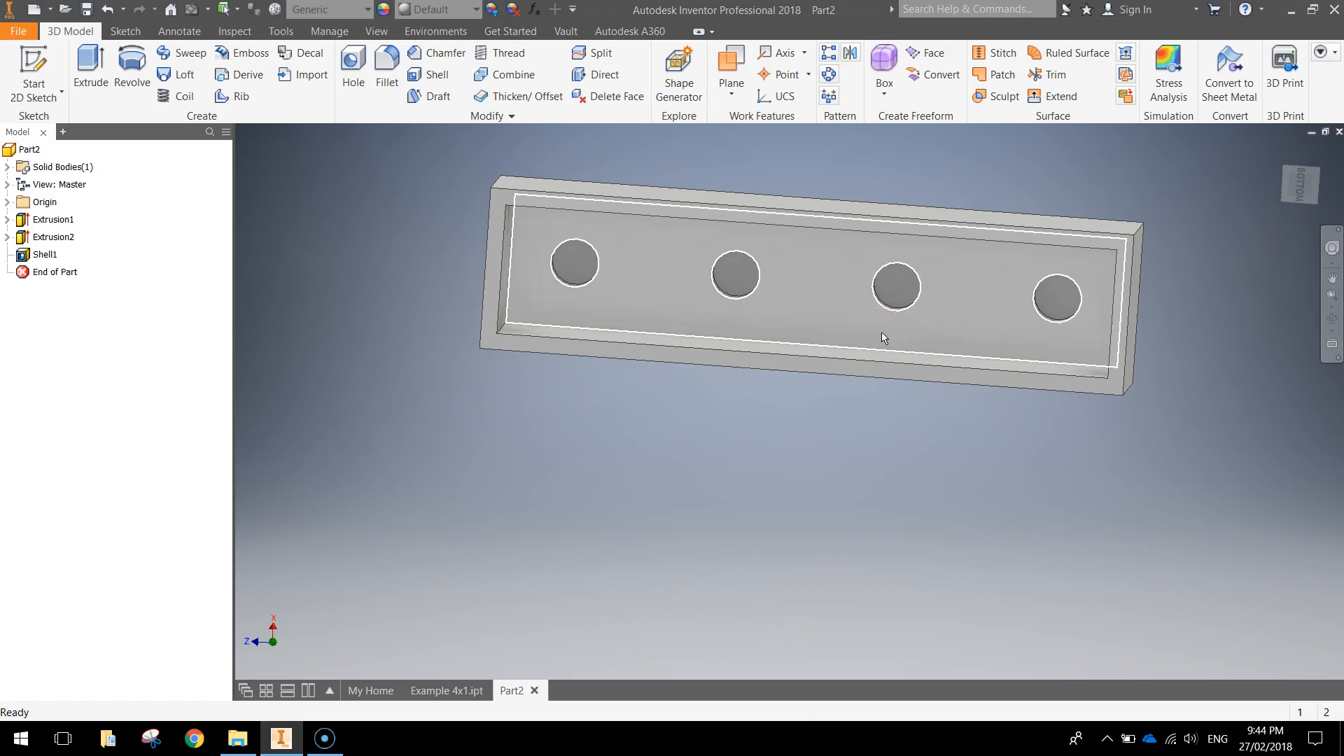
pyautogui.click(884, 339)
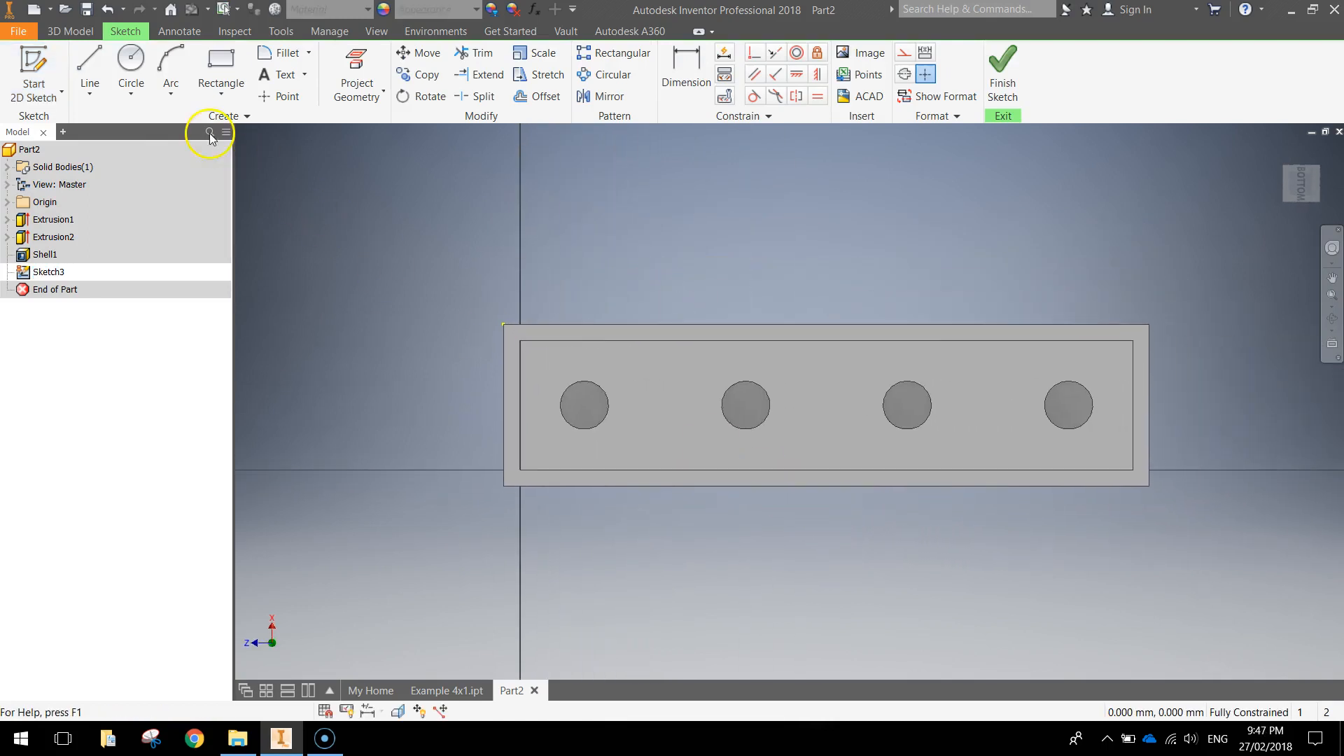
# Project the inner shell edges and the four stud circles onto the underside sketch
pyautogui.click(130, 70)
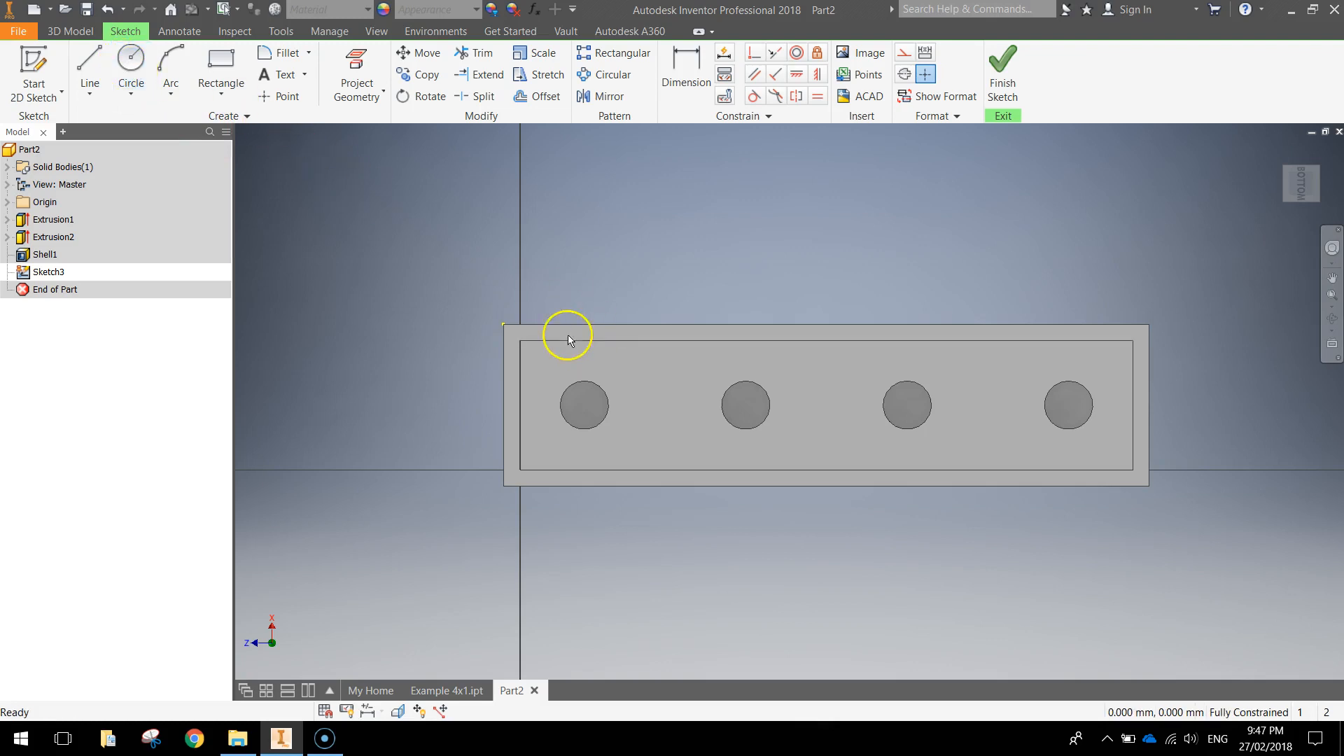
pyautogui.moveTo(840, 396)
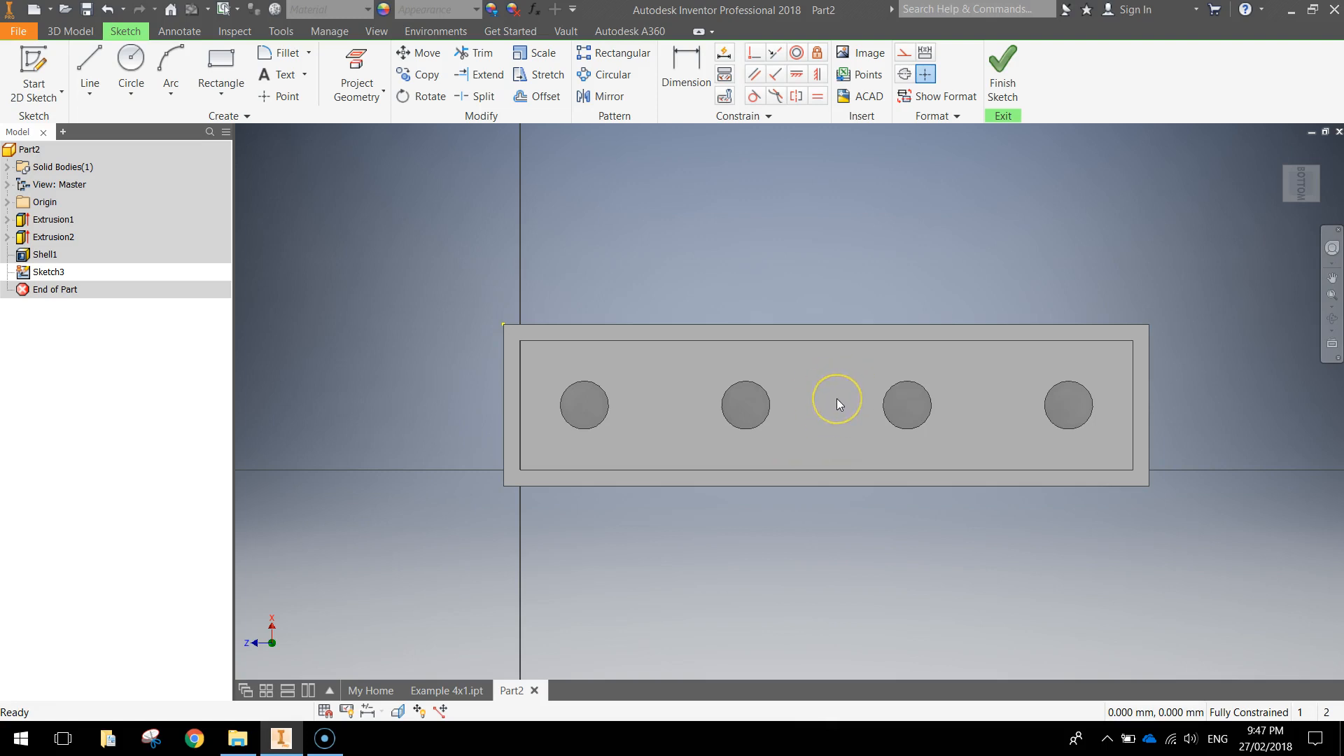
pyautogui.moveTo(804, 410)
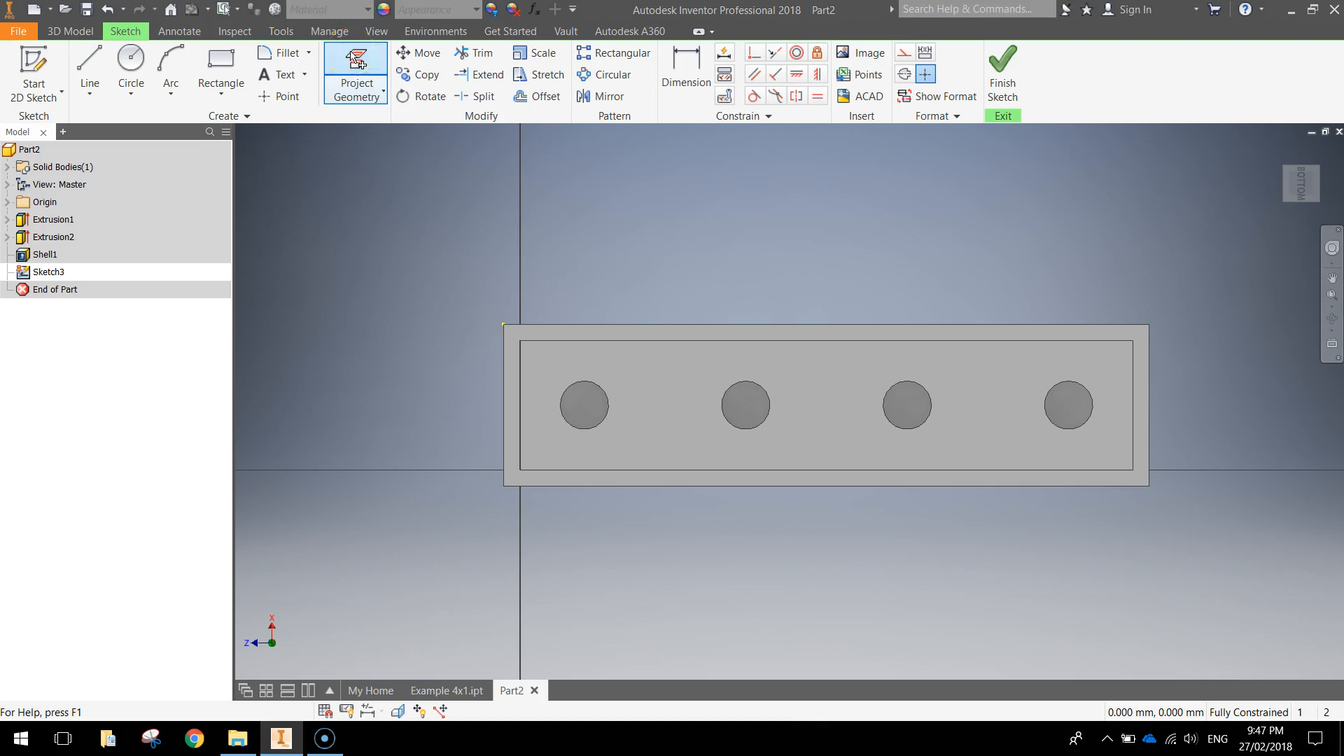
pyautogui.click(355, 72)
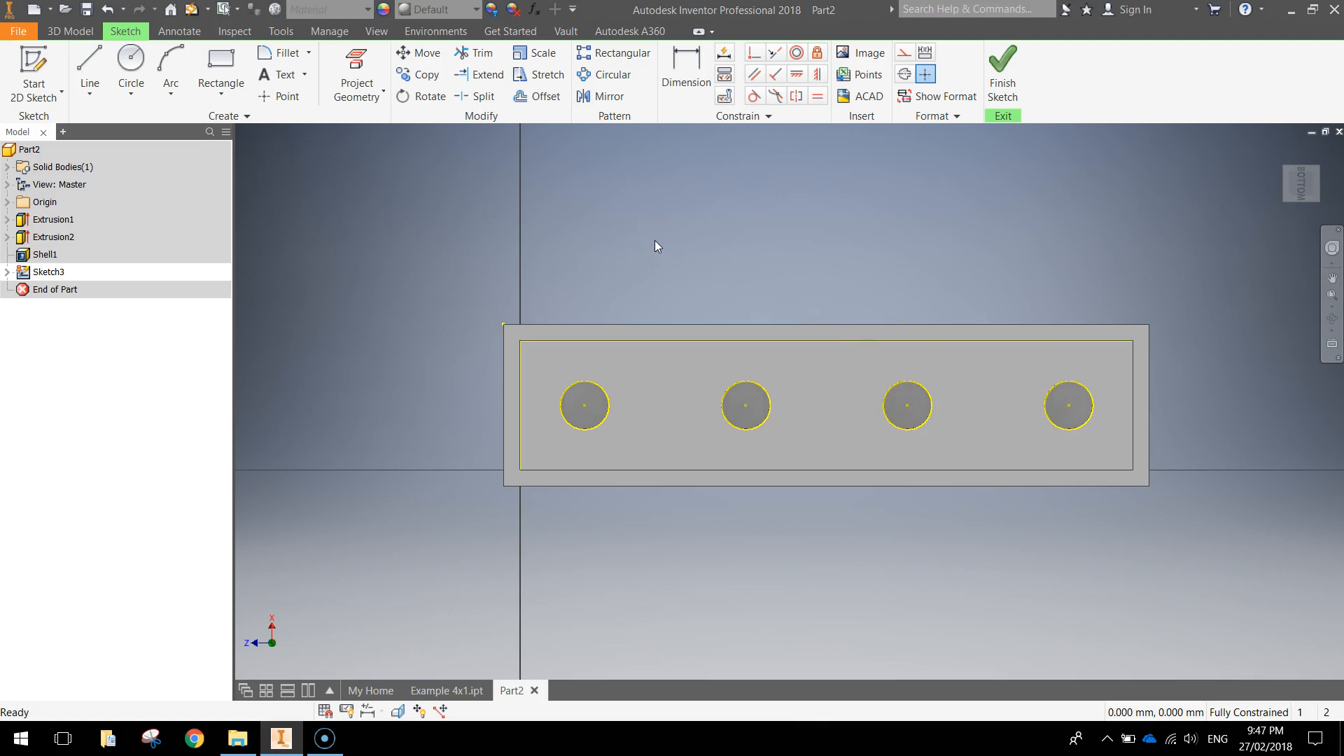
pyautogui.moveTo(88, 62)
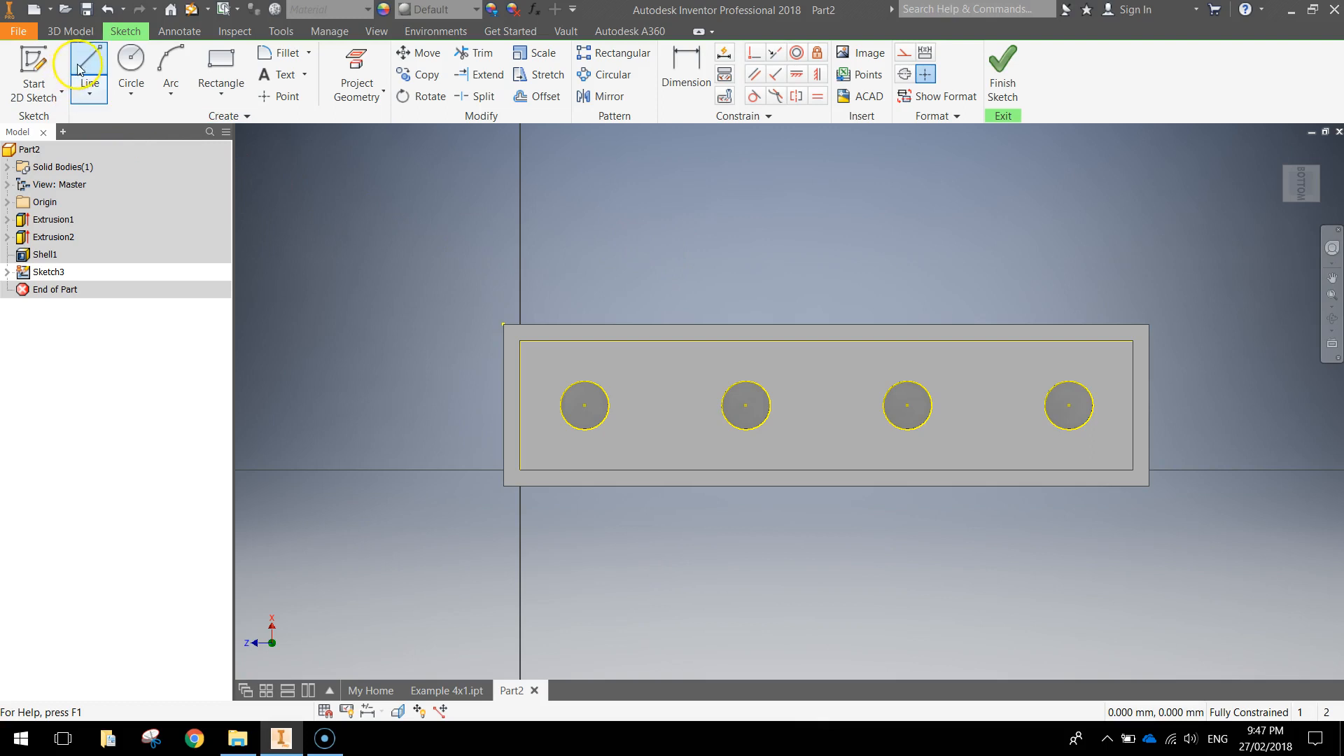
pyautogui.click(87, 69)
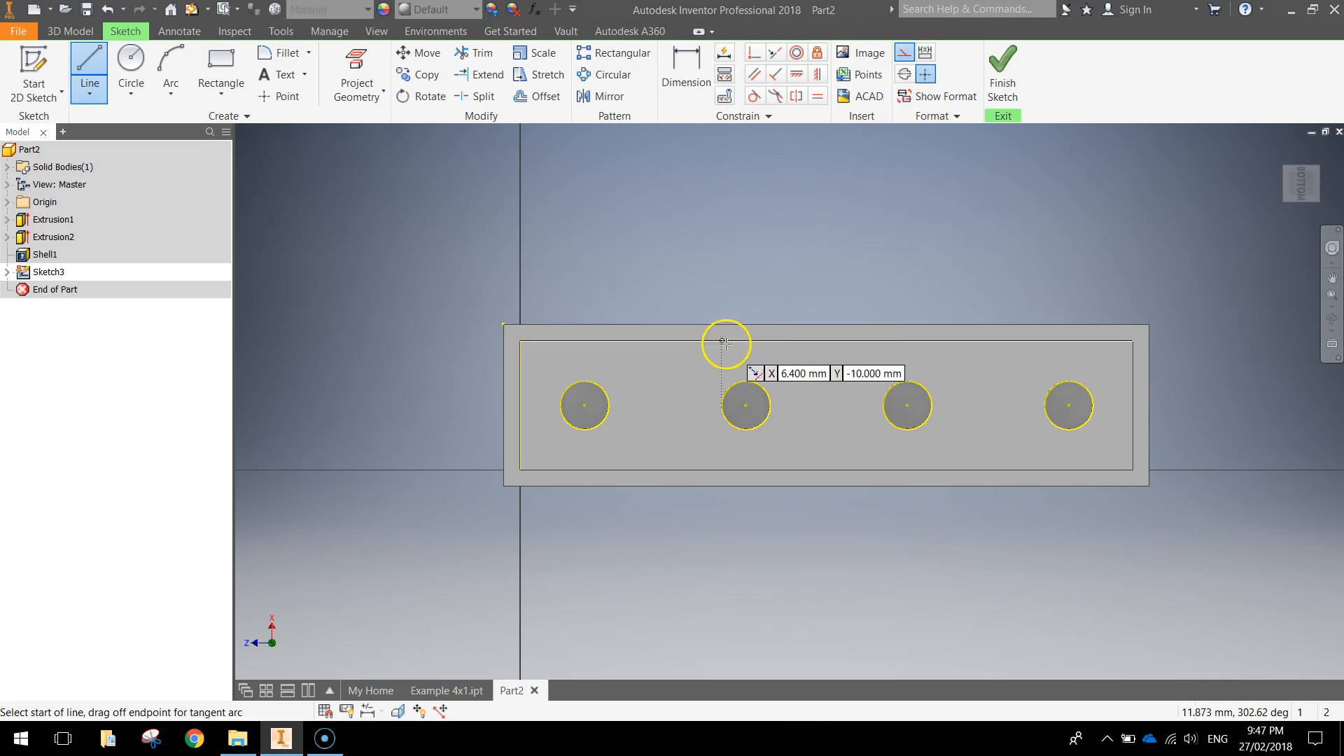
pyautogui.moveTo(802, 339)
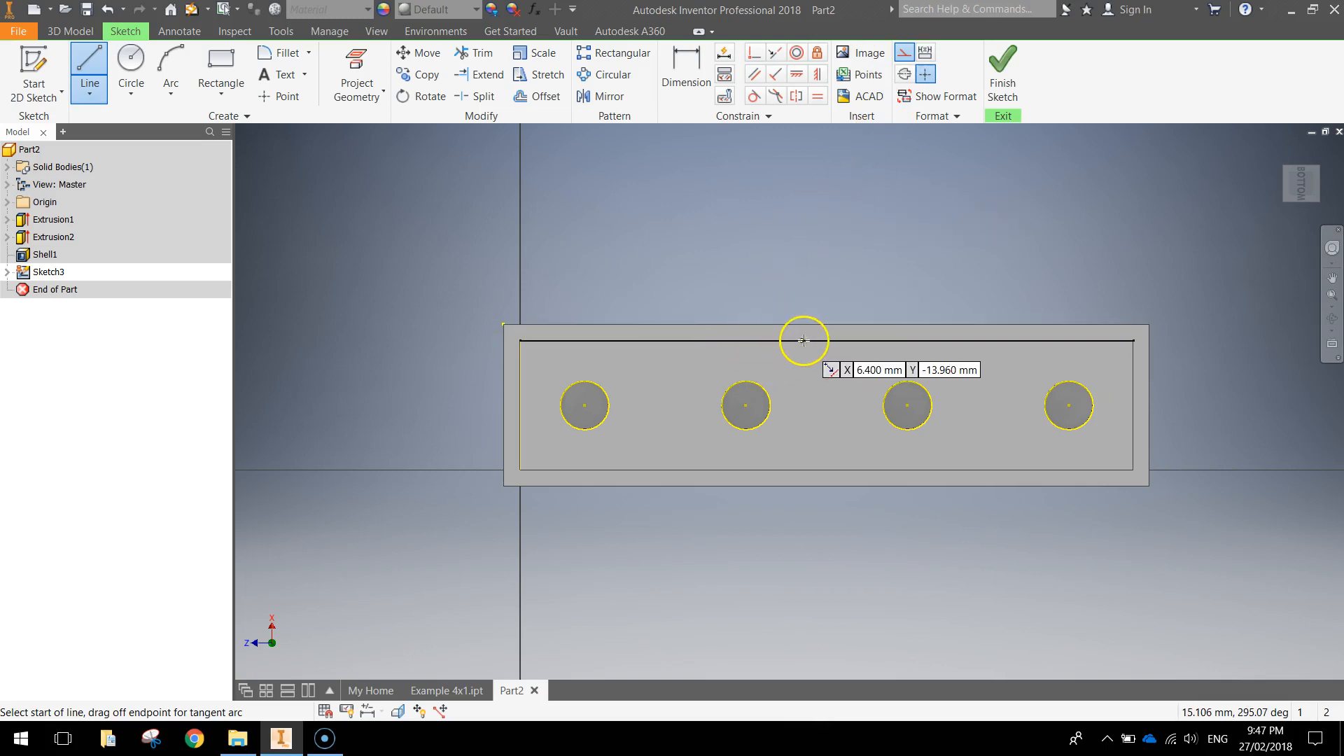
pyautogui.moveTo(835, 339)
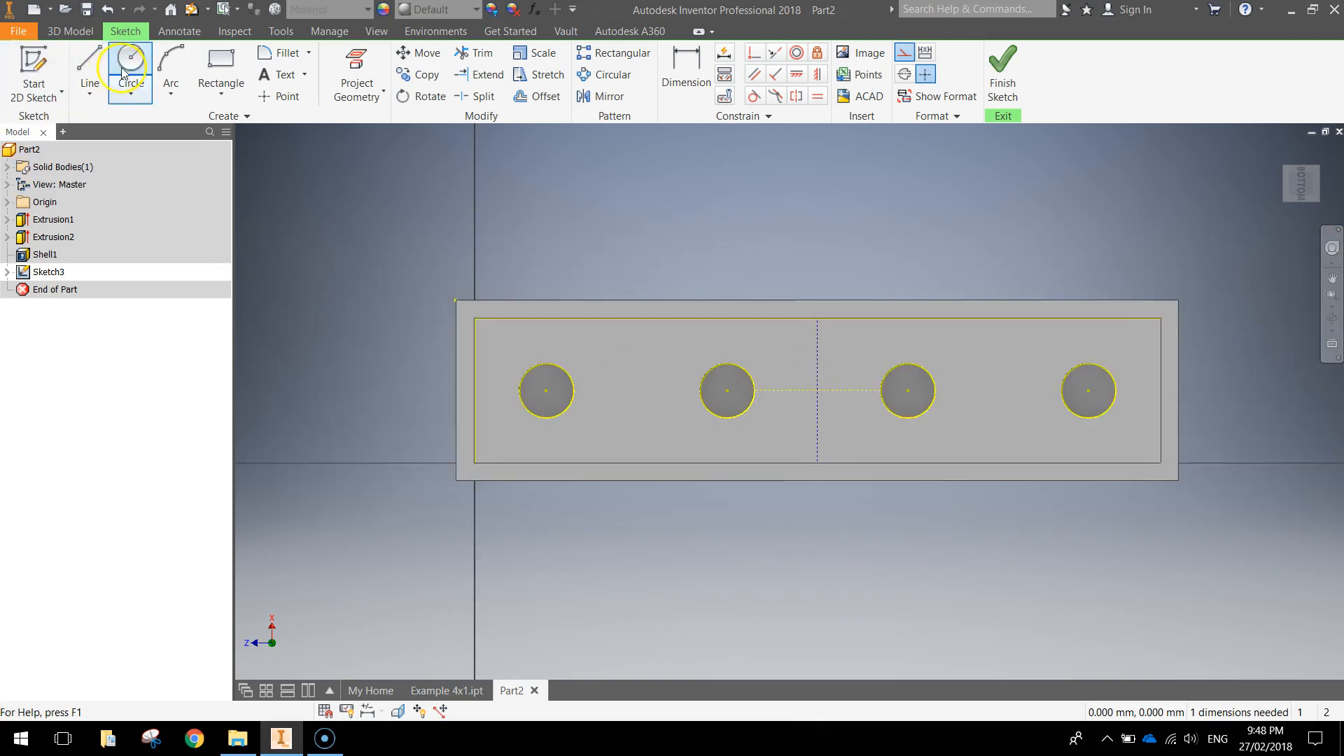
# Draw a 2.4 mm circle centred between the second and third stud circles
pyautogui.click(130, 65)
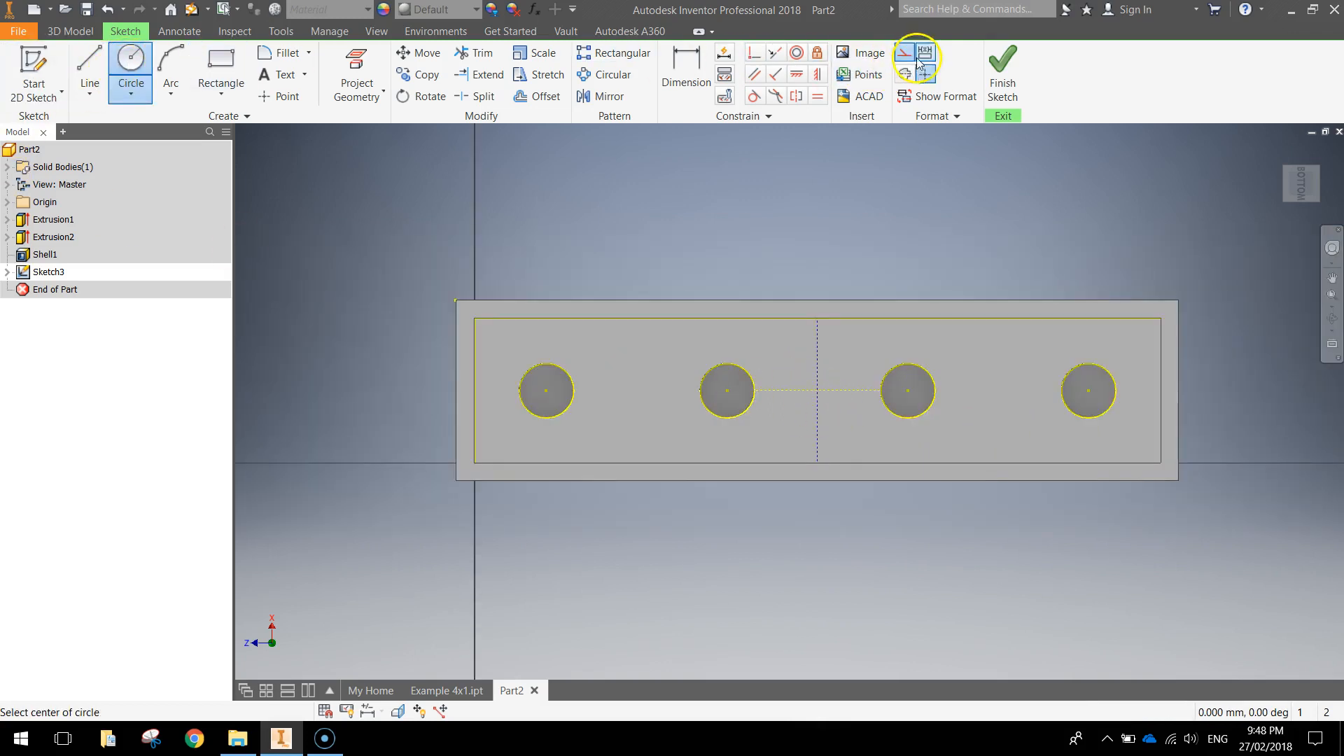
pyautogui.moveTo(853, 307)
pyautogui.write('2')
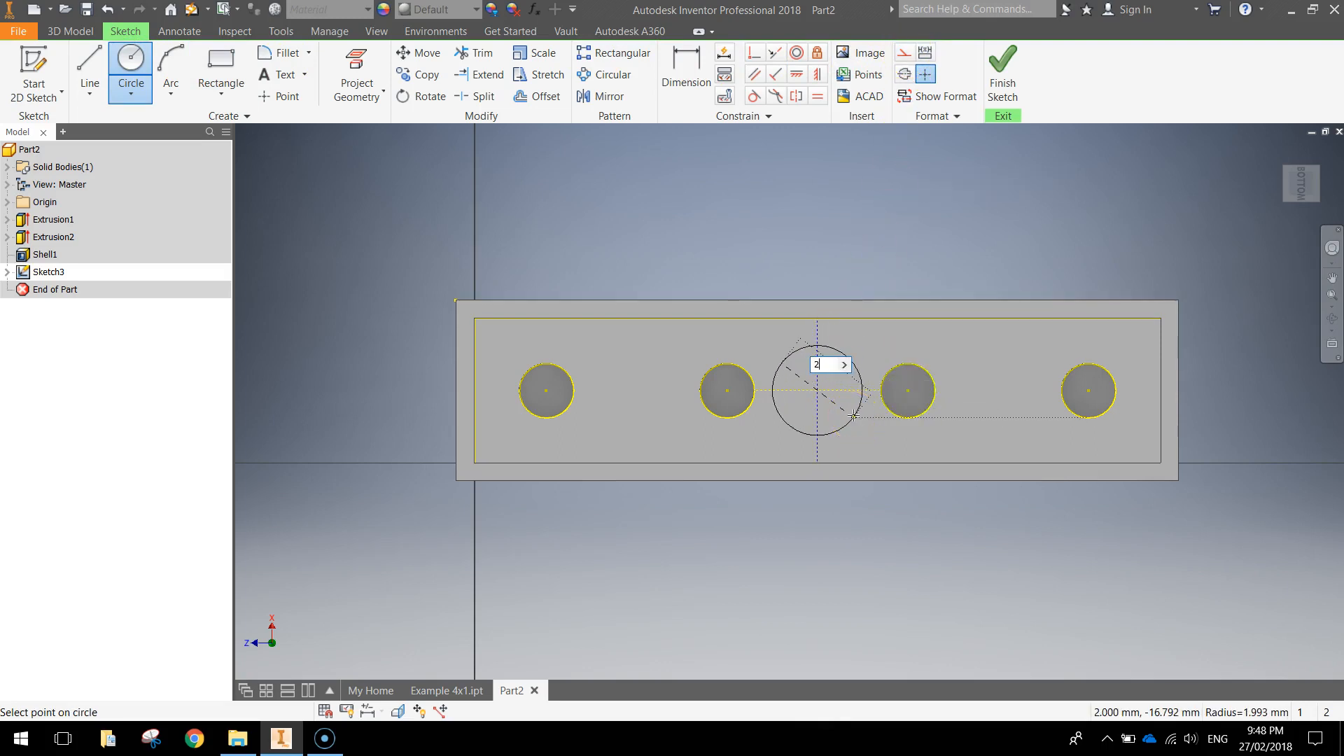
pyautogui.write('.4')
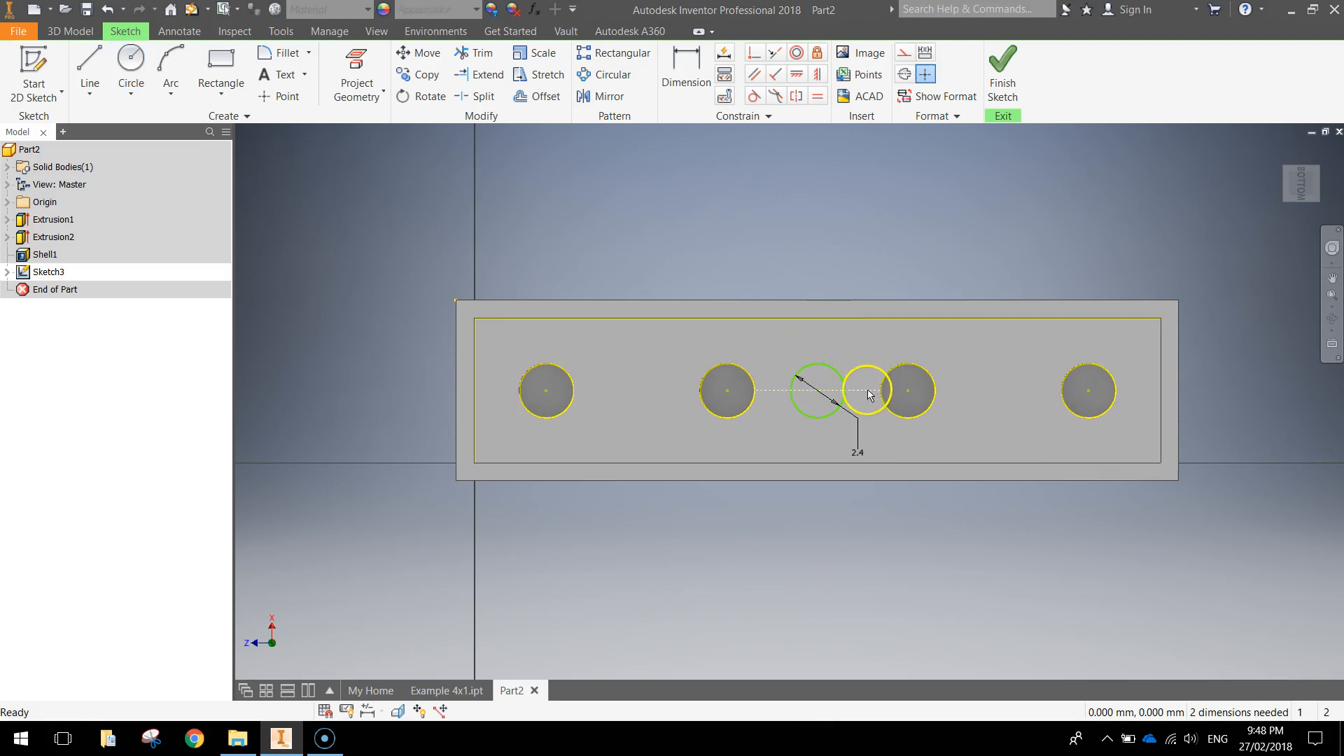
pyautogui.moveTo(866, 392); pyautogui.dragTo(815, 243)
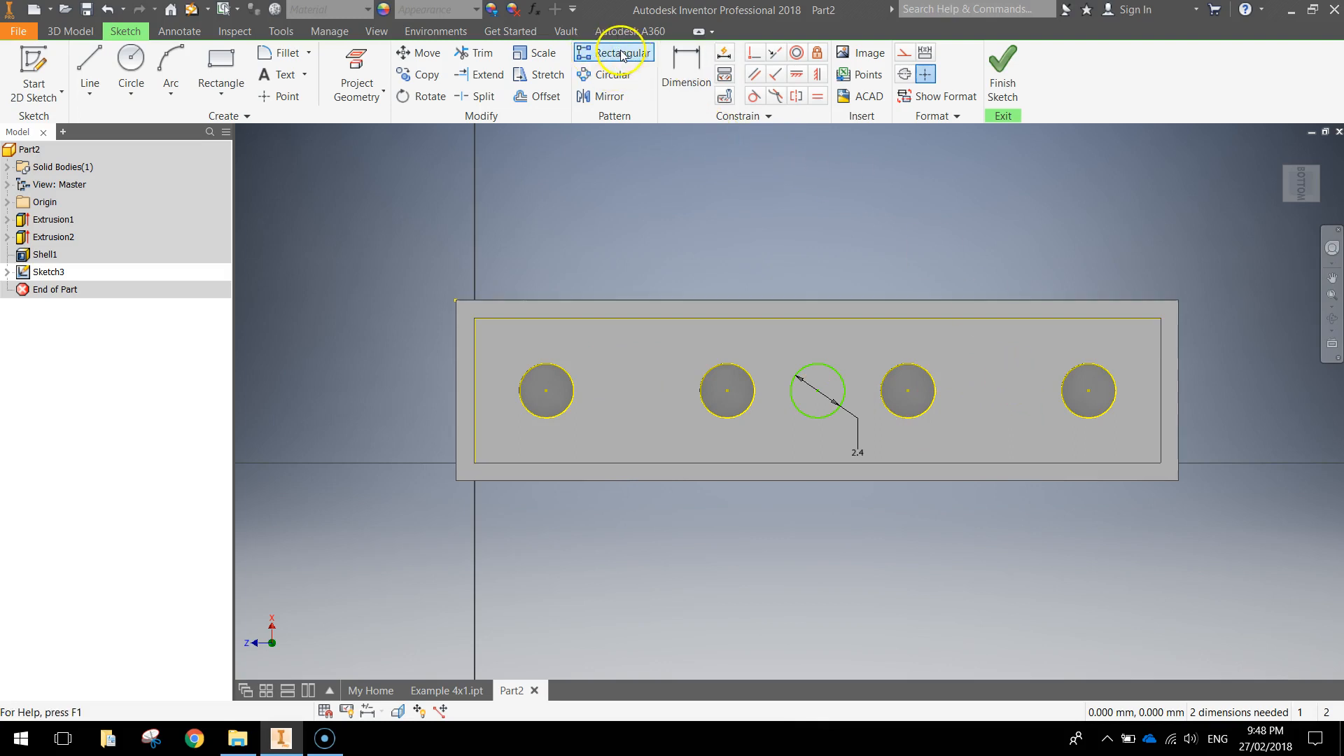
# Rectangular-pattern the 2.4 circle: count 2, 8 mm to the right
pyautogui.click(615, 52)
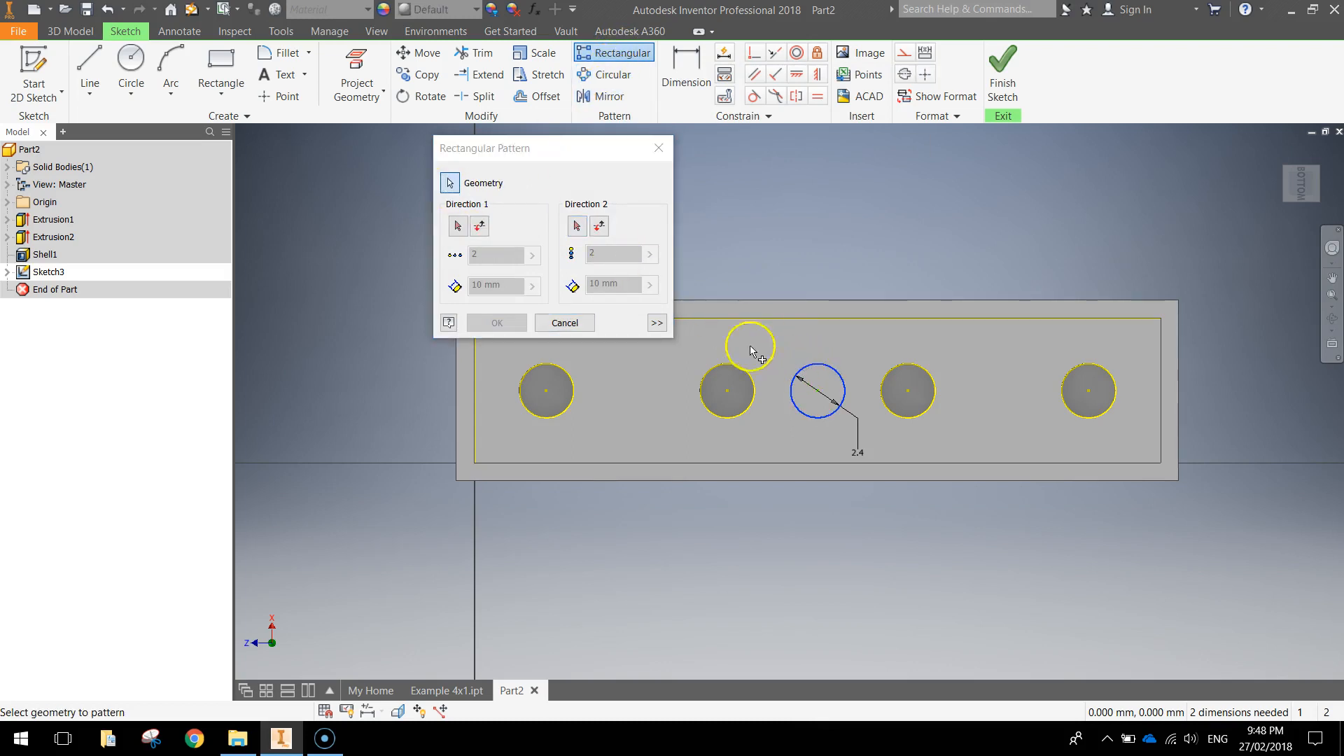
pyautogui.click(457, 226)
pyautogui.write('8')
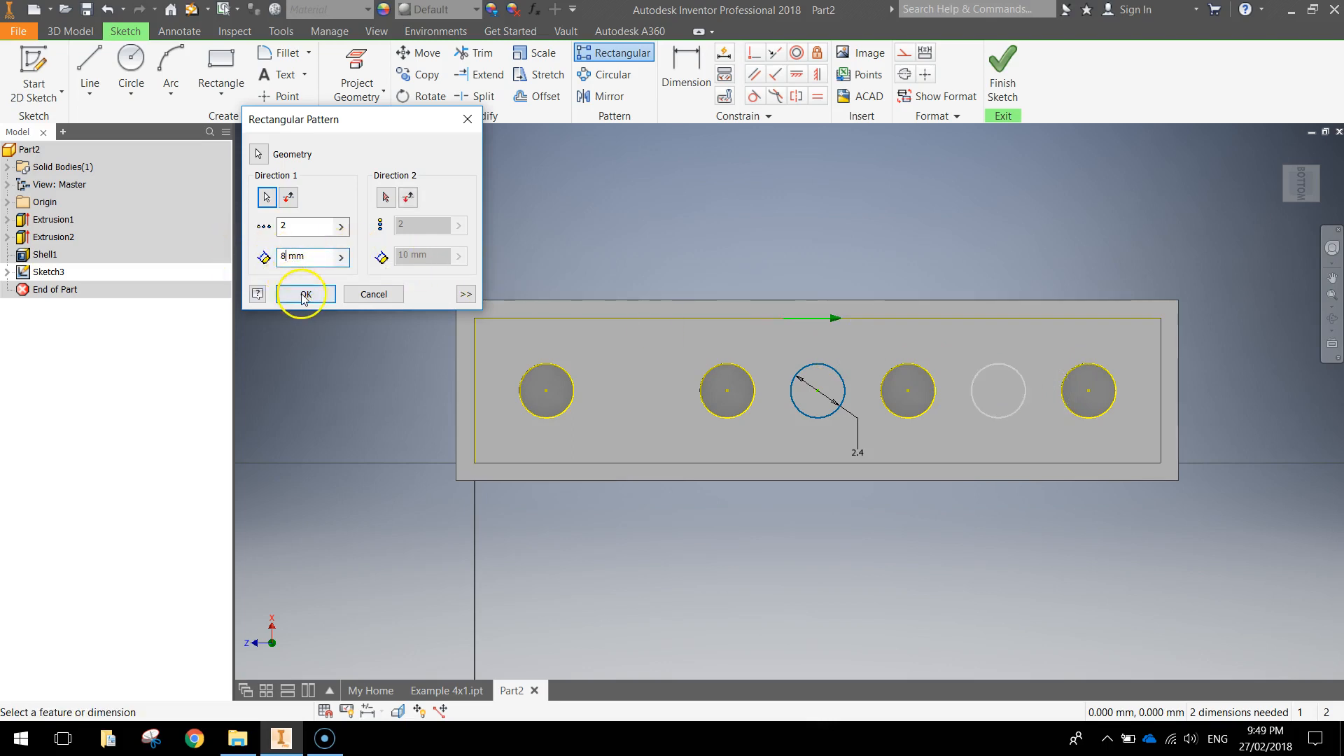
pyautogui.click(307, 294)
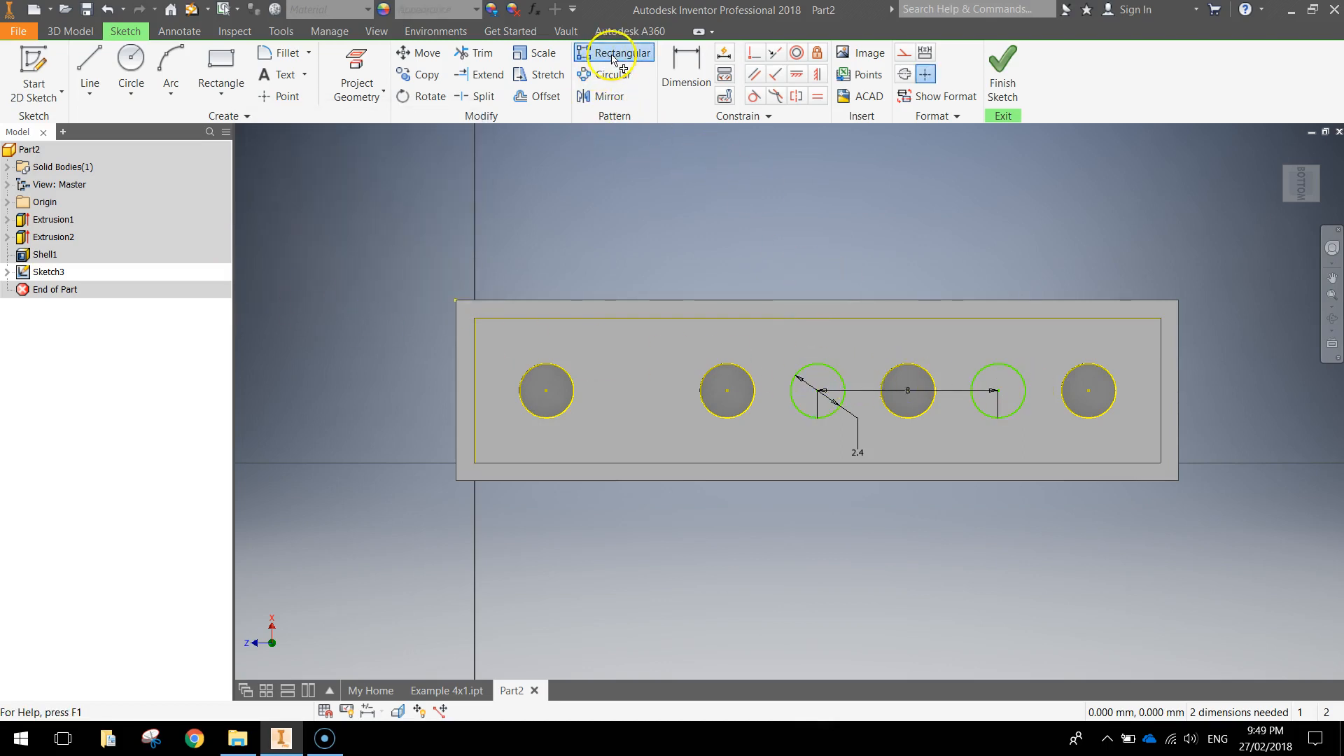
# Pattern the circle again 8 mm to the left, giving three tube circles, and clear the selection
pyautogui.click(613, 52)
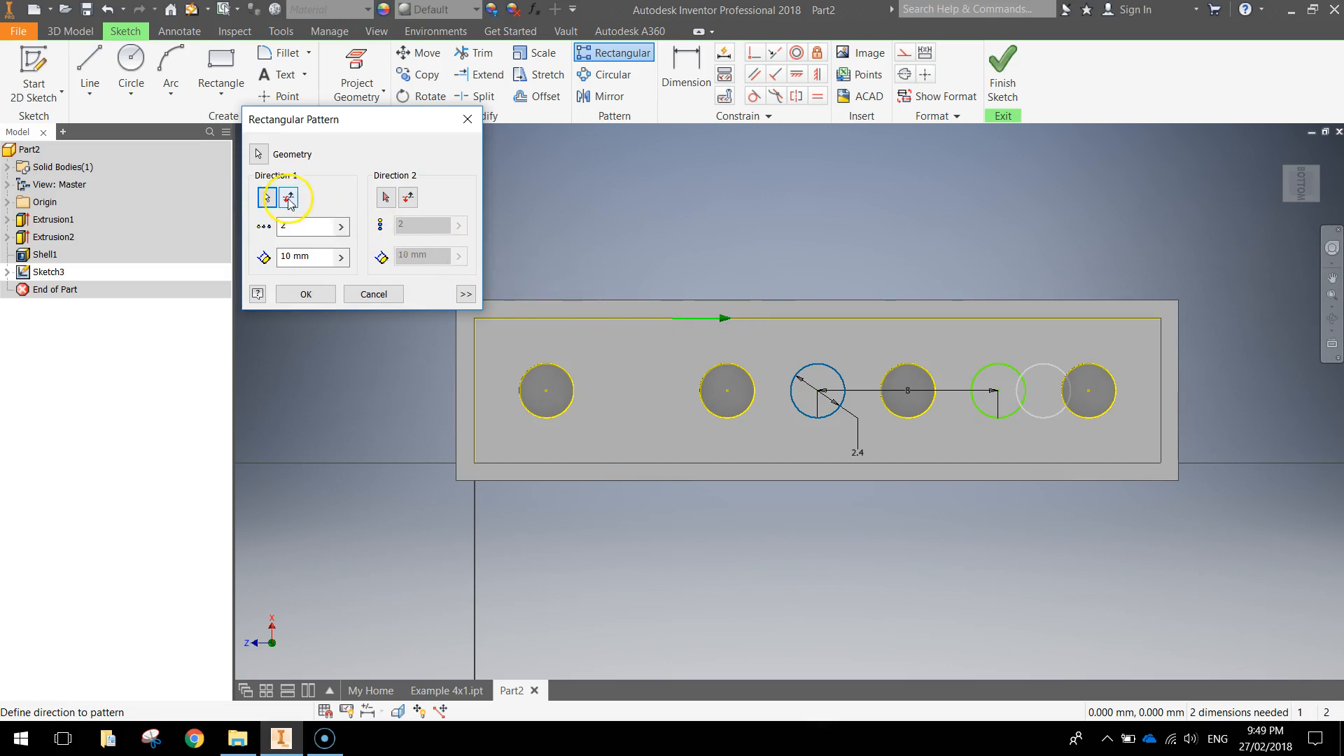
pyautogui.click(288, 198)
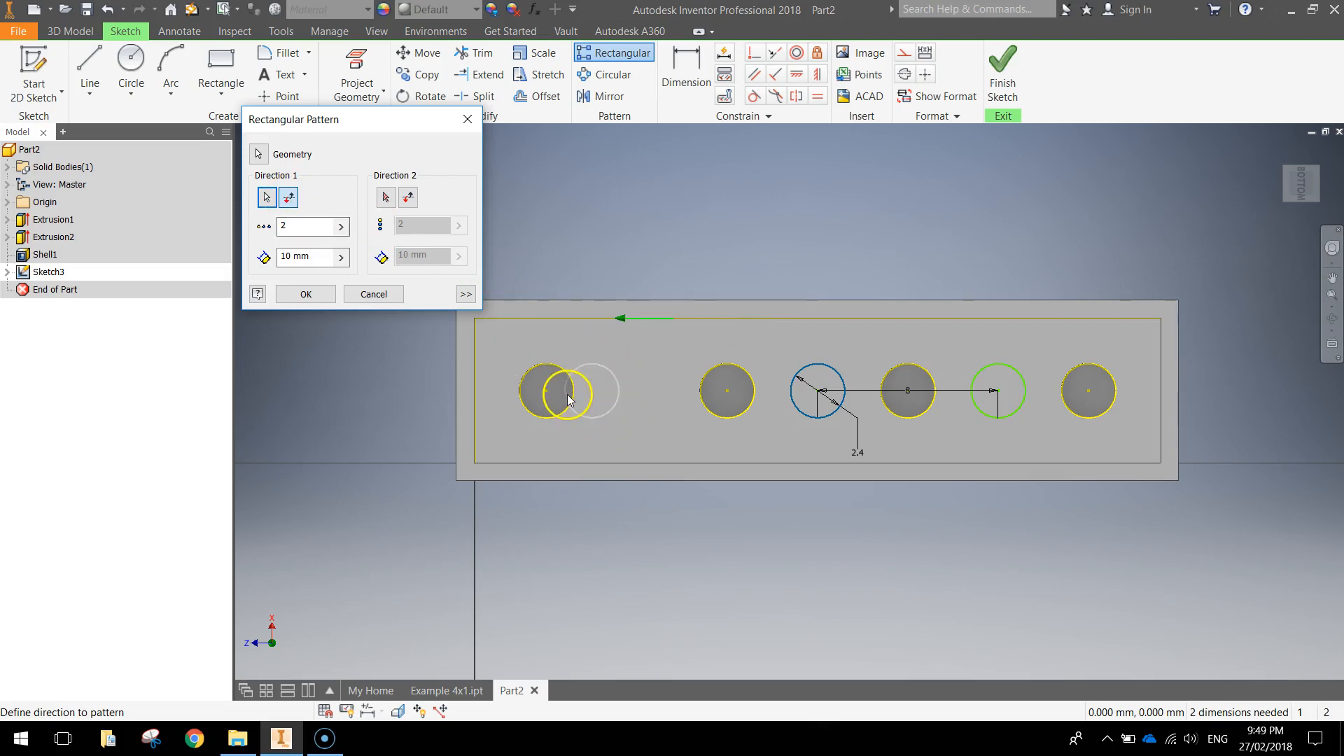
pyautogui.click(295, 257)
pyautogui.write('8')
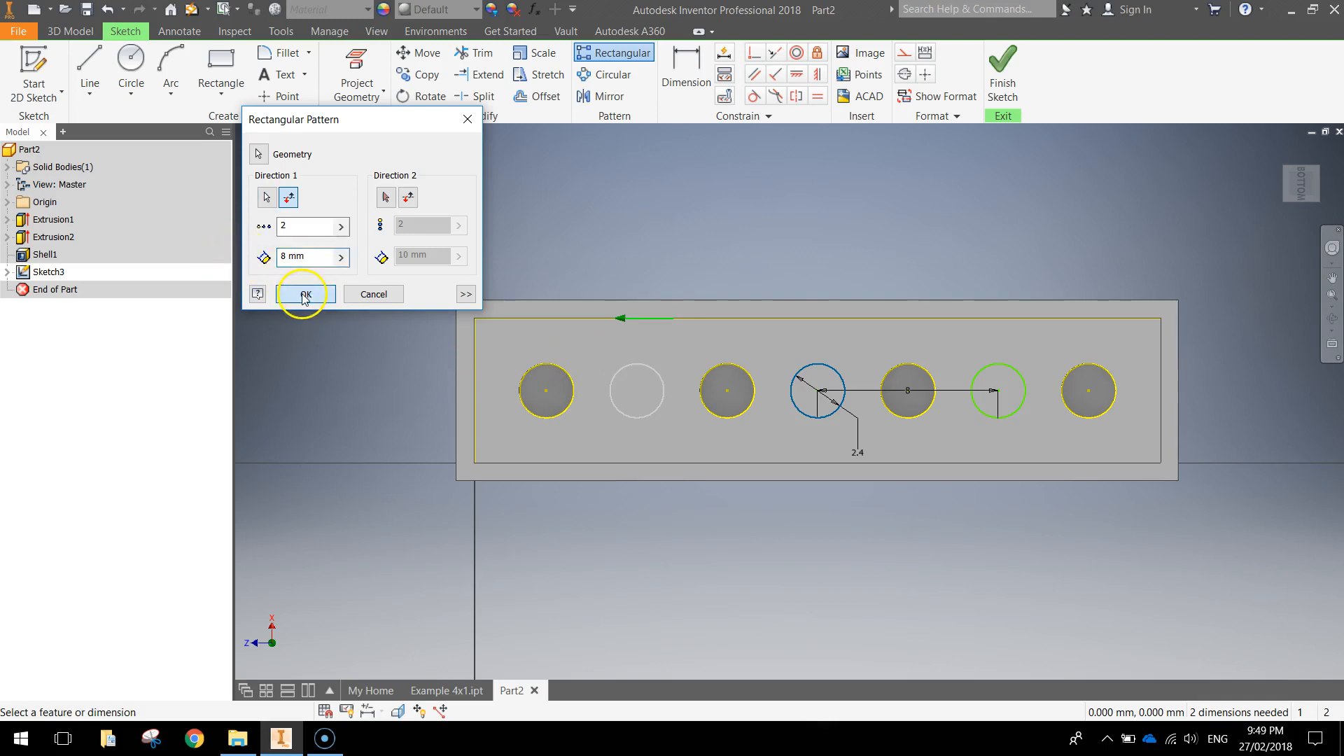
pyautogui.click(301, 294)
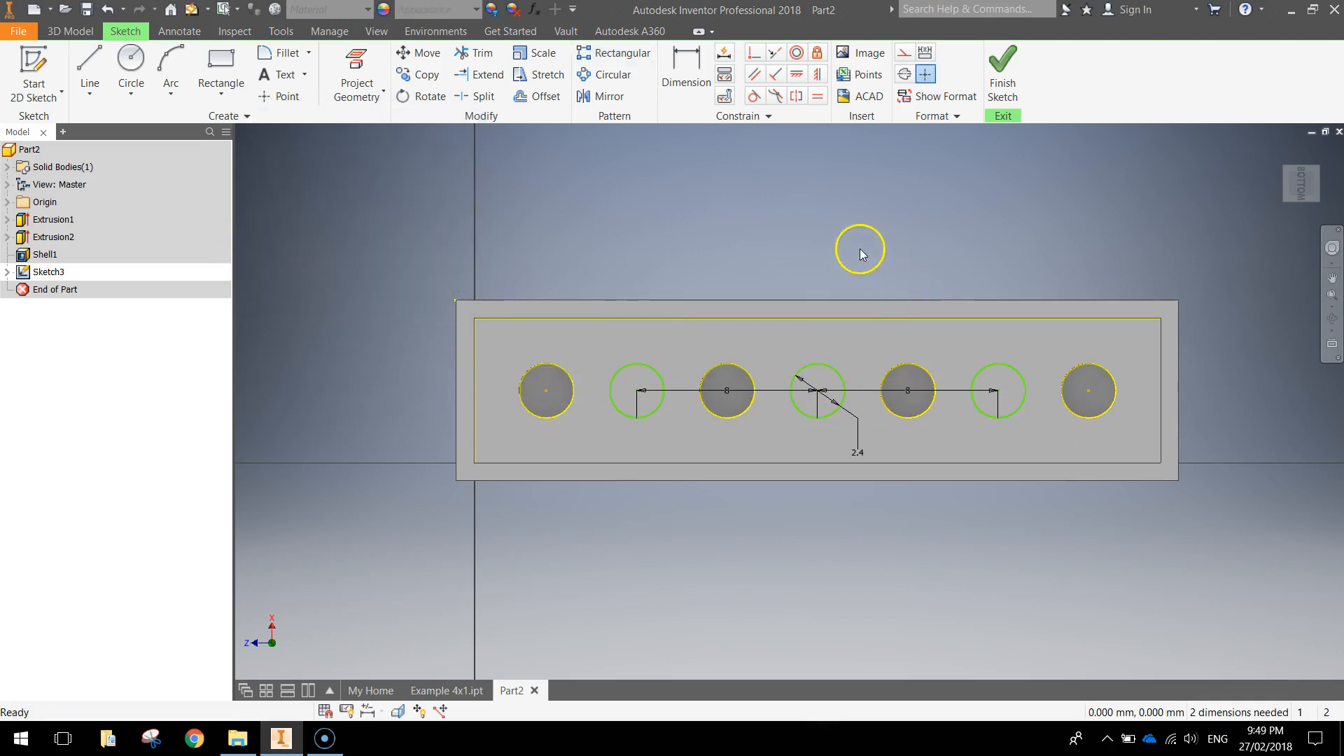
pyautogui.click(1001, 73)
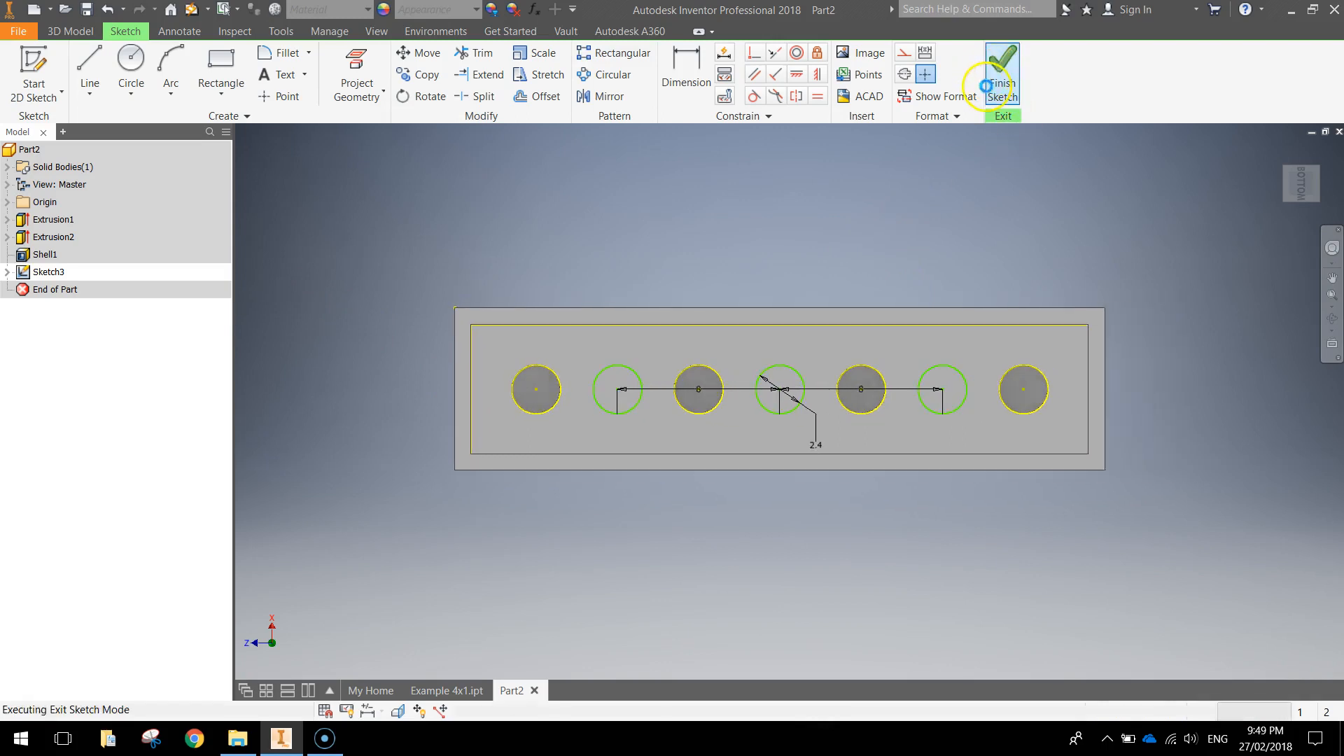
# Finish the sketch and extrude the three tube circles 8.2 mm into solid posts
pyautogui.click(1000, 76)
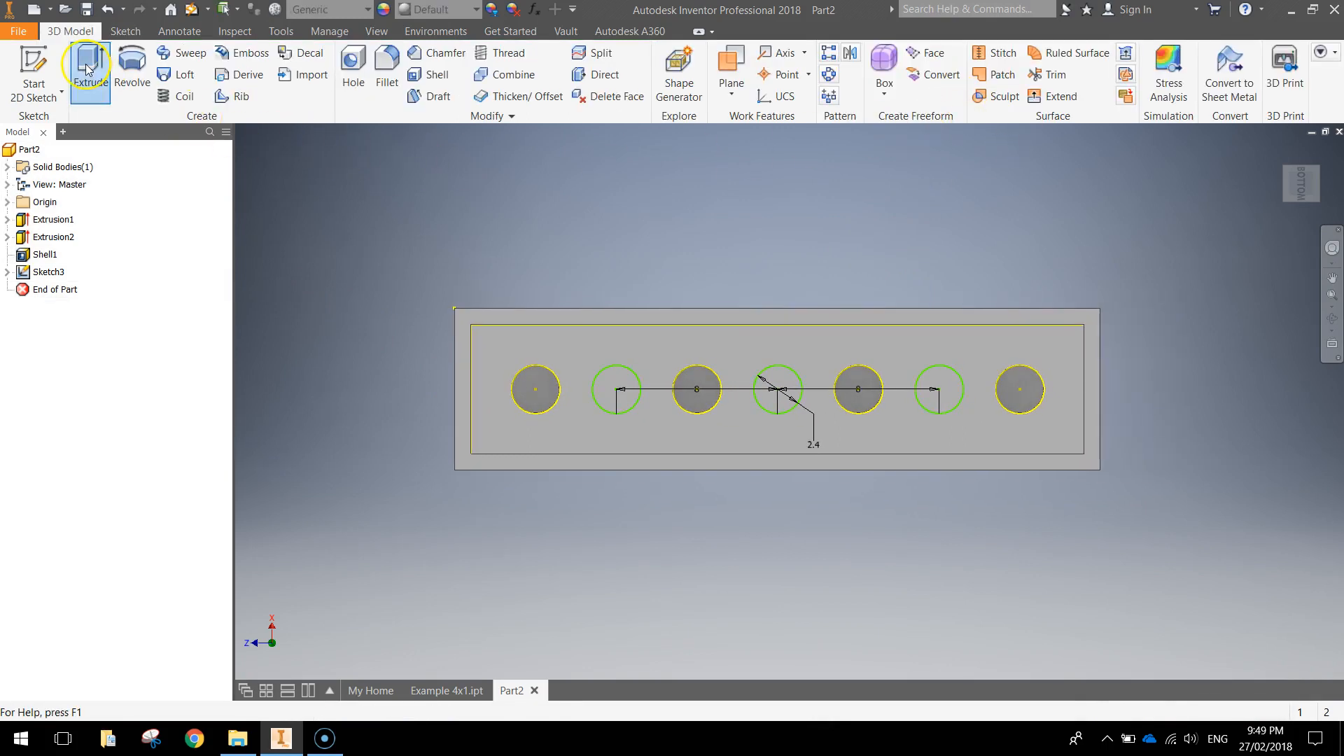
pyautogui.click(90, 69)
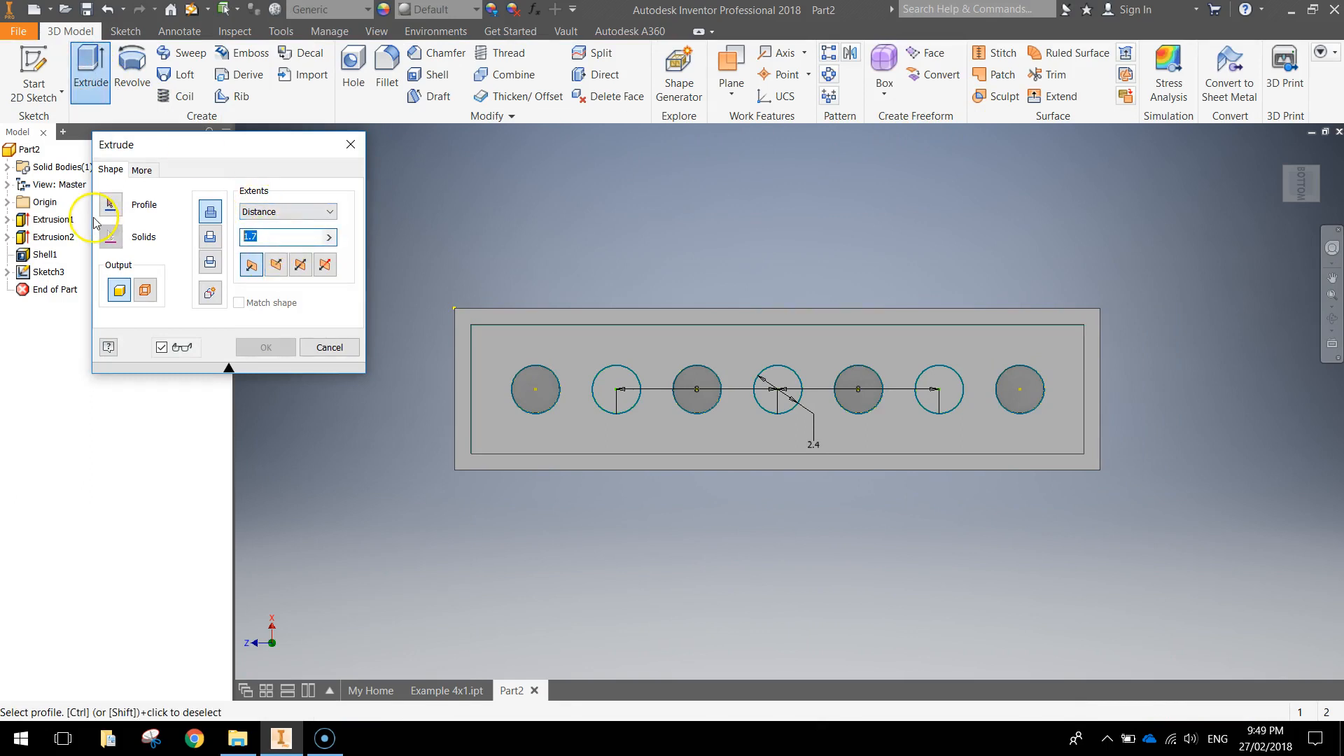
pyautogui.write('8.2')
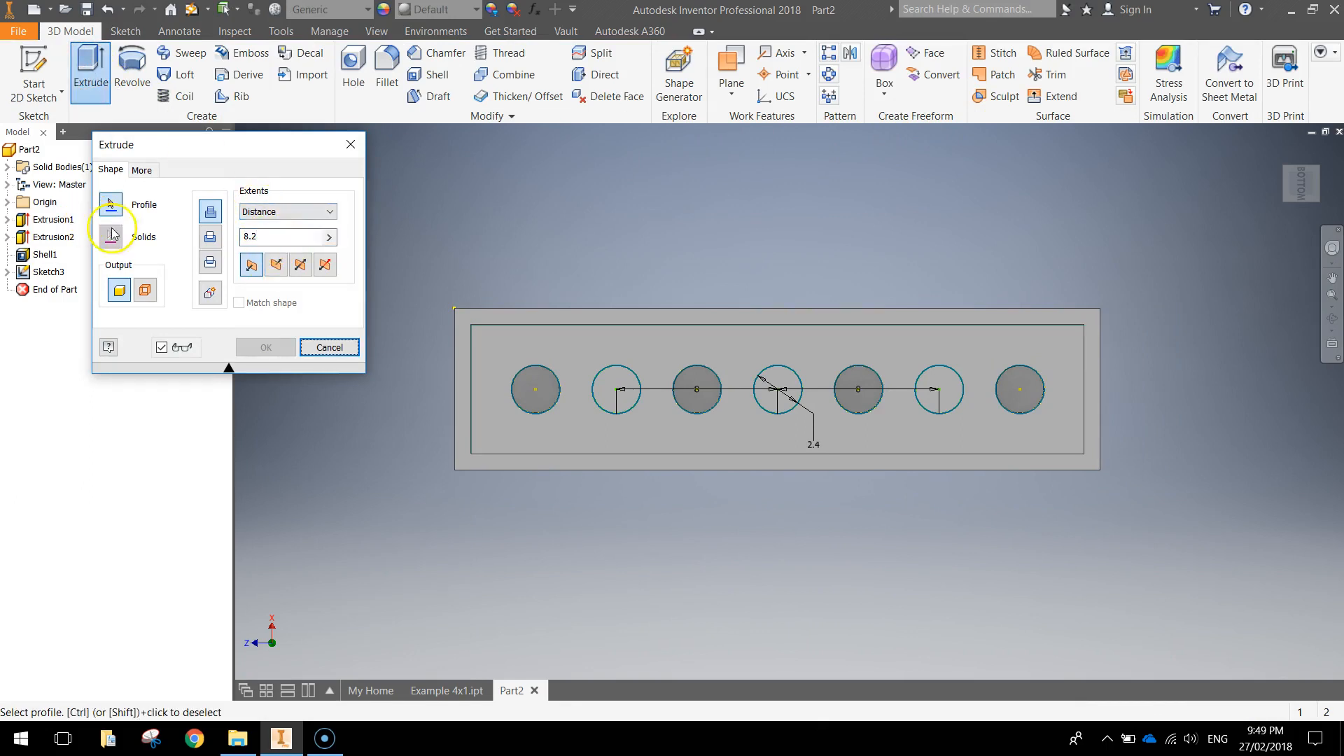
pyautogui.click(776, 390)
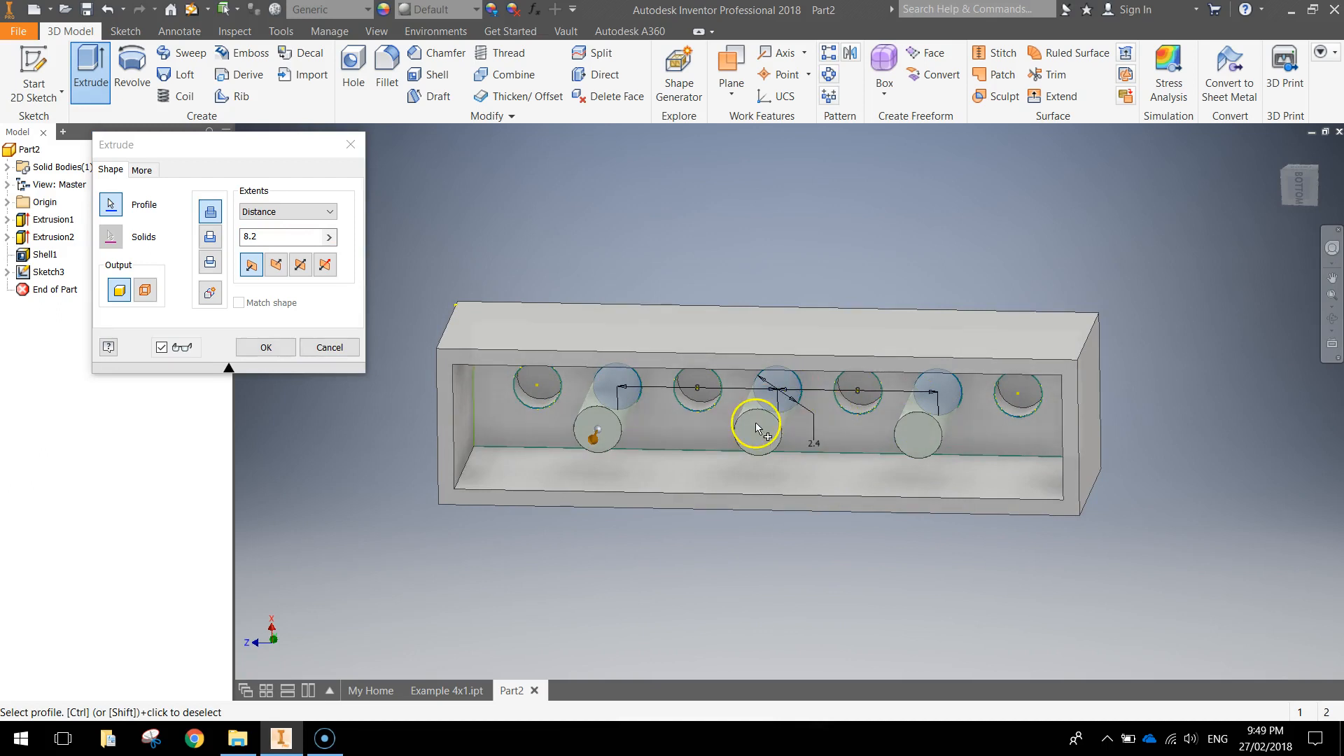
pyautogui.moveTo(506, 372)
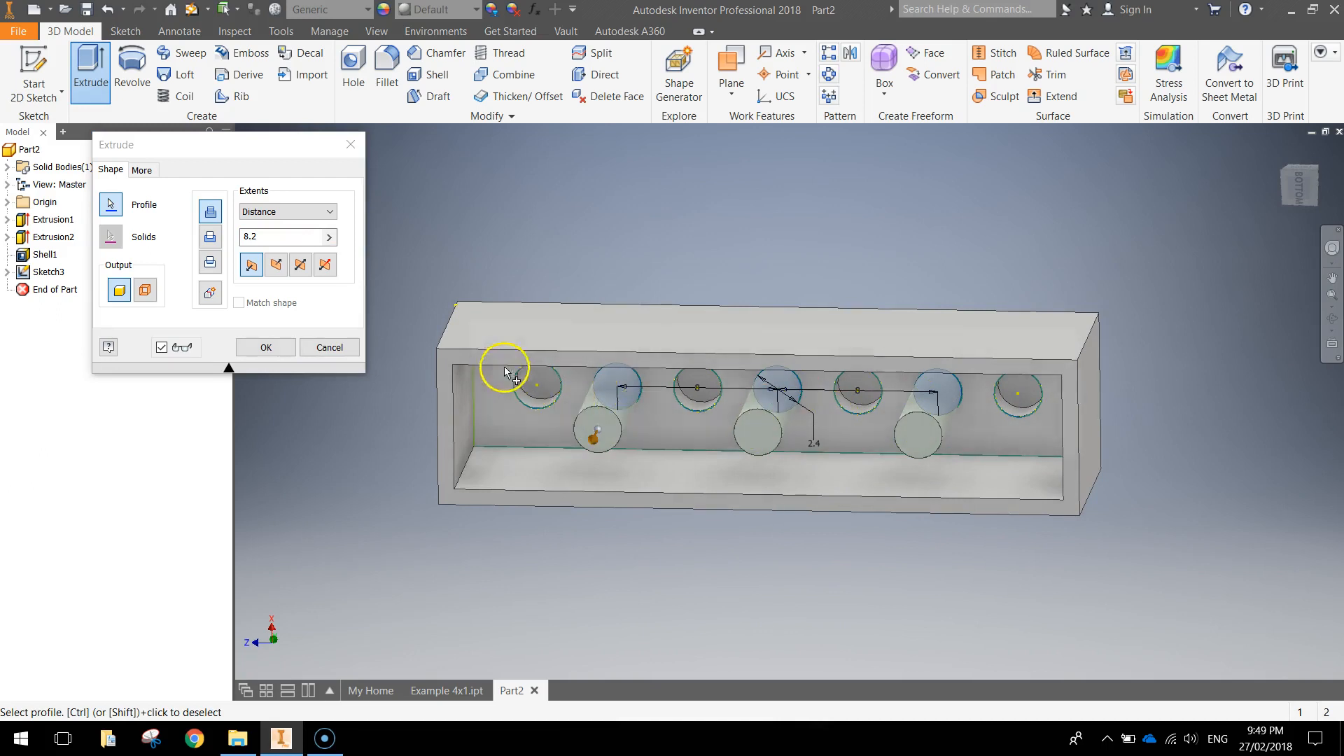
pyautogui.click(264, 347)
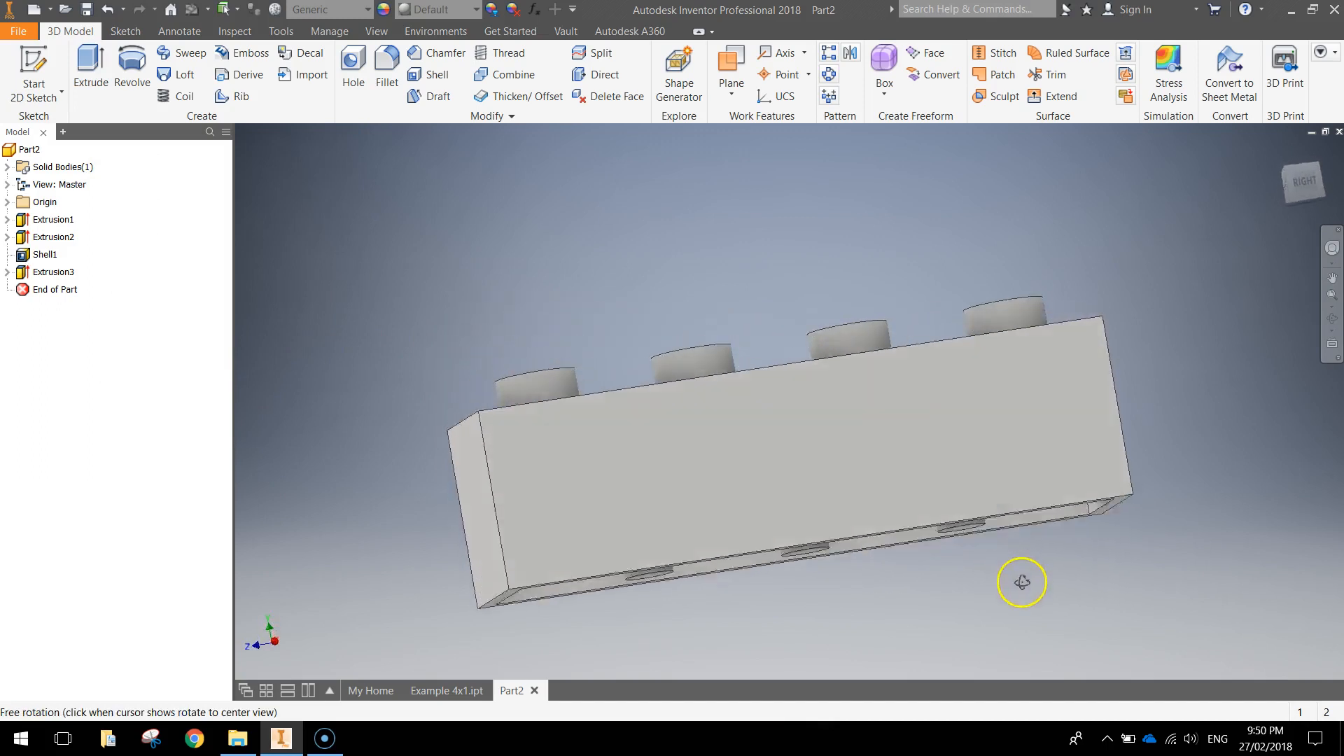
# Search 'black' in the Appearance browser and apply Smooth - Black to the brick
pyautogui.moveTo(1020, 582); pyautogui.dragTo(784, 513)
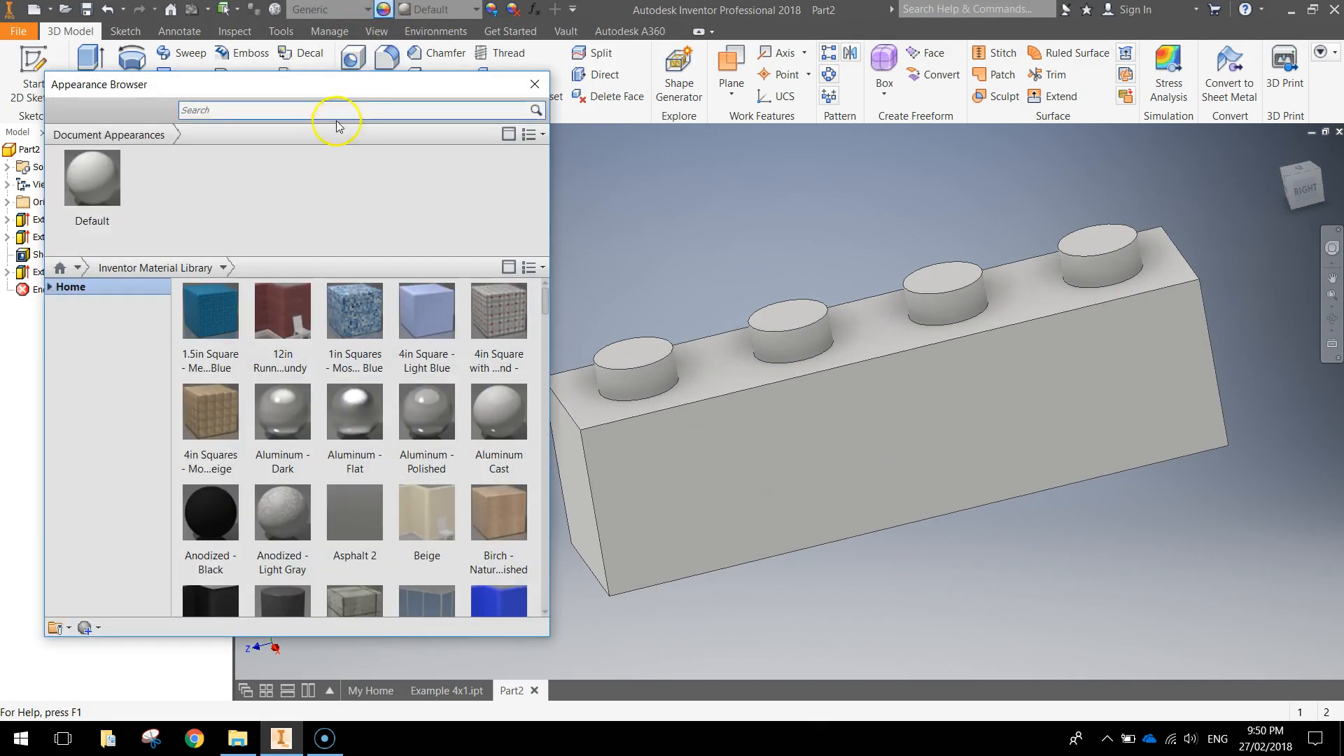
pyautogui.write('black')
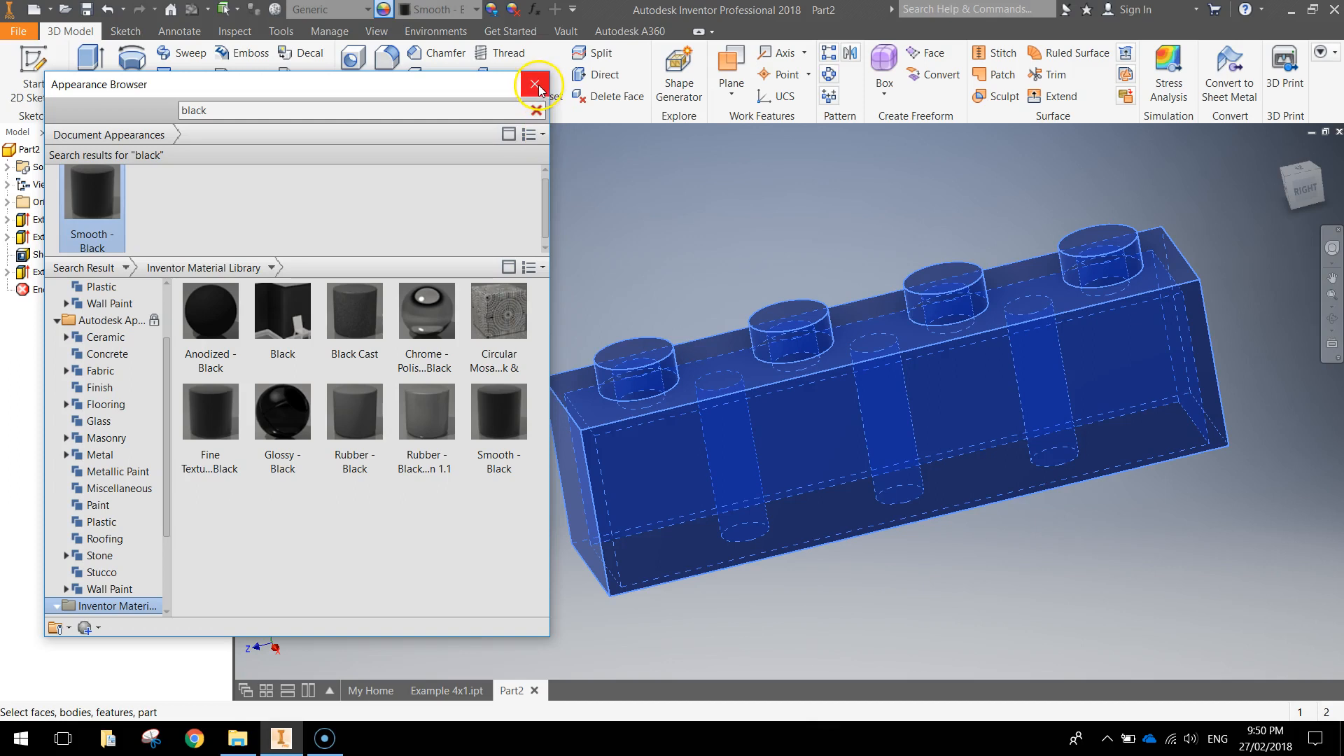
pyautogui.click(535, 84)
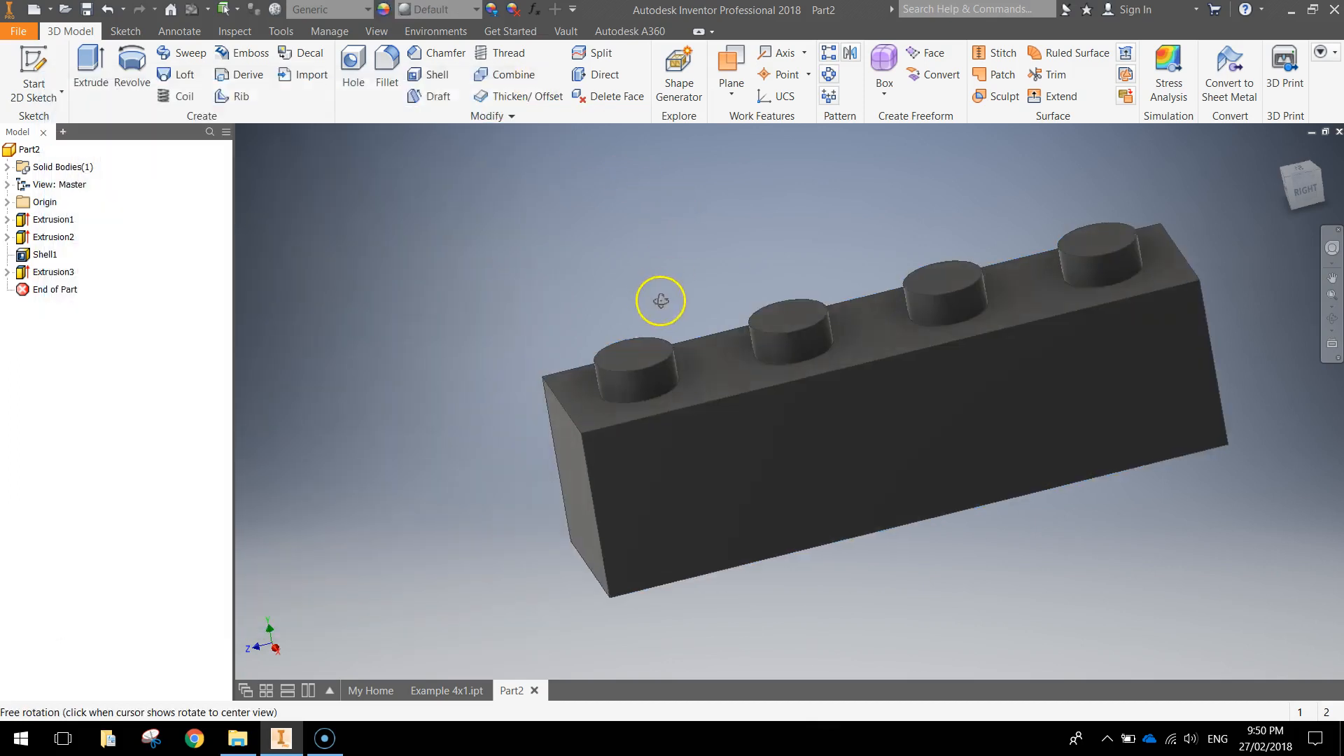
pyautogui.moveTo(659, 301); pyautogui.dragTo(859, 213)
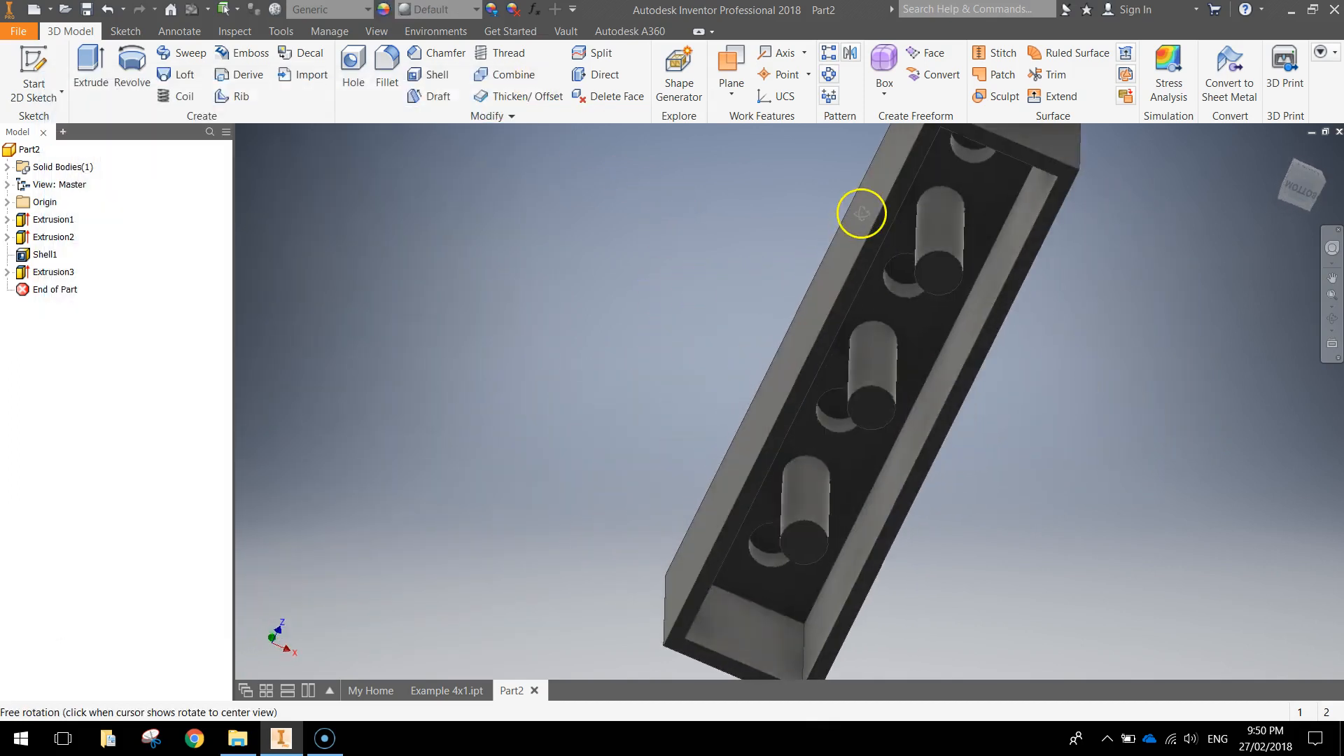
pyautogui.moveTo(859, 213); pyautogui.dragTo(1163, 287)
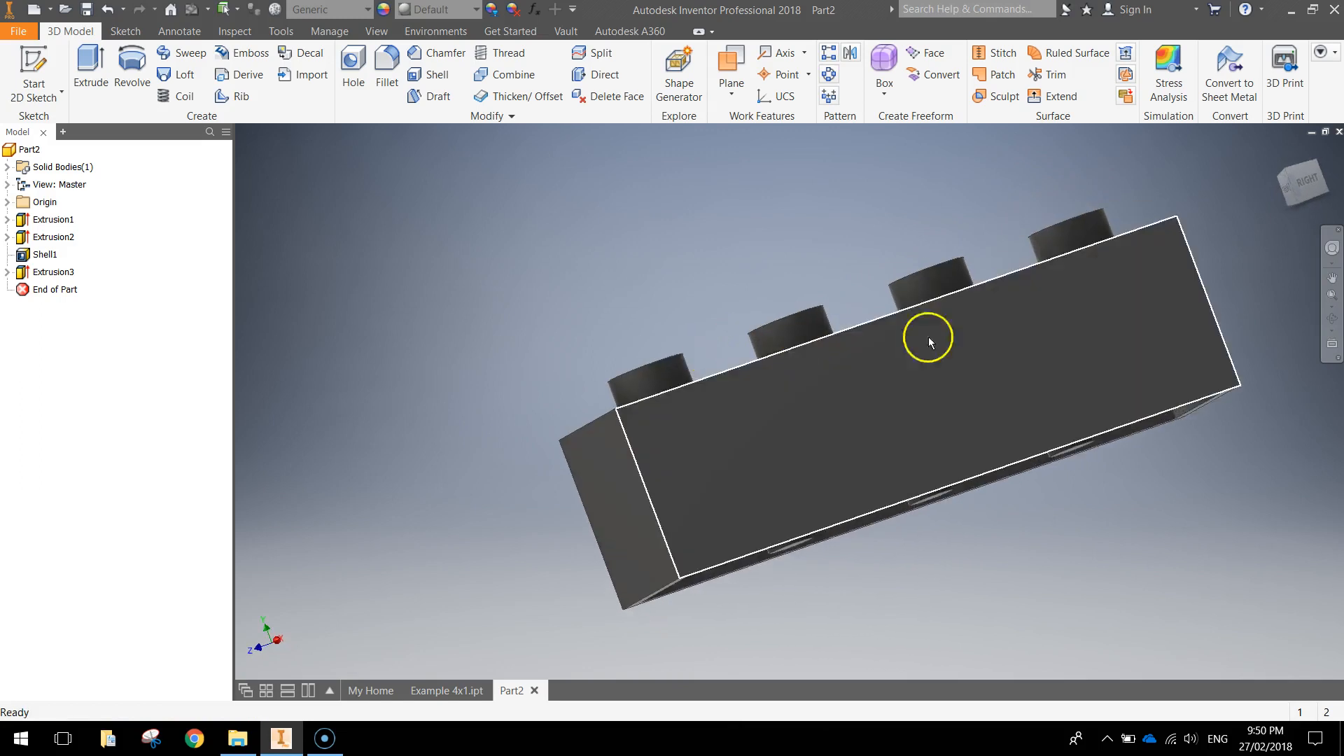
pyautogui.moveTo(927, 342); pyautogui.dragTo(646, 514)
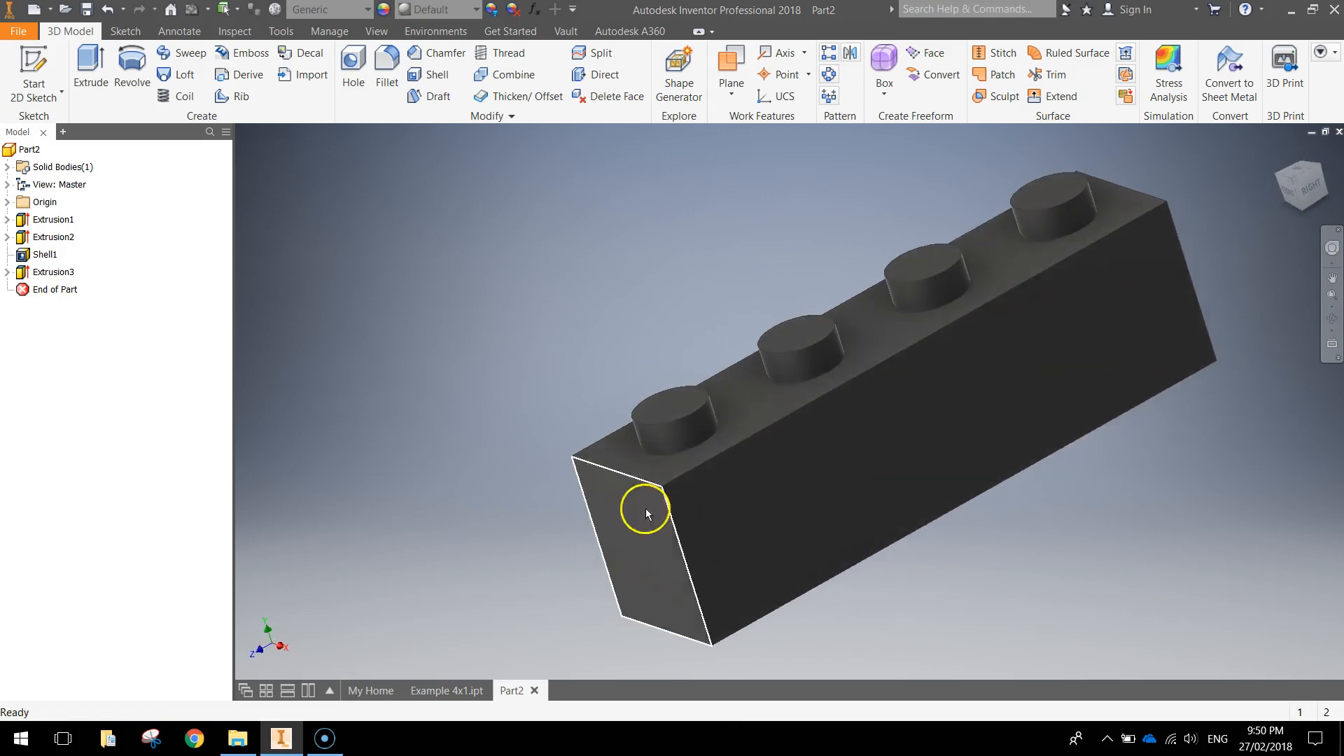